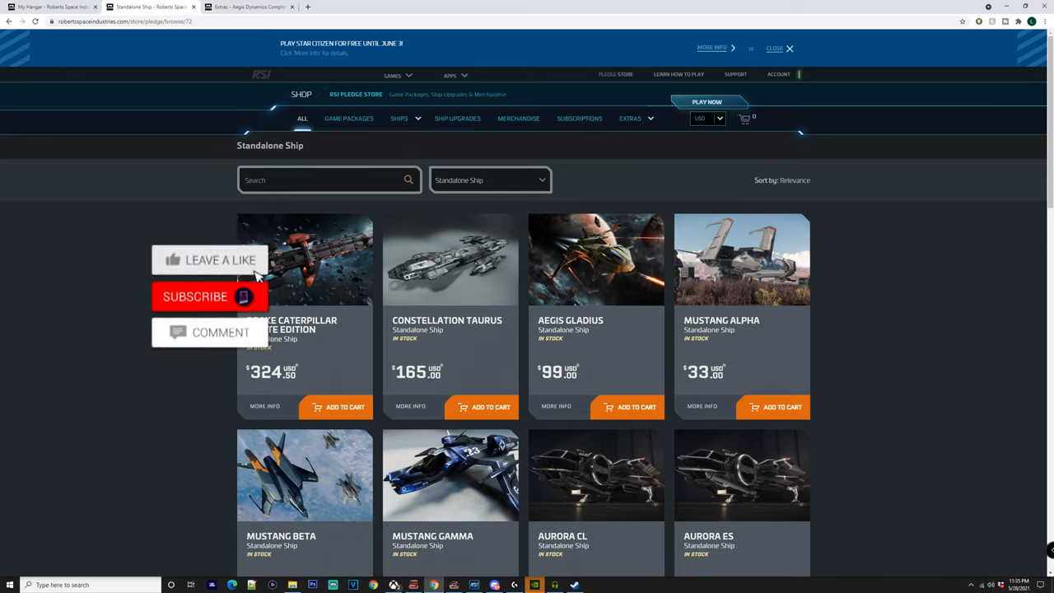
# Close the free-play promotion banner so the Mustang and Aurora ship listings fill the page
pyautogui.click(211, 296)
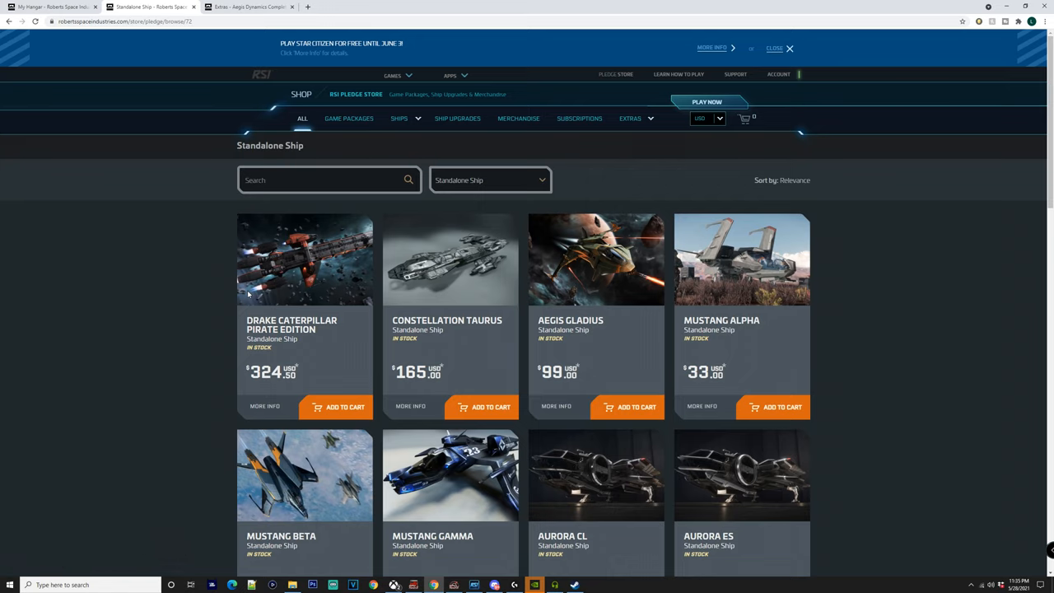
pyautogui.moveTo(320, 253)
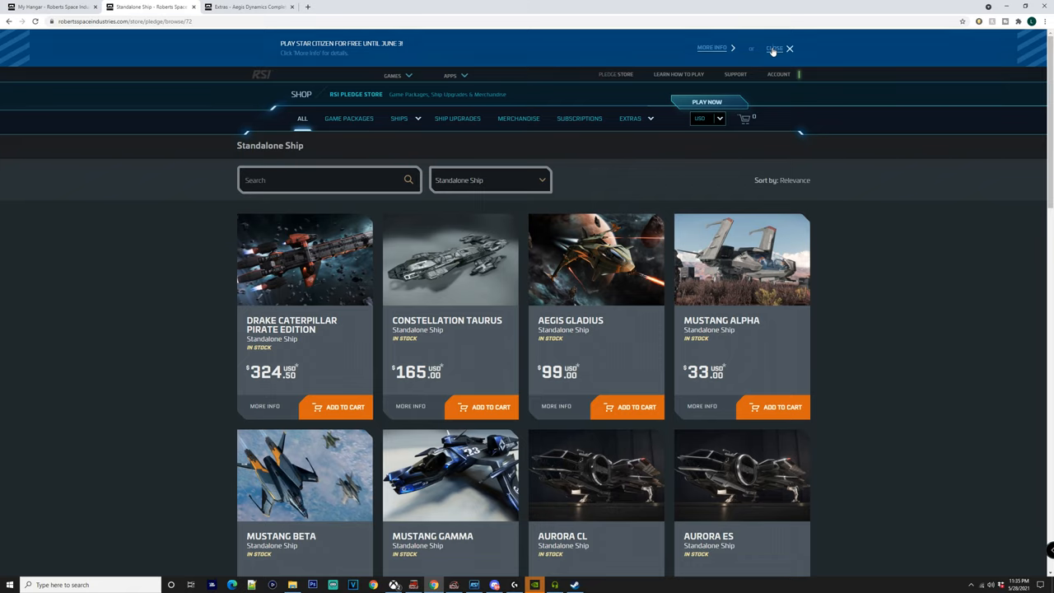
pyautogui.click(789, 49)
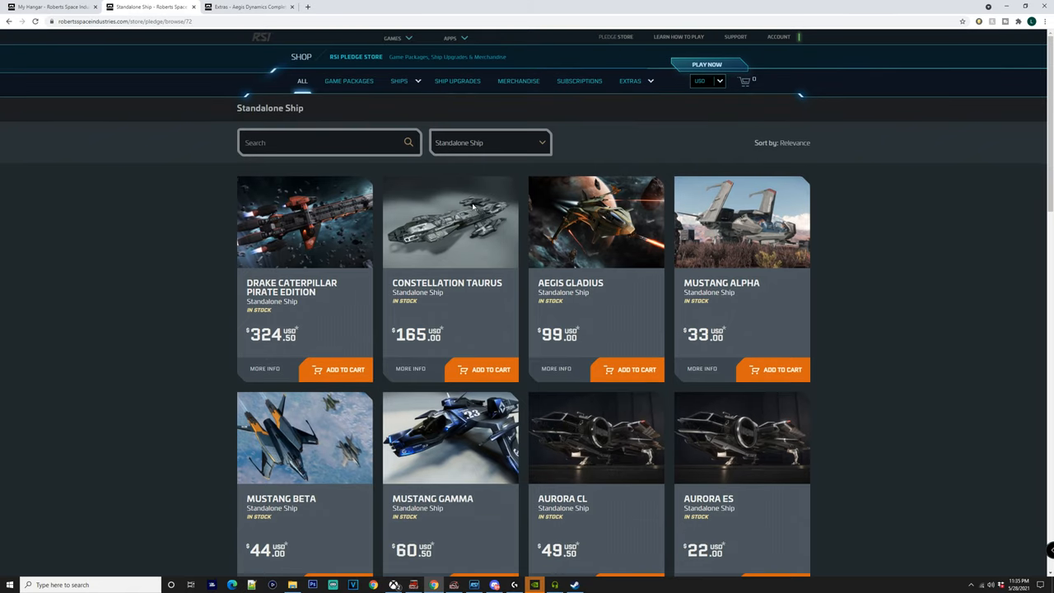
pyautogui.moveTo(336, 211)
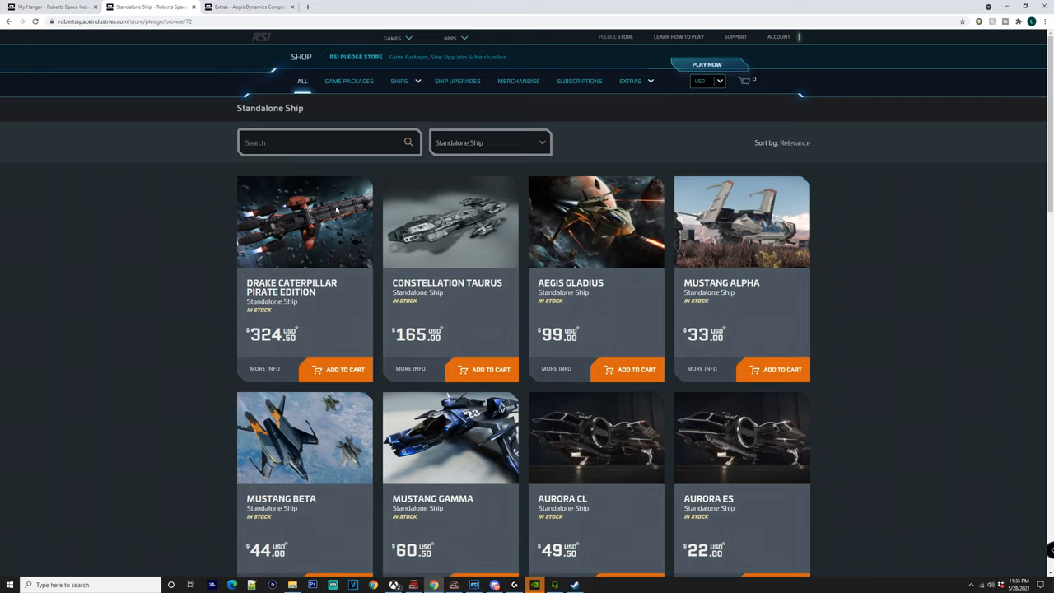
pyautogui.moveTo(310, 231)
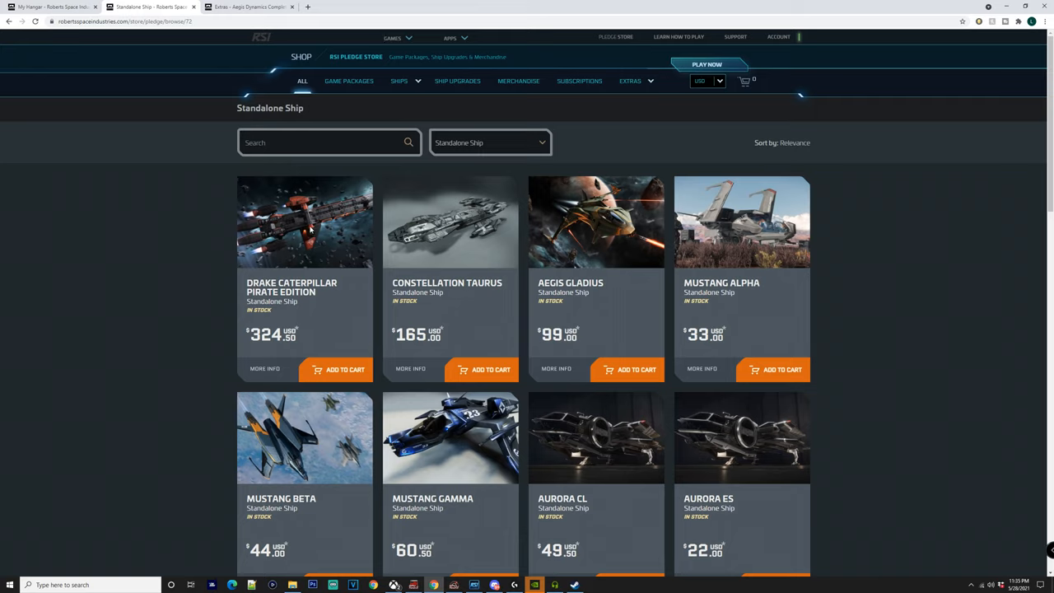
pyautogui.moveTo(339, 254)
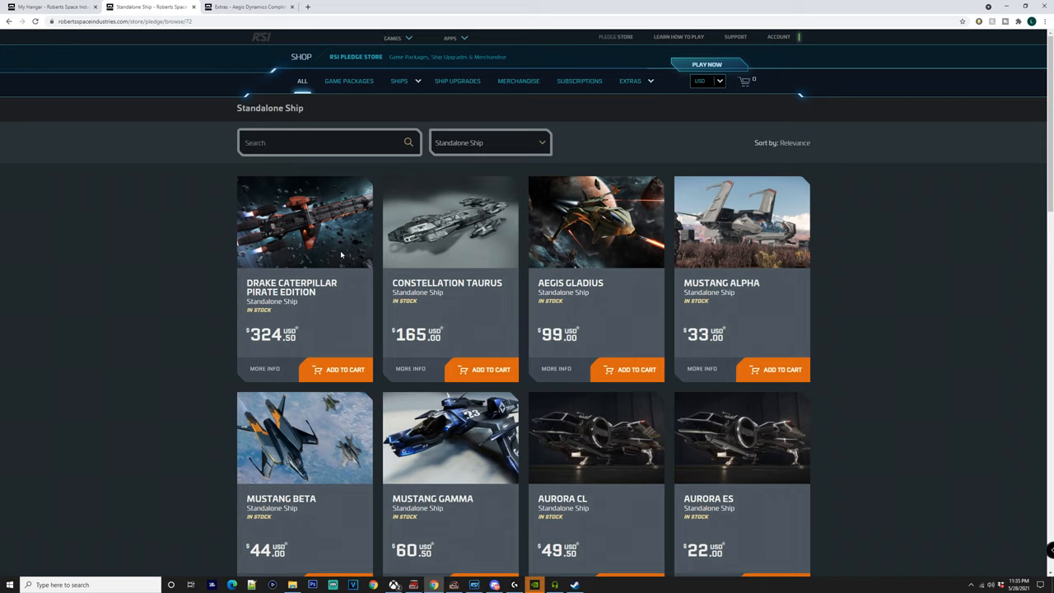
pyautogui.moveTo(353, 260)
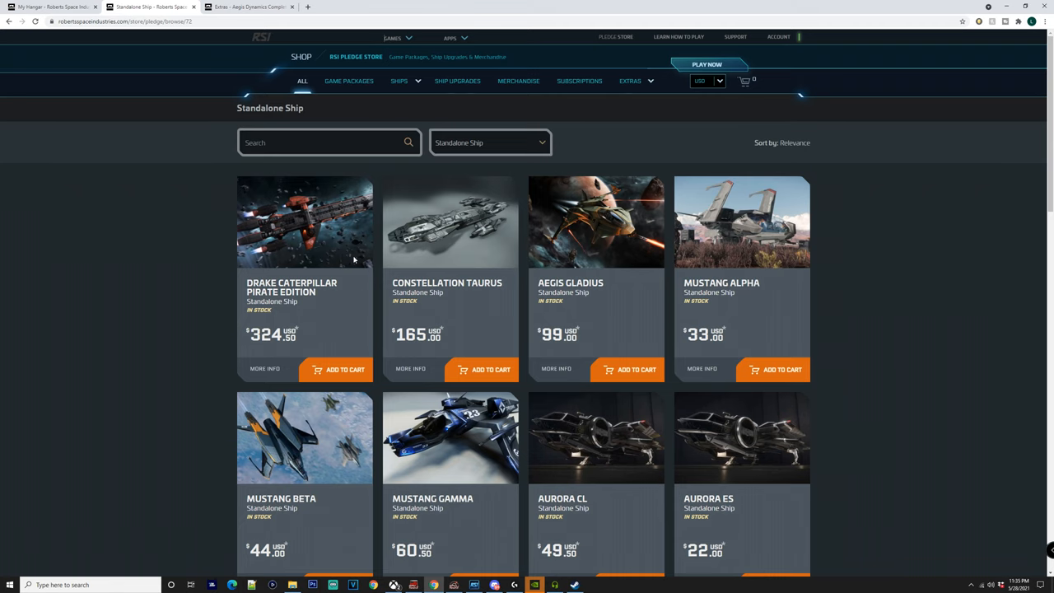
# Scroll down the standalone ships to the Origin 125A, 325A, G12A and RSI Polaris ILW rows
pyautogui.scroll(-3)
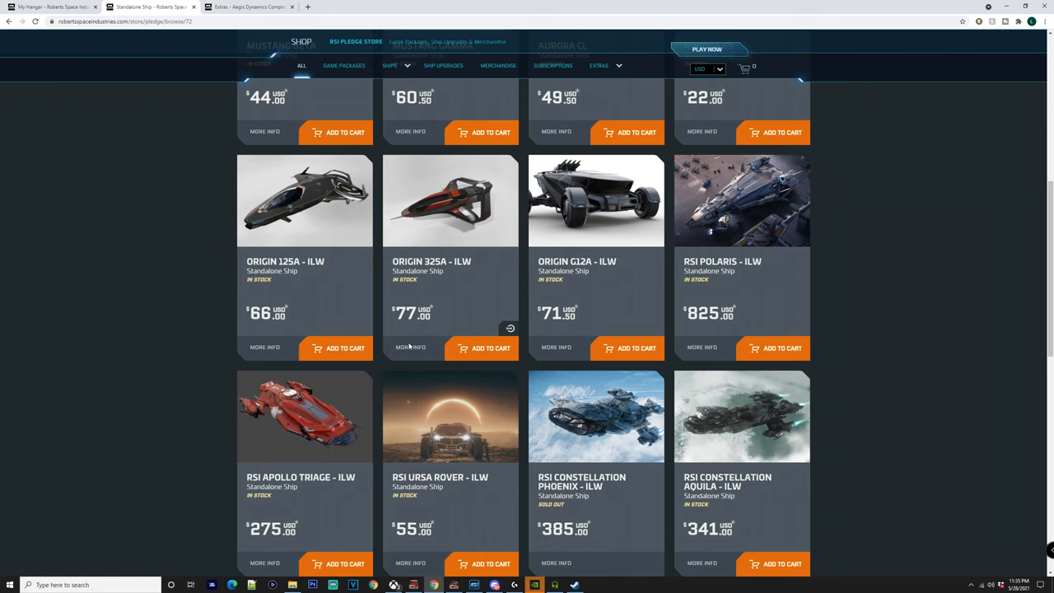
pyautogui.scroll(-3)
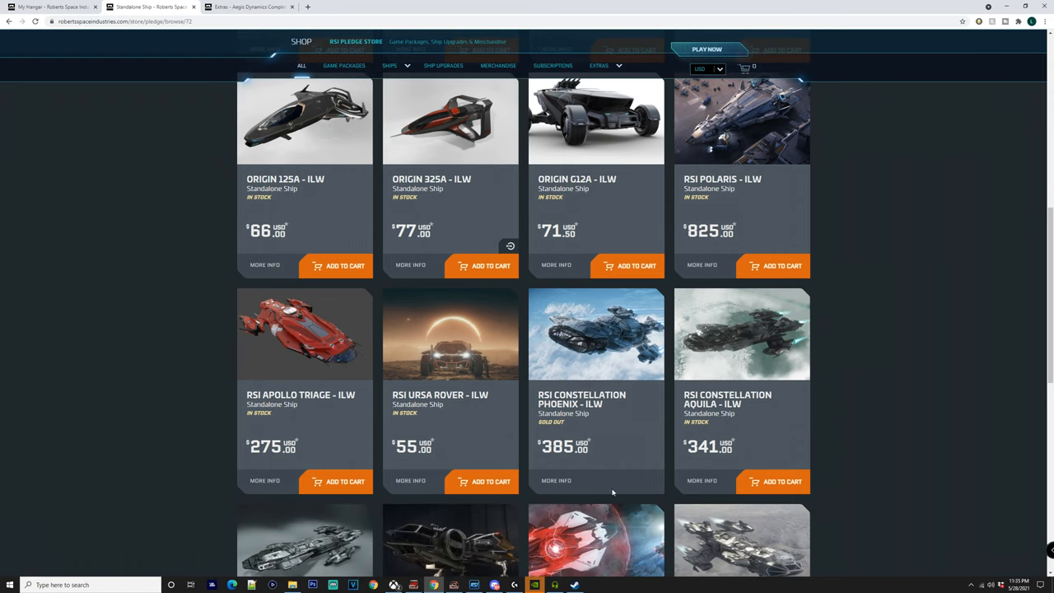
pyautogui.moveTo(507, 570)
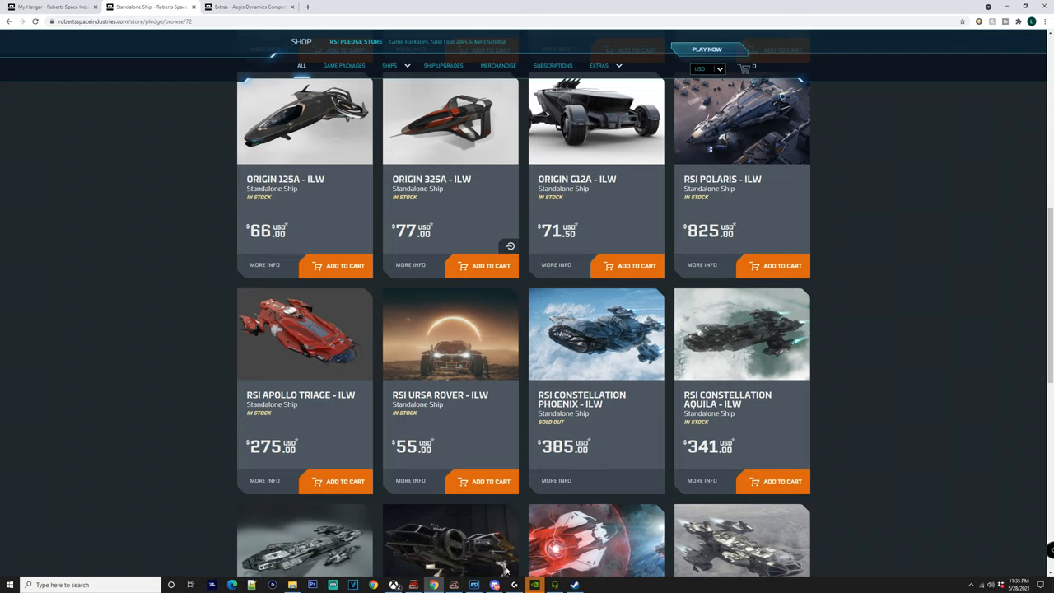
pyautogui.moveTo(300, 331)
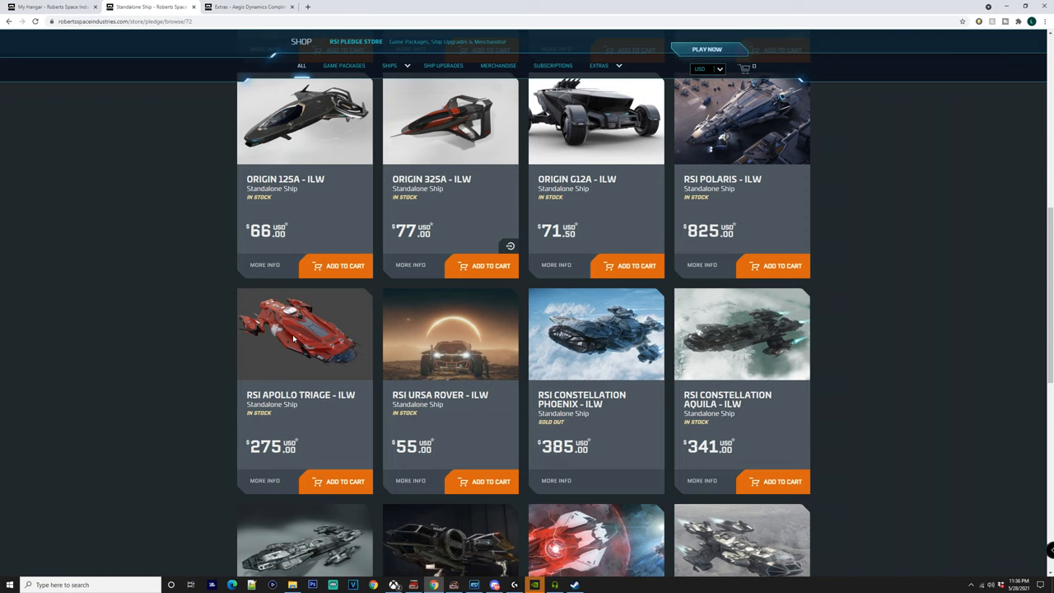
pyautogui.scroll(-3)
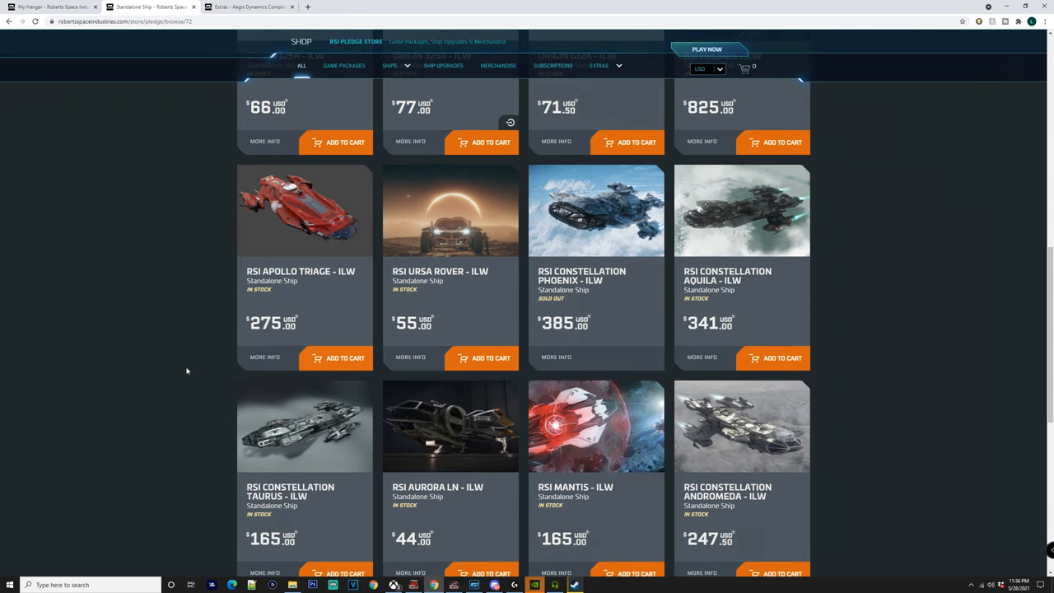
pyautogui.scroll(-3)
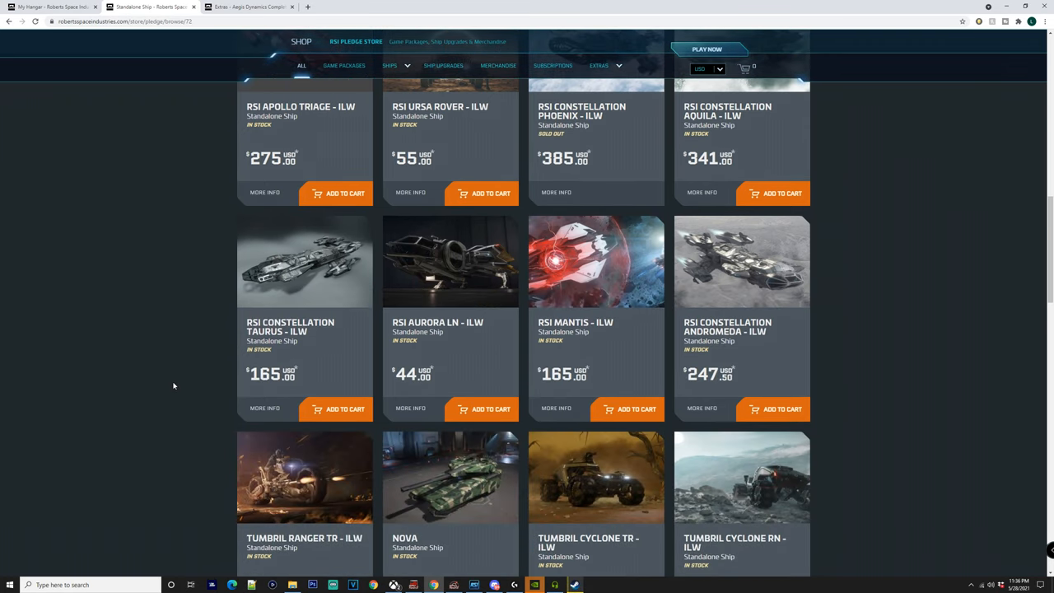
pyautogui.scroll(-3)
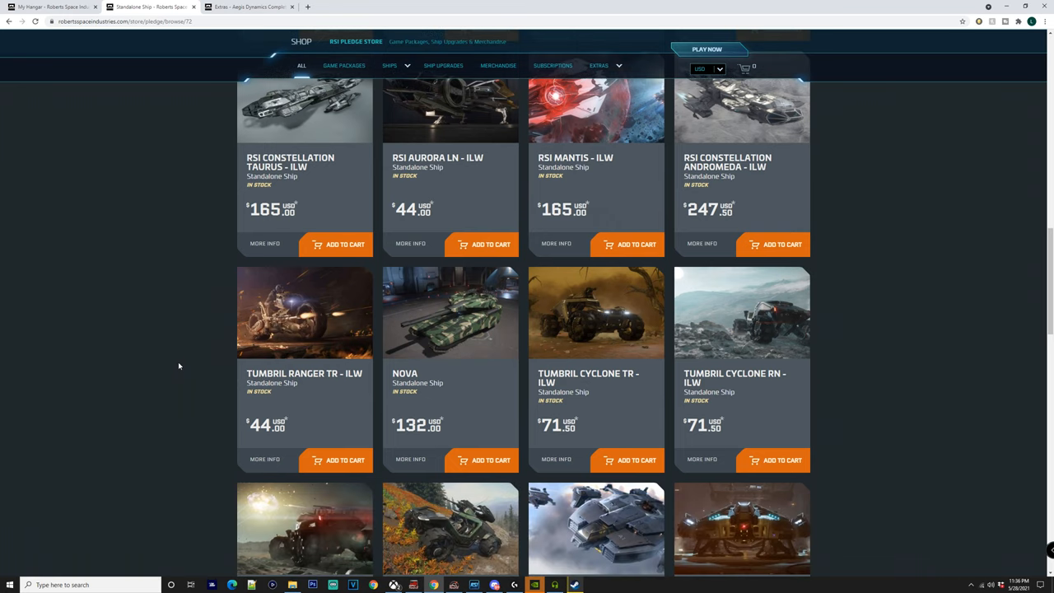
pyautogui.moveTo(198, 349)
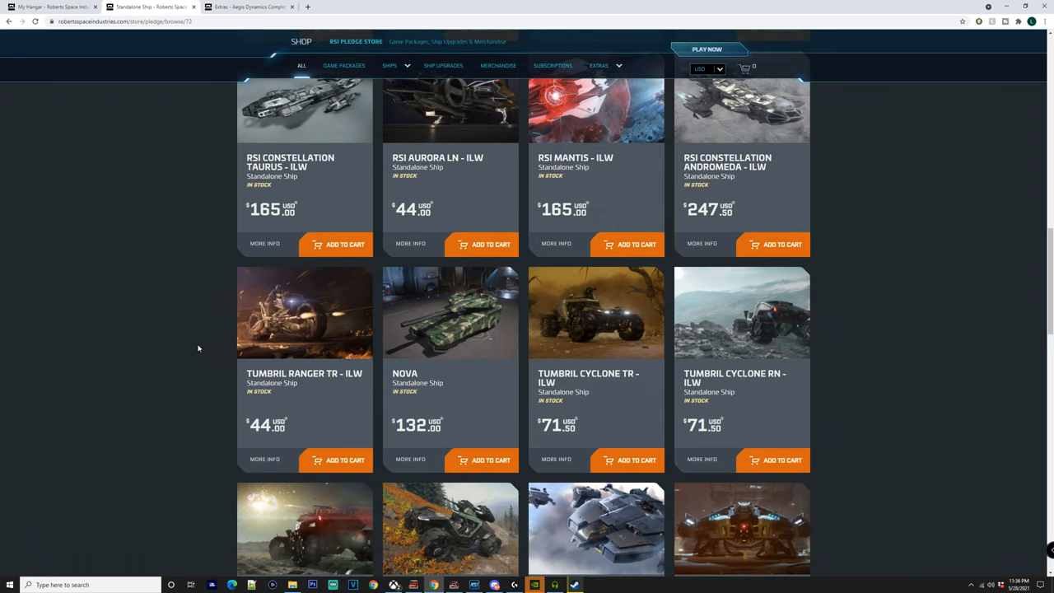
pyautogui.scroll(-3)
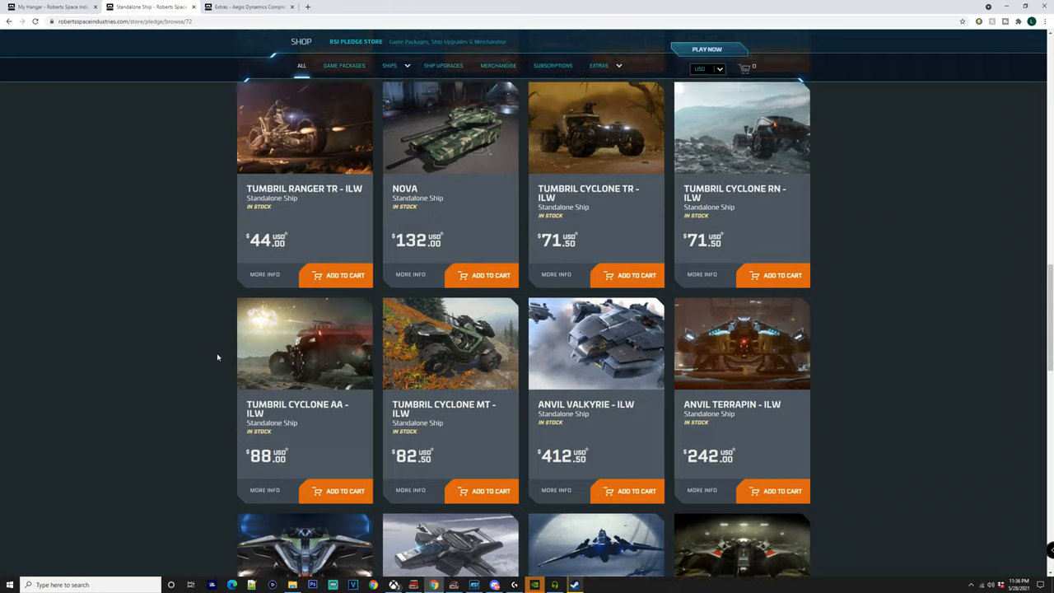
pyautogui.scroll(-3)
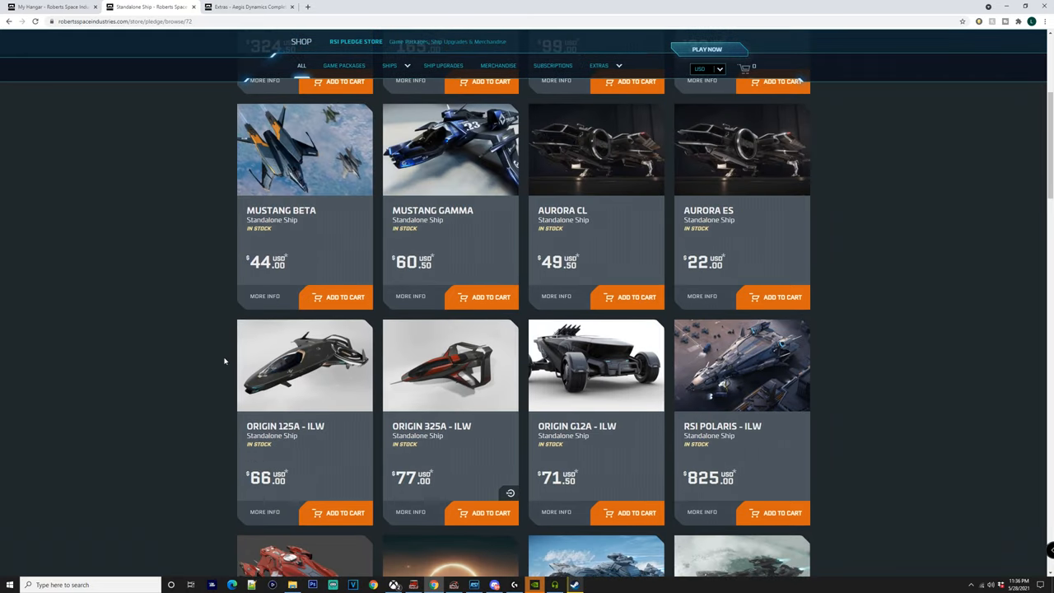
pyautogui.moveTo(231, 346)
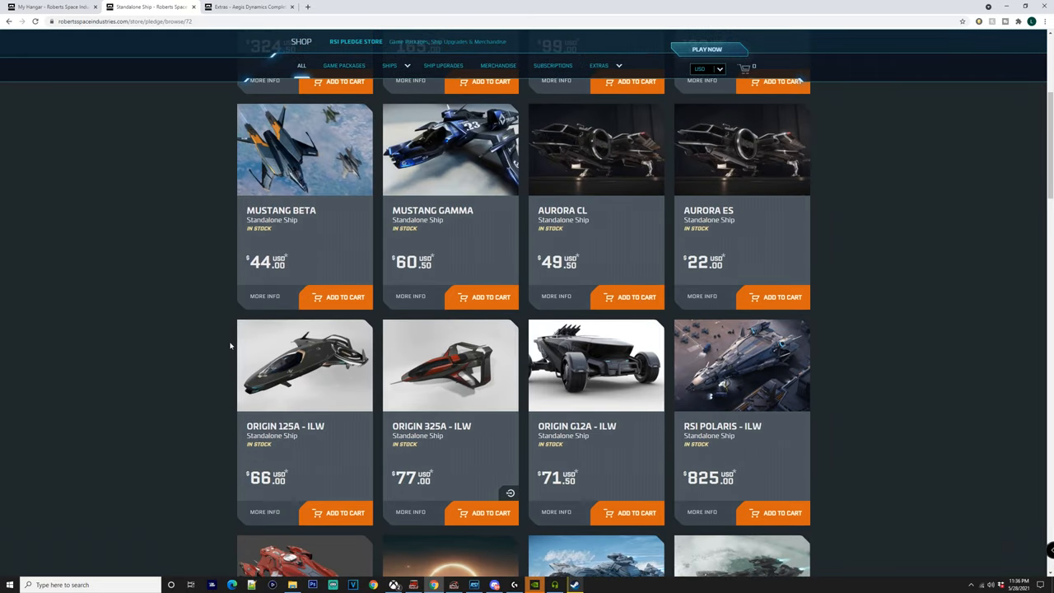
pyautogui.moveTo(251, 346)
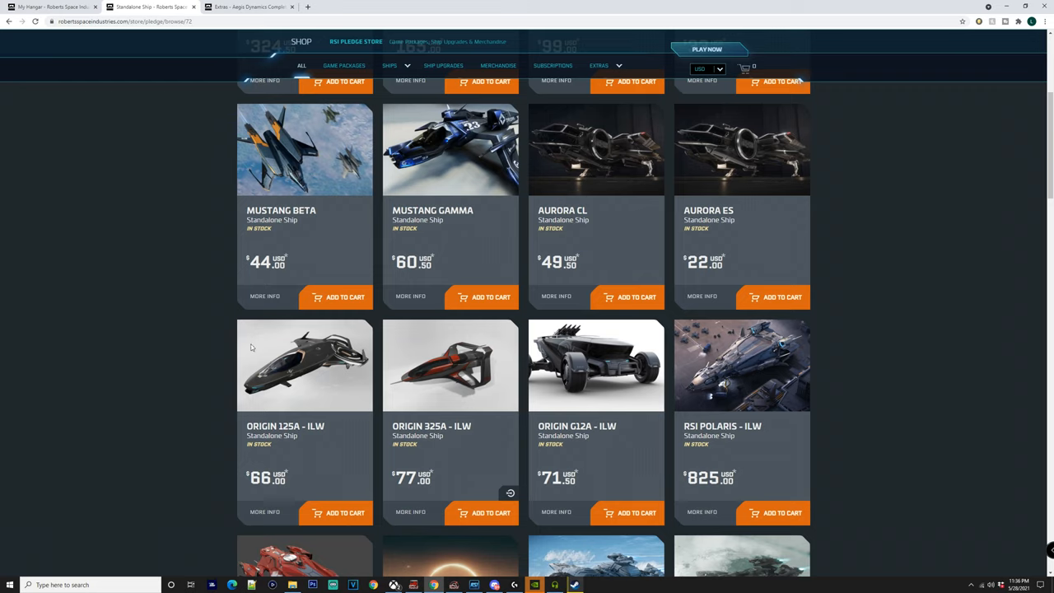
pyautogui.scroll(-3)
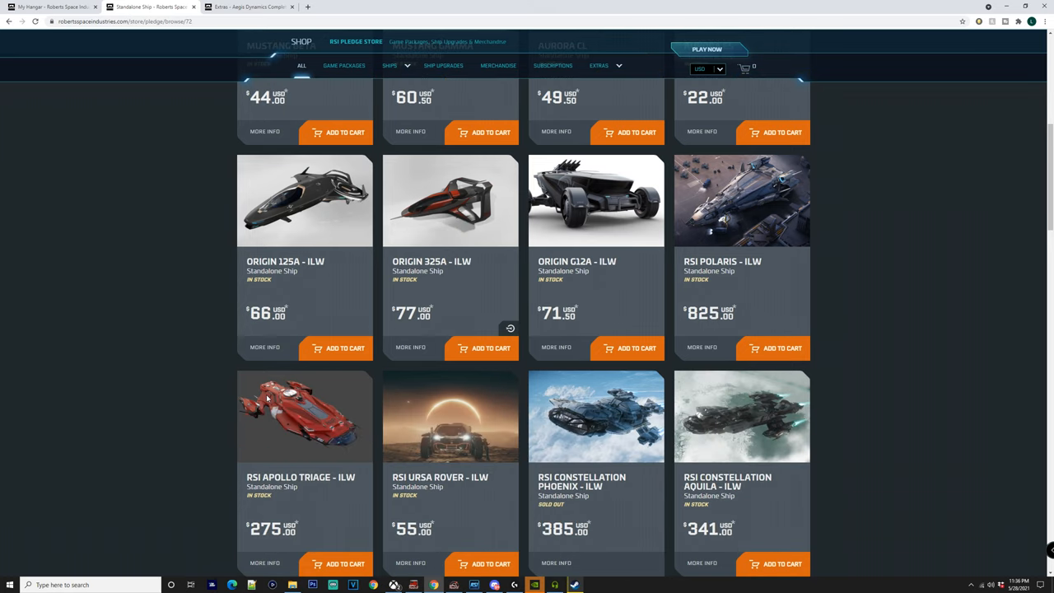
# Scroll down past the Anvil F7C Hornet variants to the Aegis Javelin and Idris-P ILW cards
pyautogui.scroll(-3)
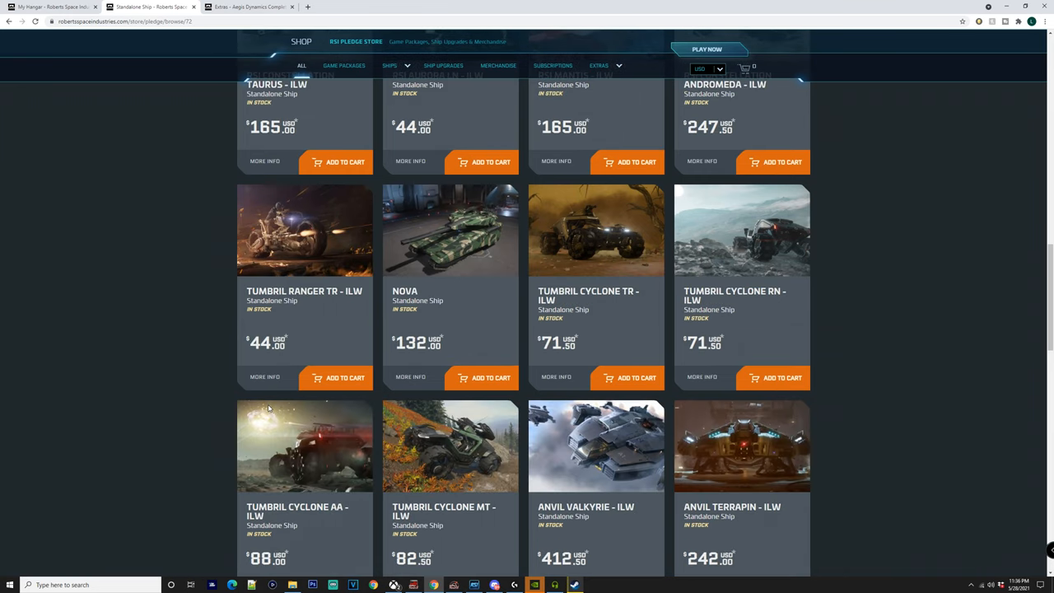
pyautogui.scroll(-3)
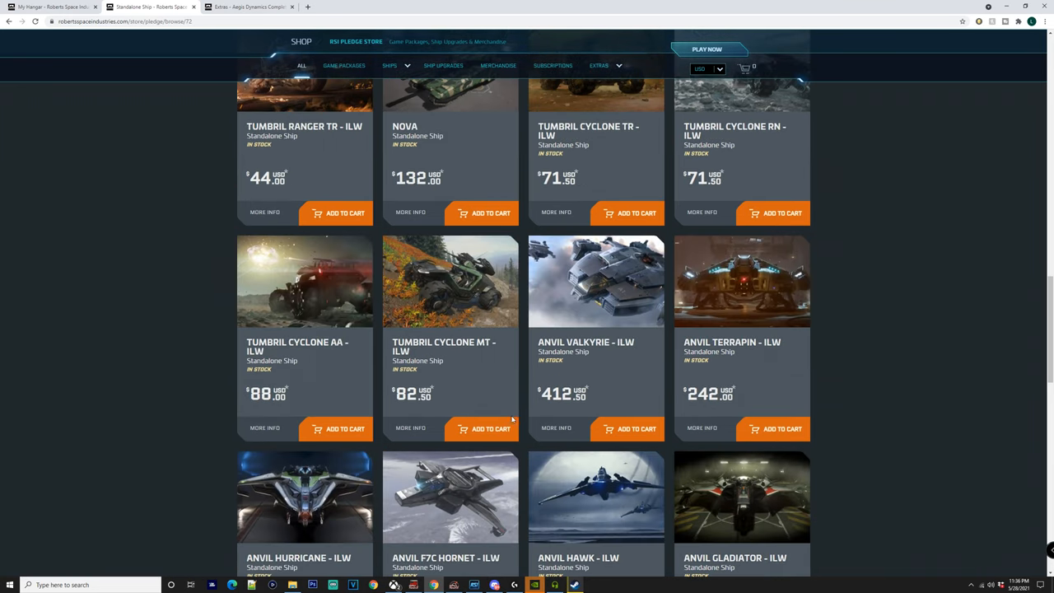
pyautogui.scroll(-3)
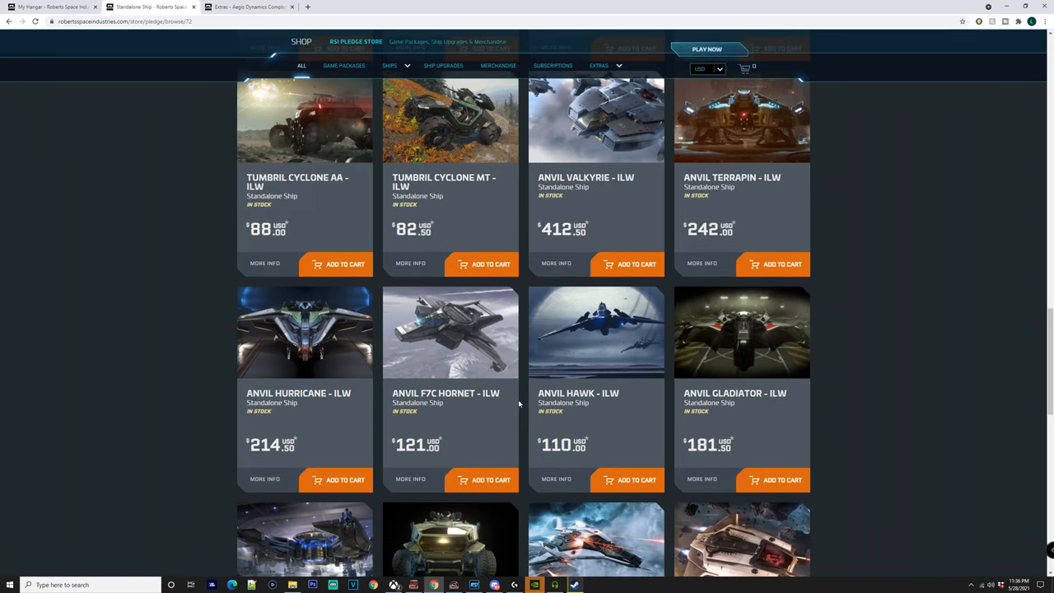
pyautogui.scroll(-3)
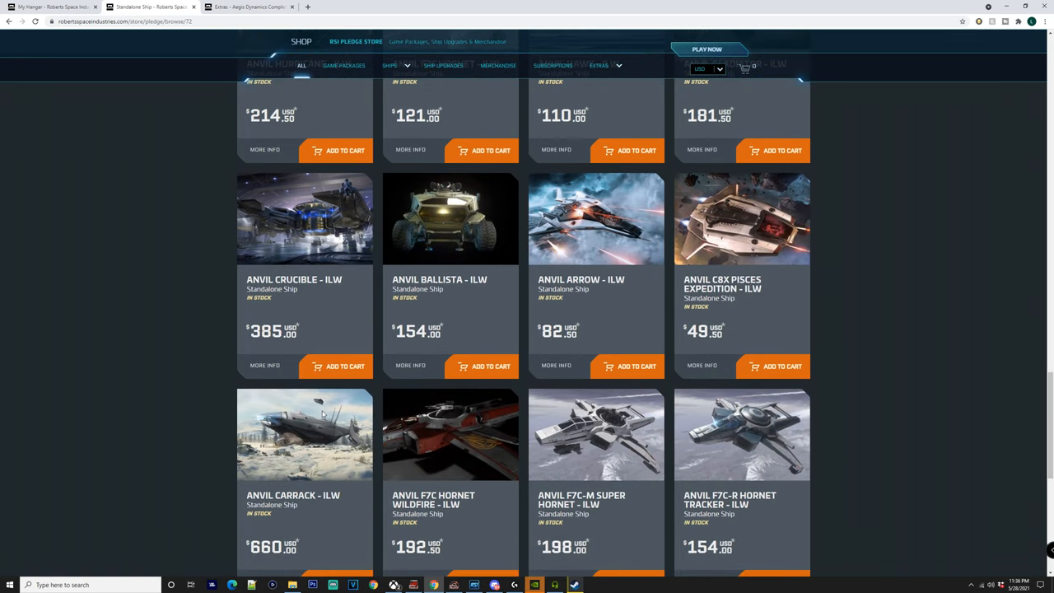
pyautogui.scroll(-3)
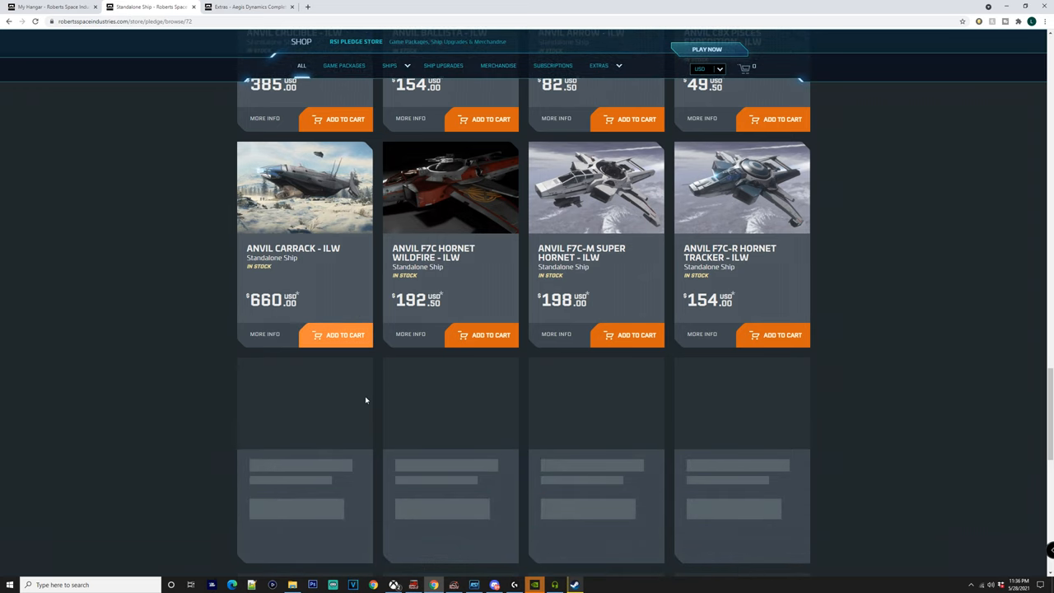
pyautogui.scroll(-3)
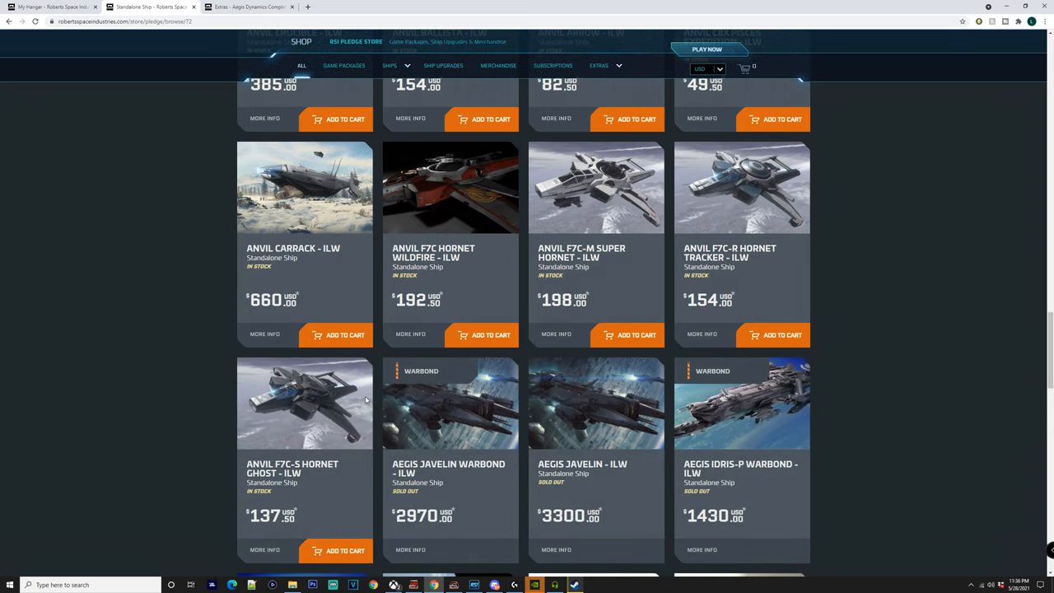
pyautogui.moveTo(557, 430)
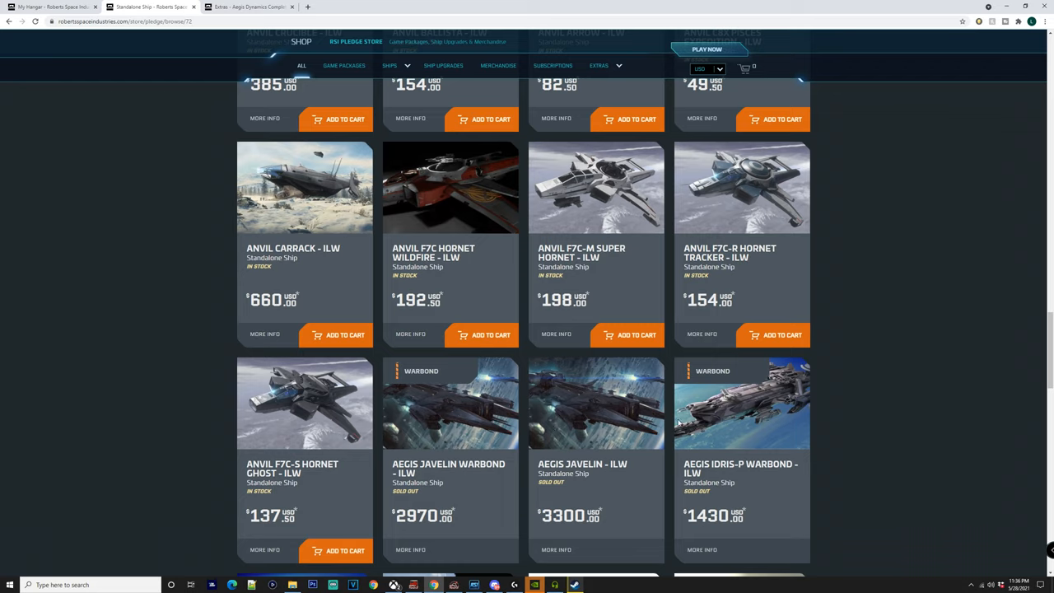
pyautogui.moveTo(679, 422)
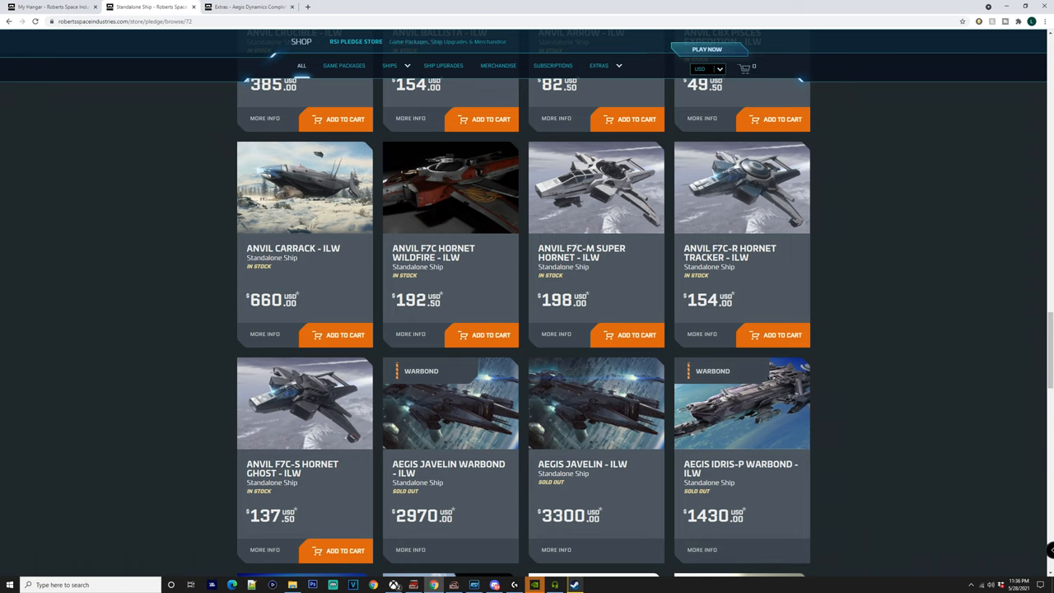
# Scroll through the listing and settle on the Origin 125A, RSI Polaris, Apollo Triage and Constellation rows
pyautogui.scroll(-3)
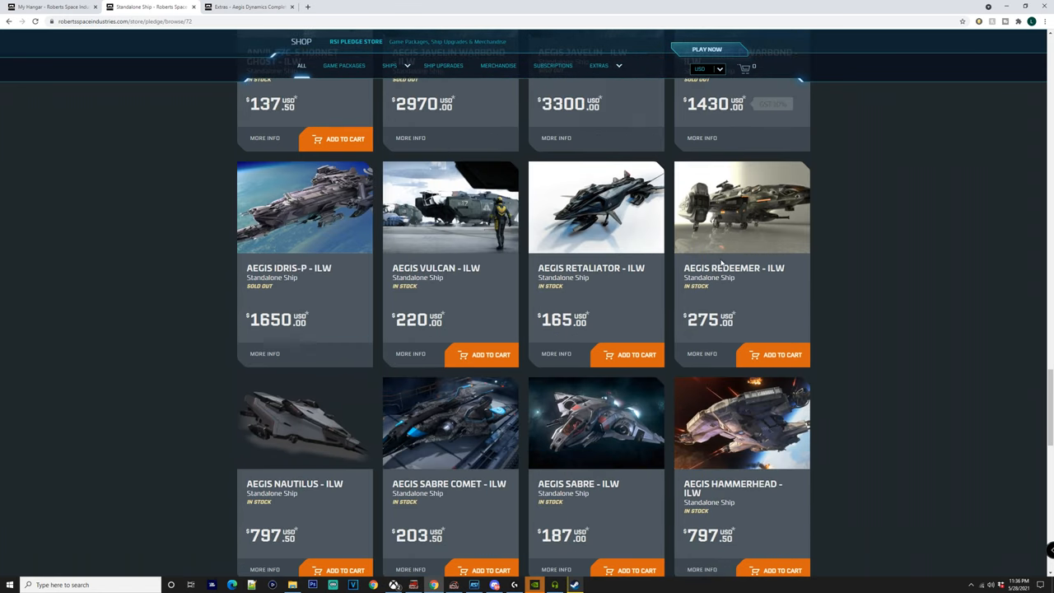
pyautogui.scroll(-3)
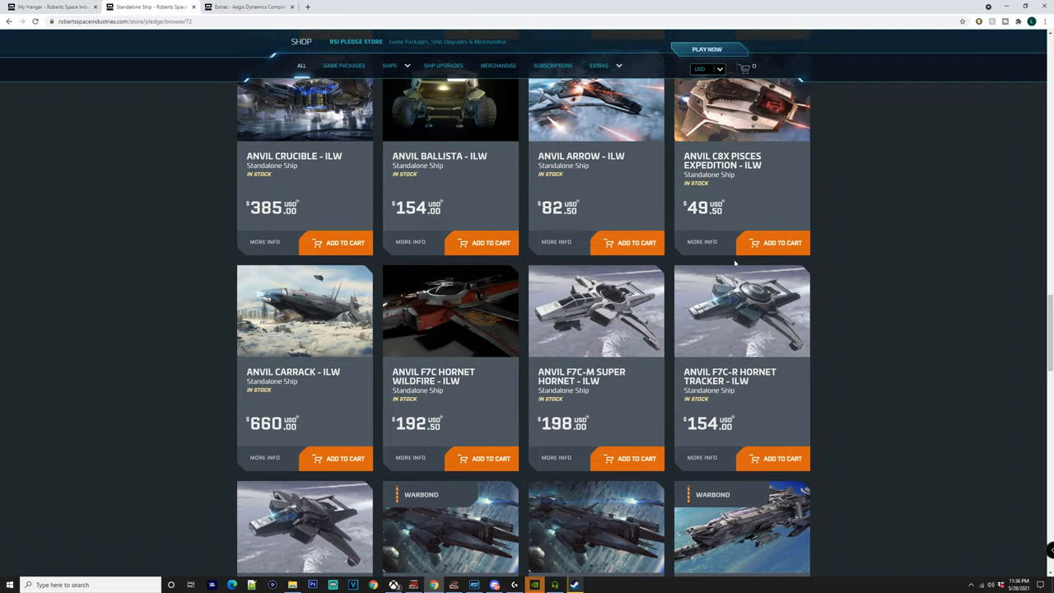
pyautogui.scroll(-3)
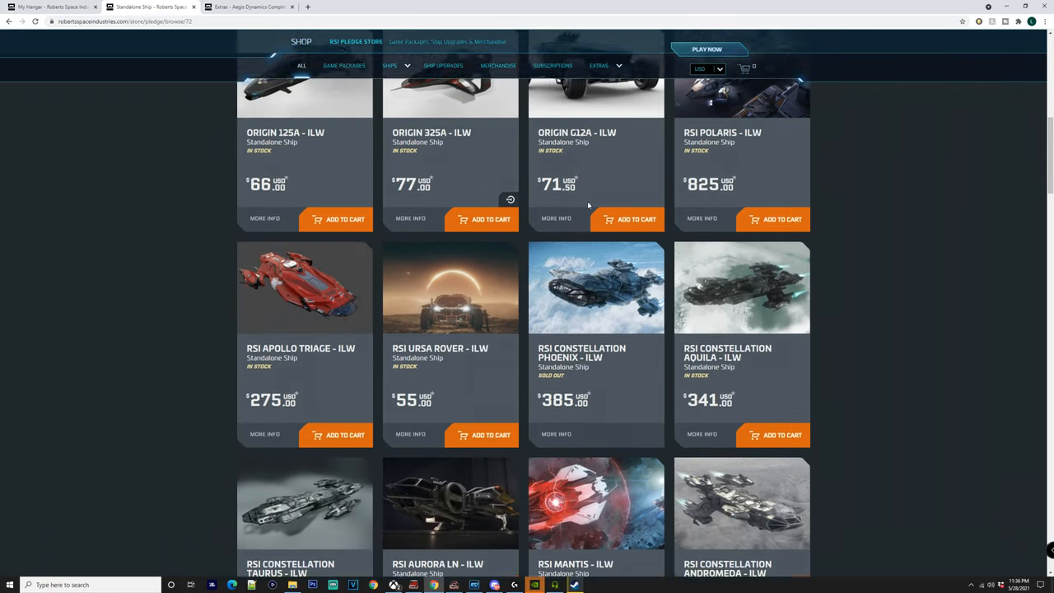
pyautogui.scroll(-3)
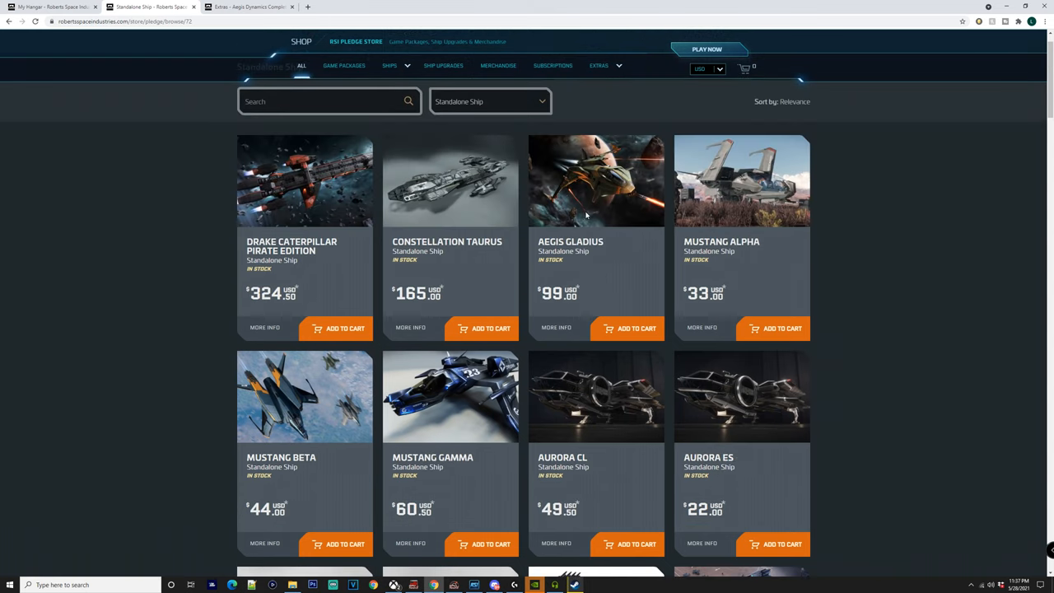
pyautogui.moveTo(725, 188)
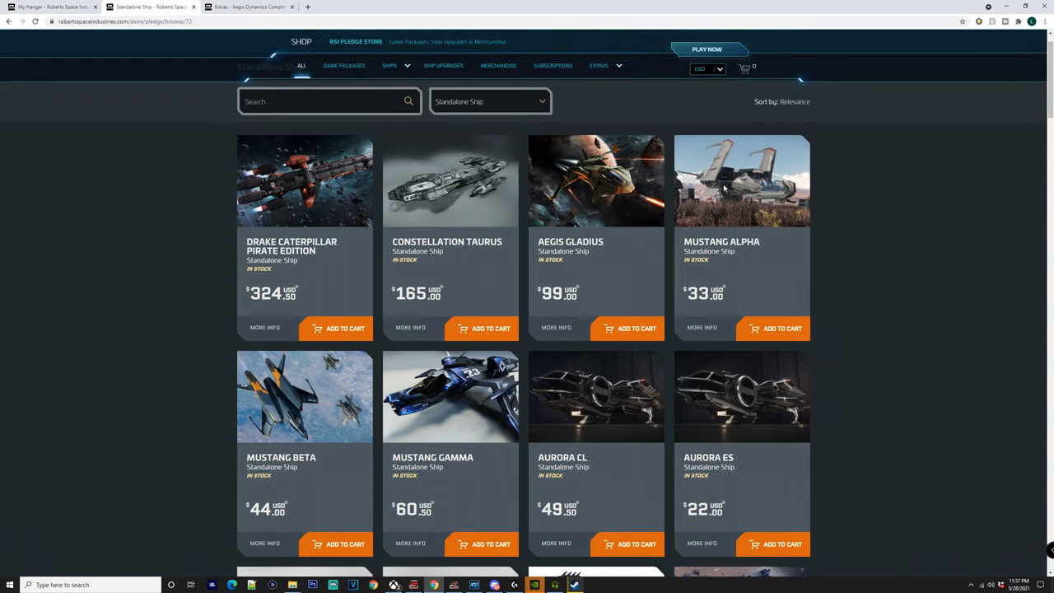
pyautogui.moveTo(728, 208)
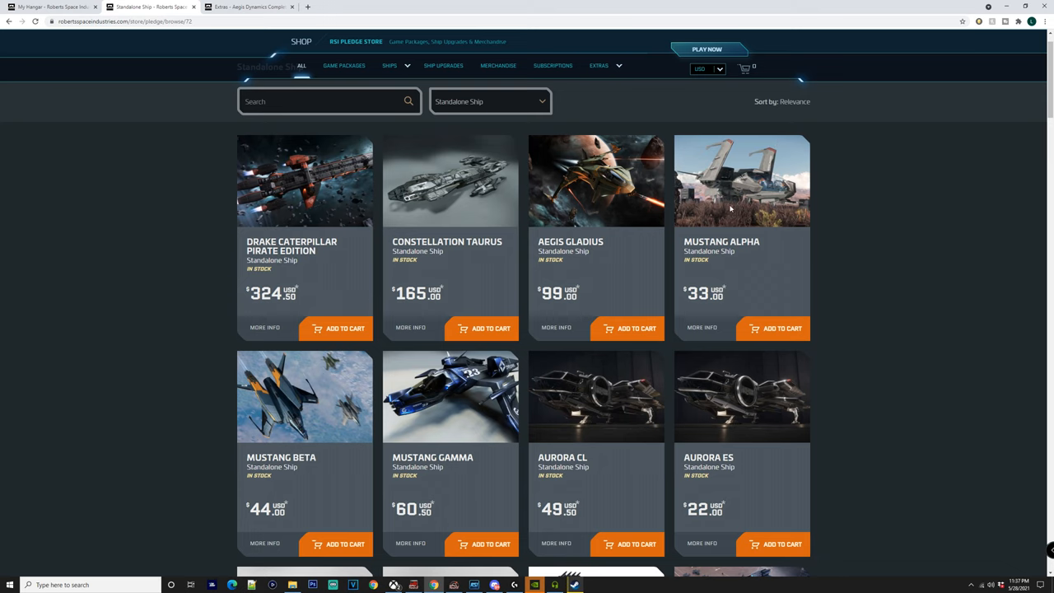
pyautogui.scroll(-3)
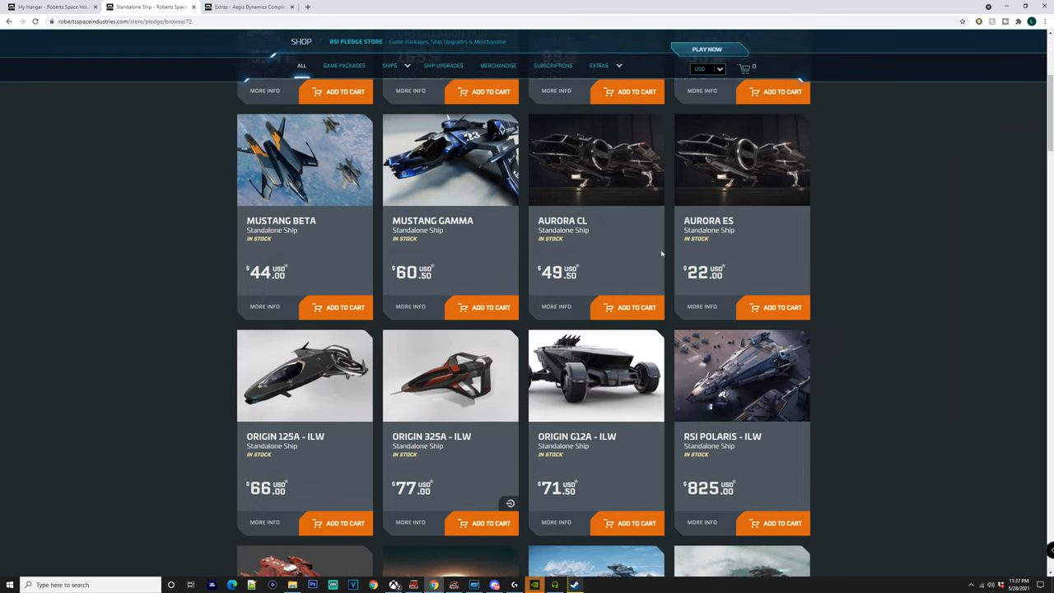
pyautogui.scroll(-3)
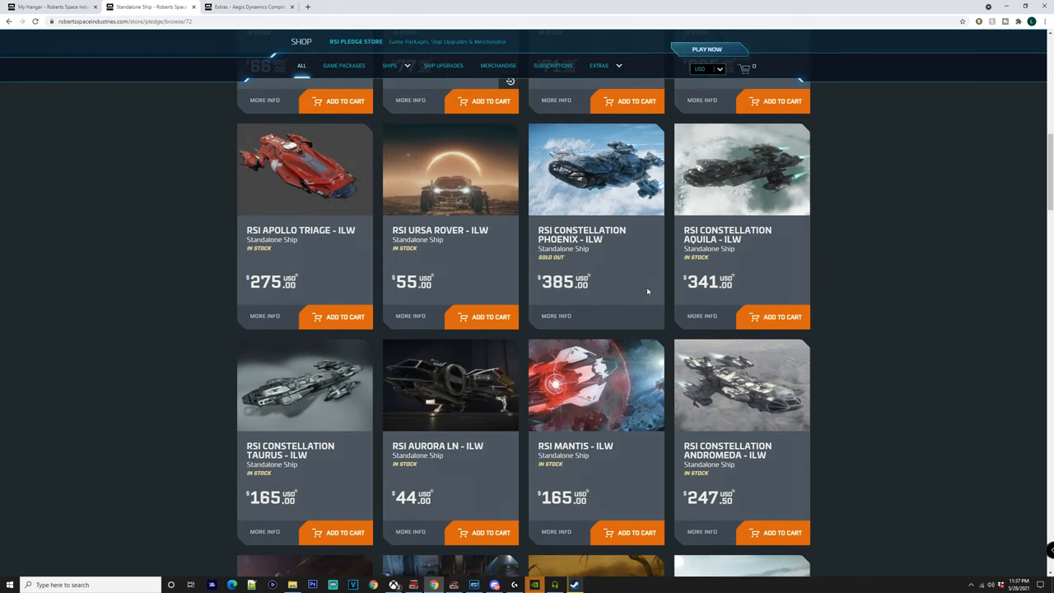
pyautogui.scroll(3)
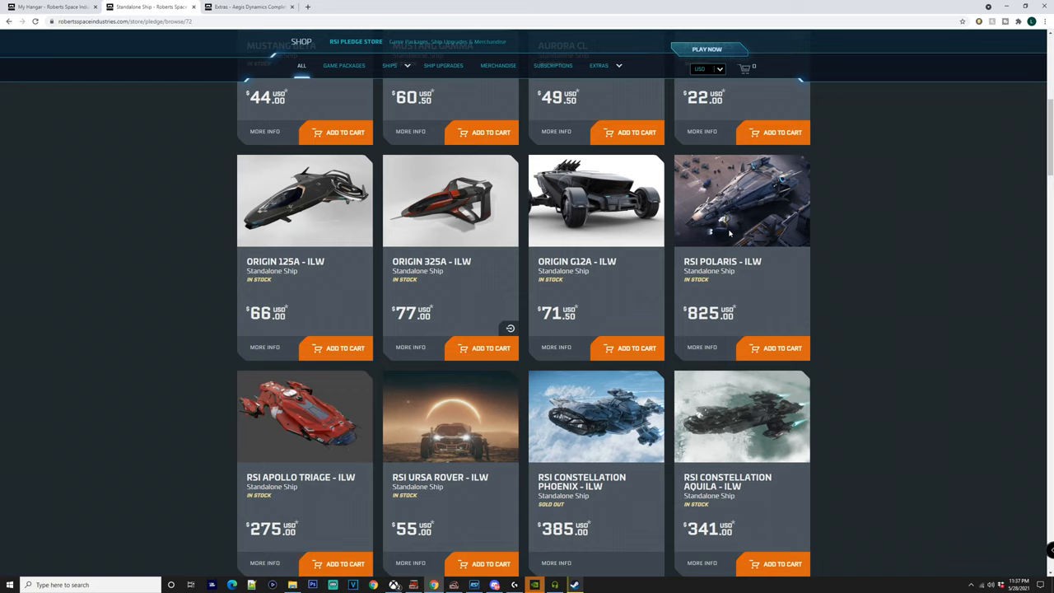
pyautogui.moveTo(727, 229)
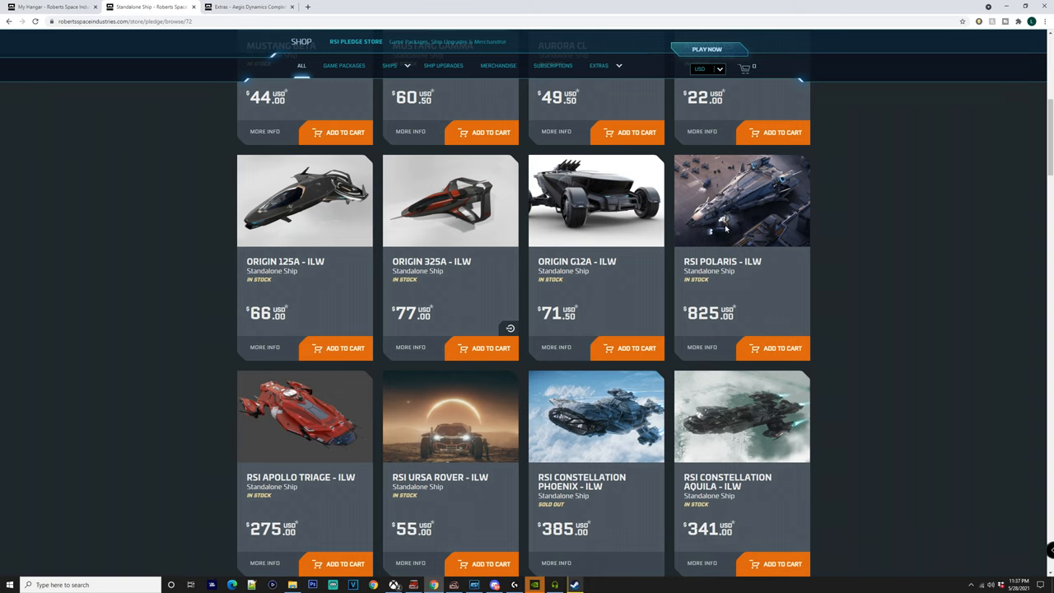
pyautogui.moveTo(781, 210)
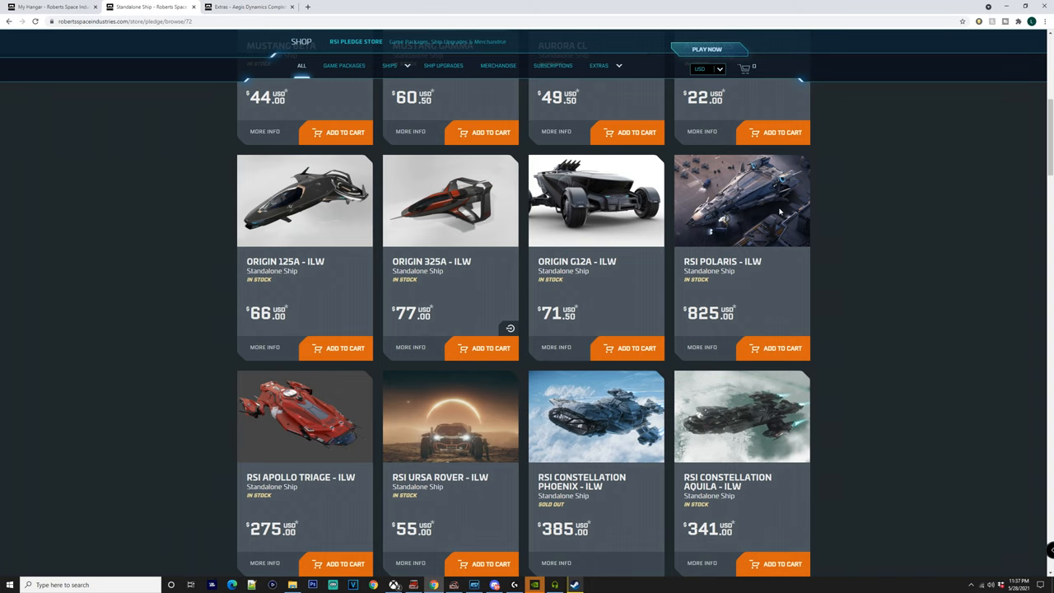
pyautogui.scroll(-3)
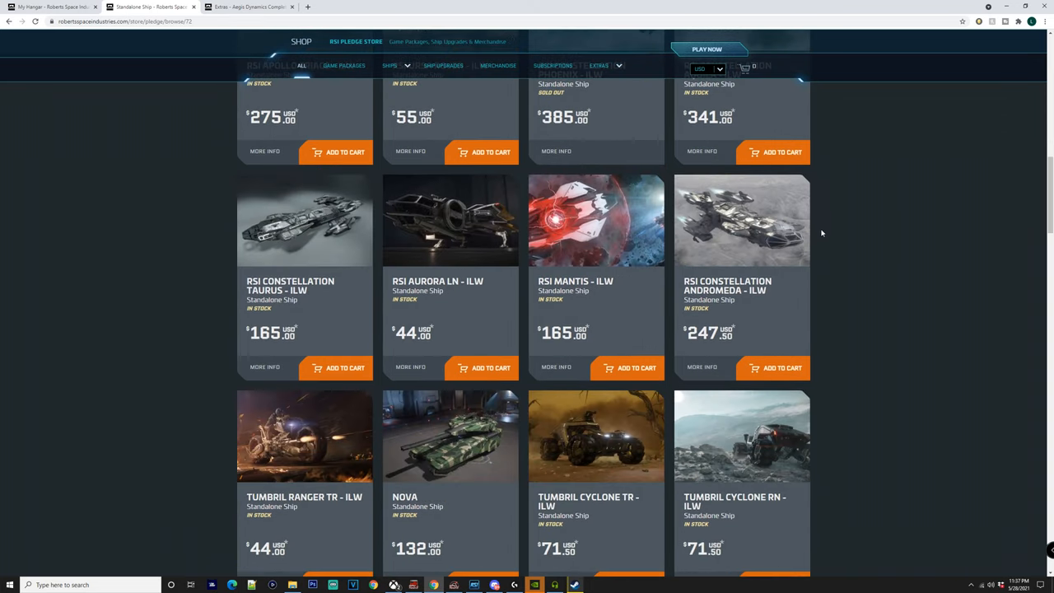
pyautogui.scroll(3)
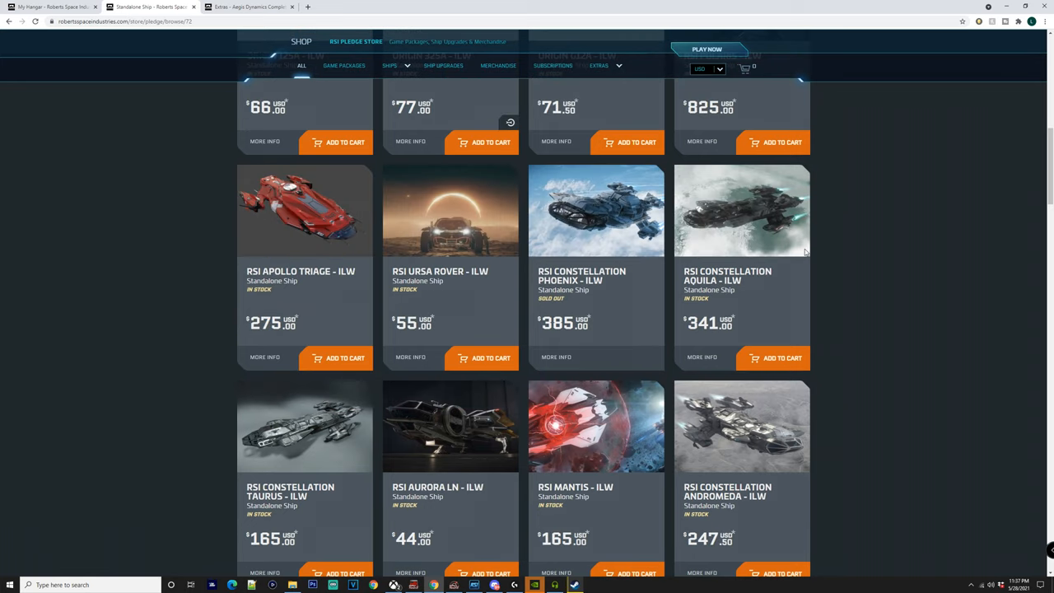
pyautogui.scroll(3)
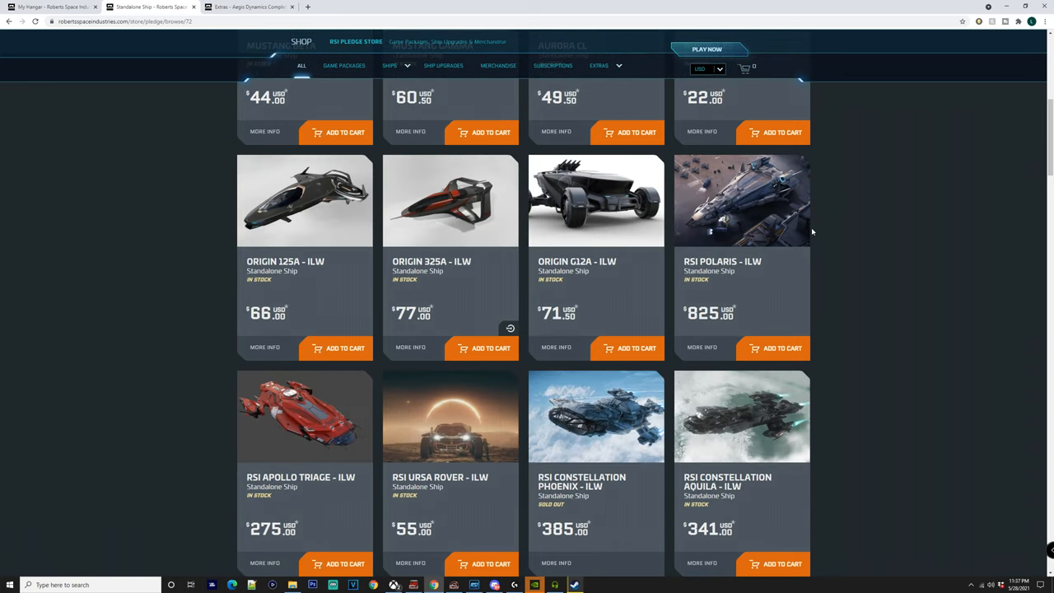
pyautogui.moveTo(829, 228)
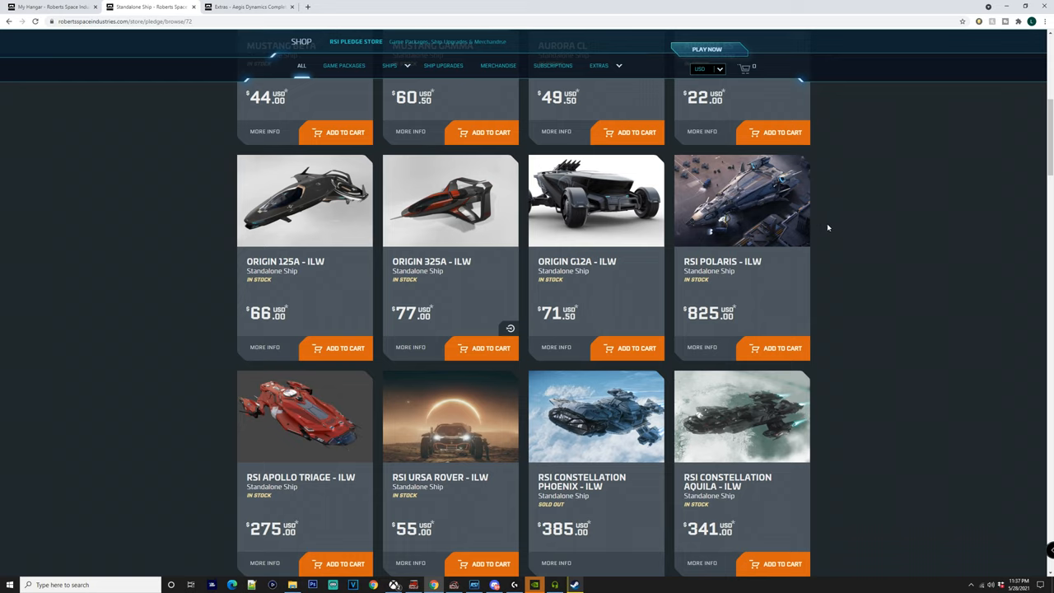
pyautogui.moveTo(804, 189)
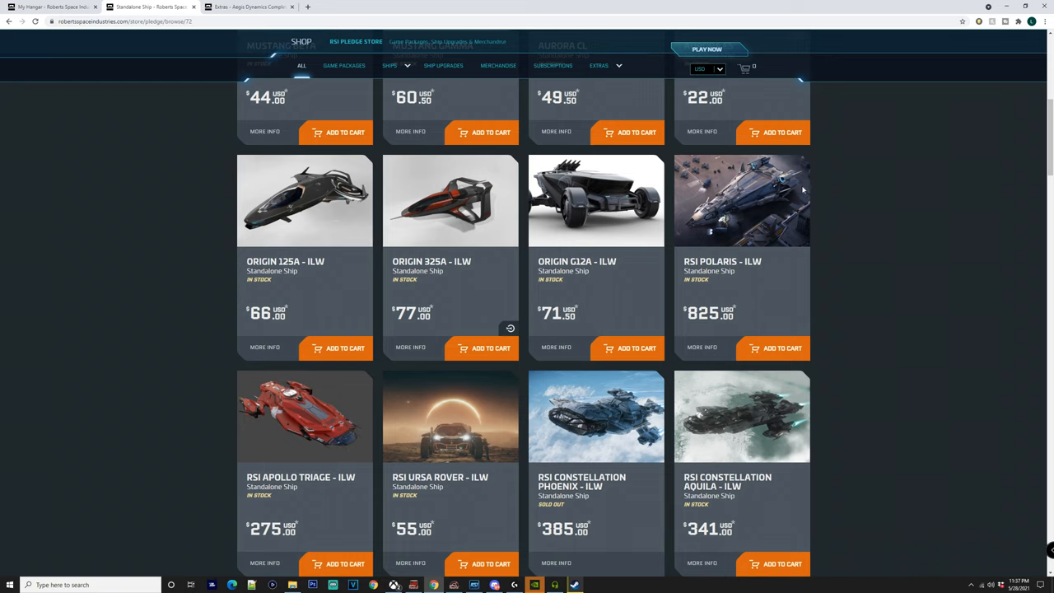
pyautogui.moveTo(710, 245)
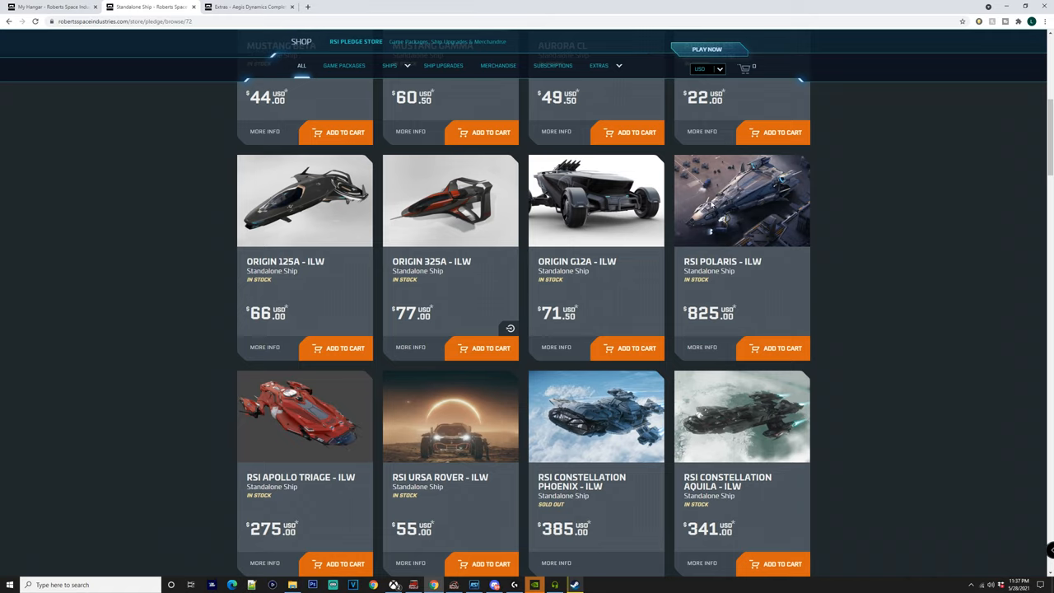
# Scroll down past the RSI and Tumbril ships to the Aegis Javelin, Idris-P, Vulcan and Redeemer cards
pyautogui.scroll(-3)
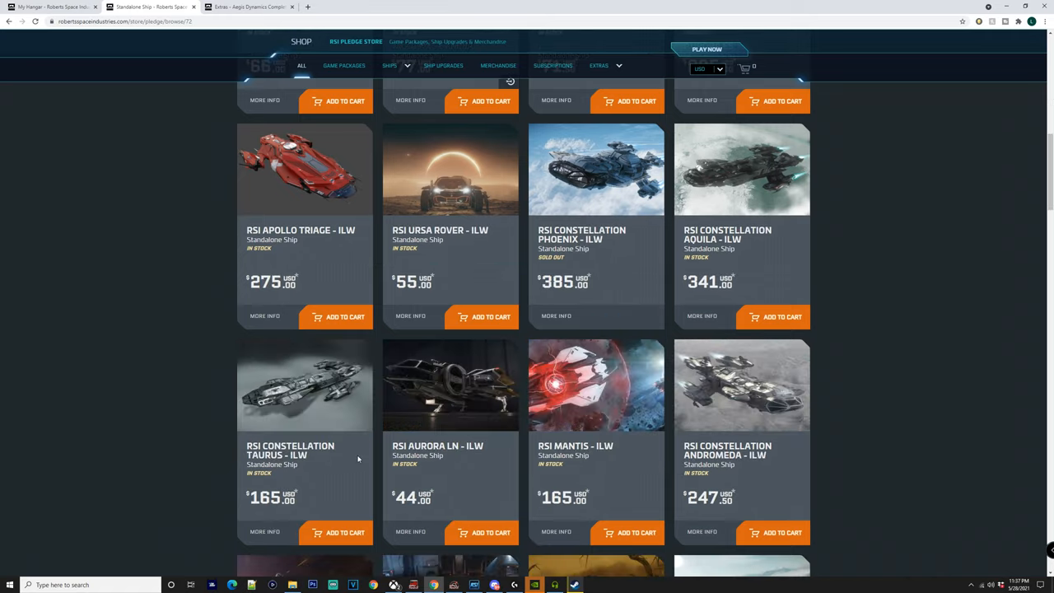
pyautogui.scroll(-3)
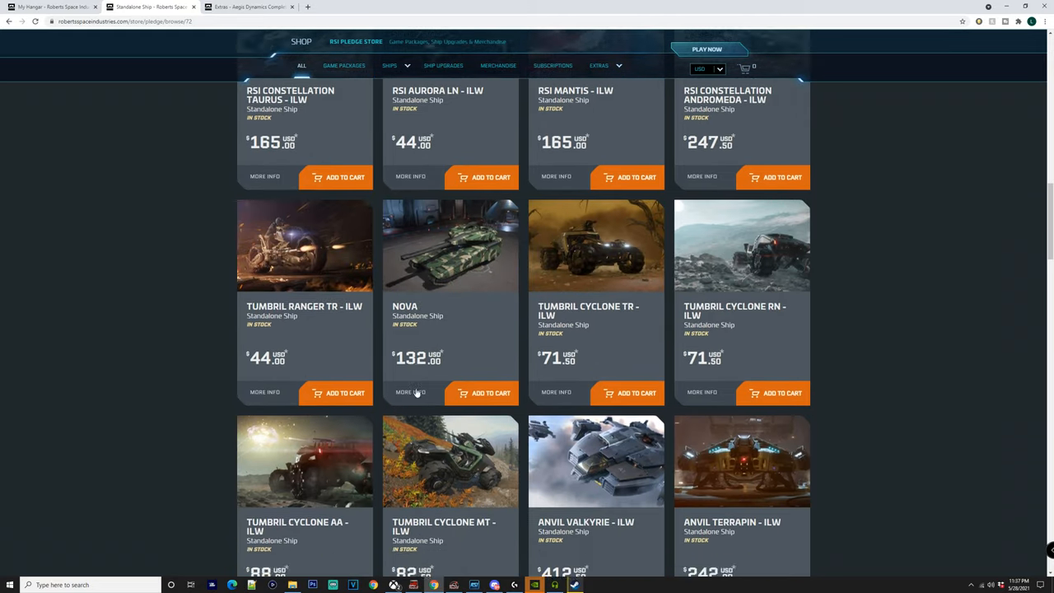
pyautogui.scroll(-3)
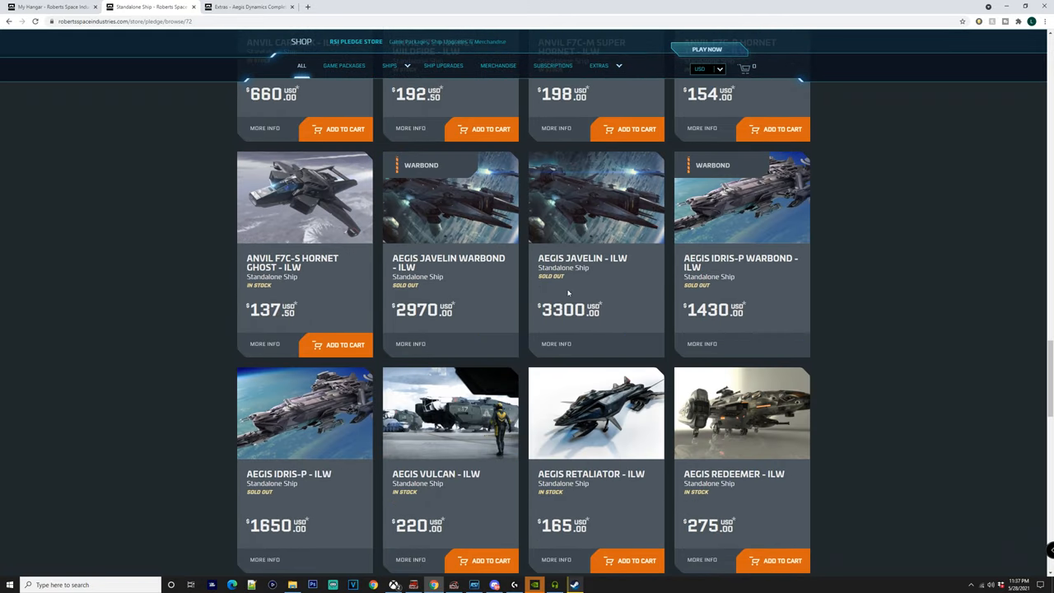
pyautogui.moveTo(600, 201)
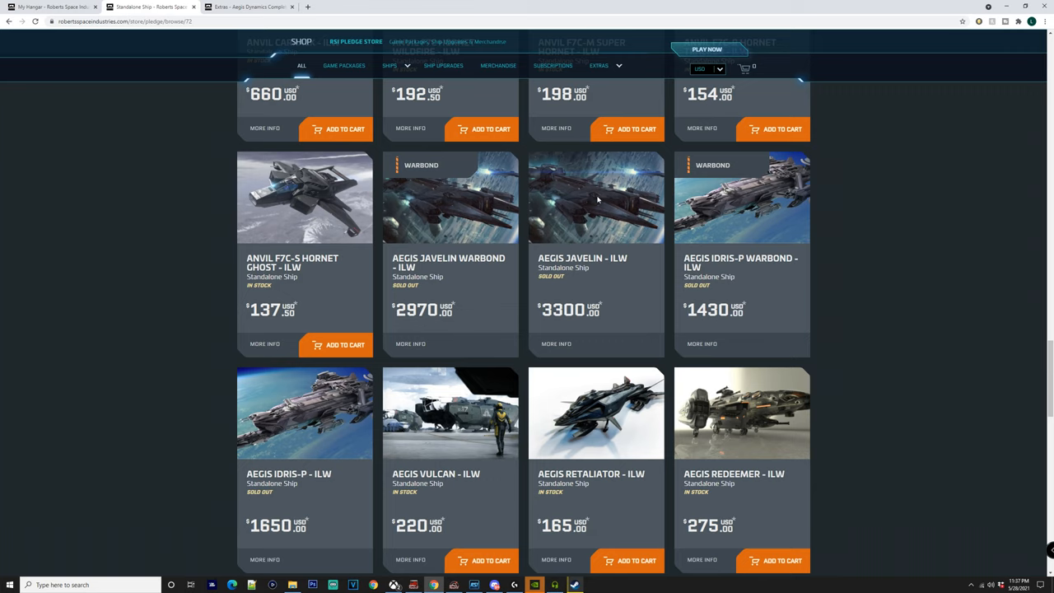
pyautogui.moveTo(692, 235)
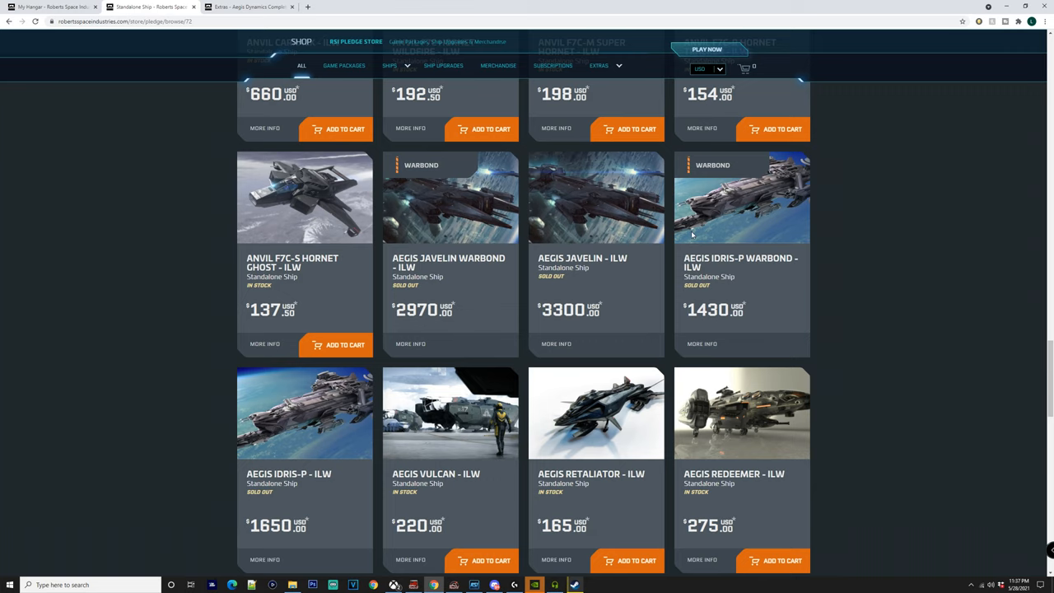
pyautogui.scroll(-3)
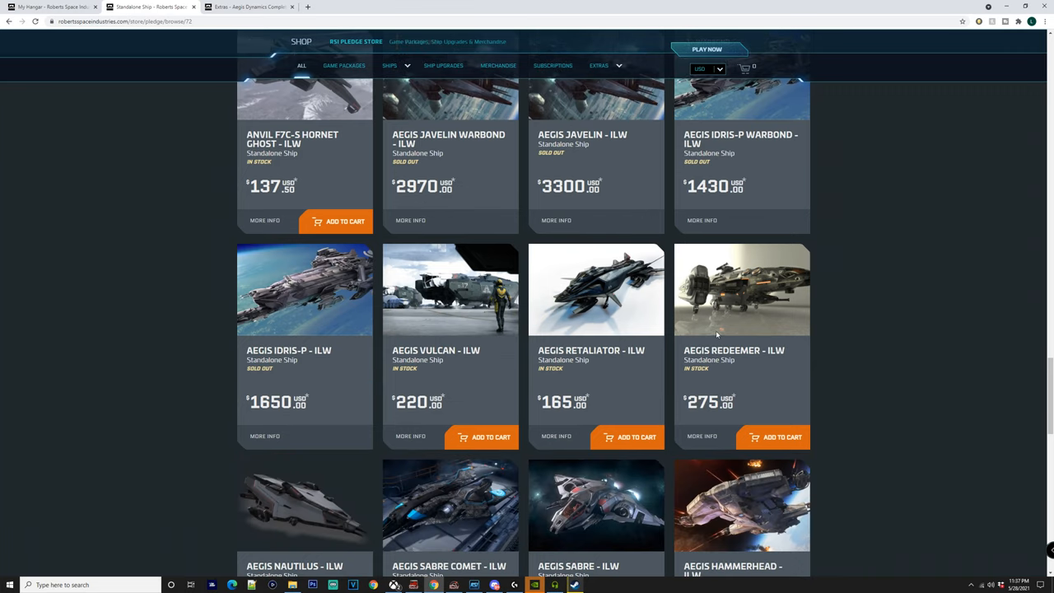
pyautogui.scroll(3)
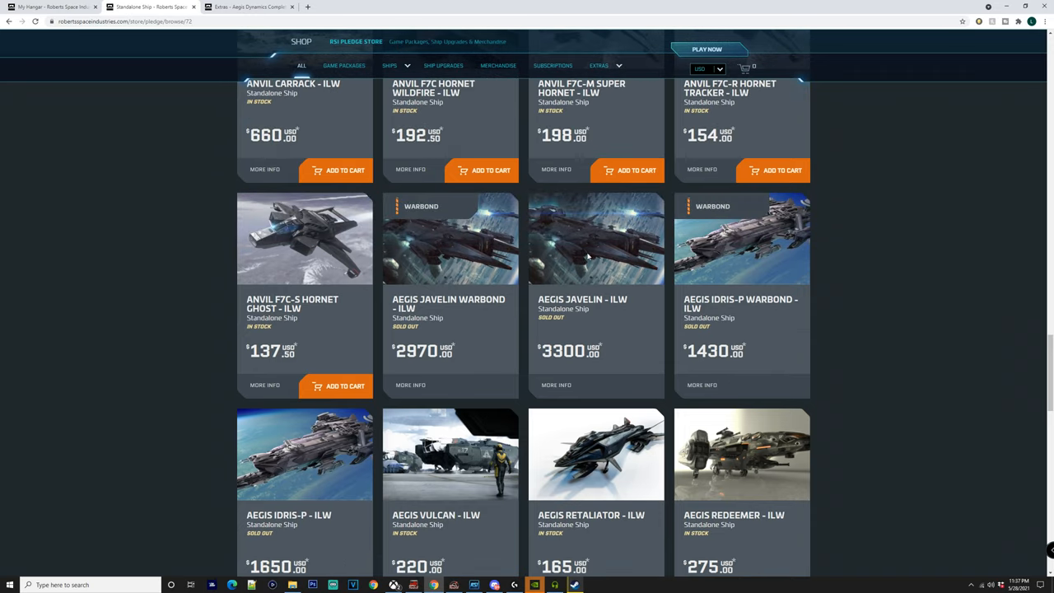
pyautogui.scroll(-3)
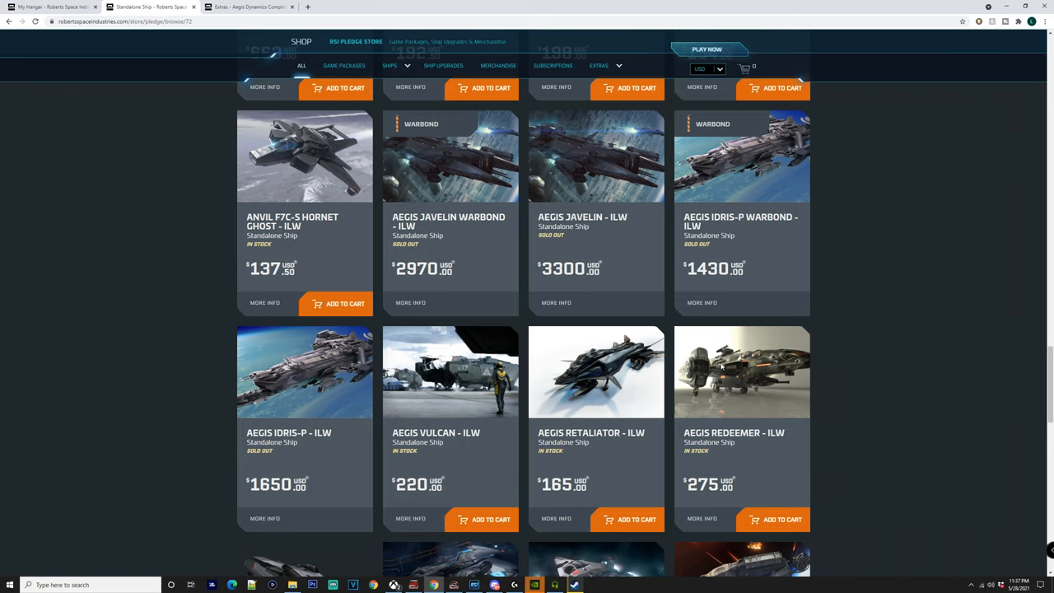
pyautogui.moveTo(735, 415)
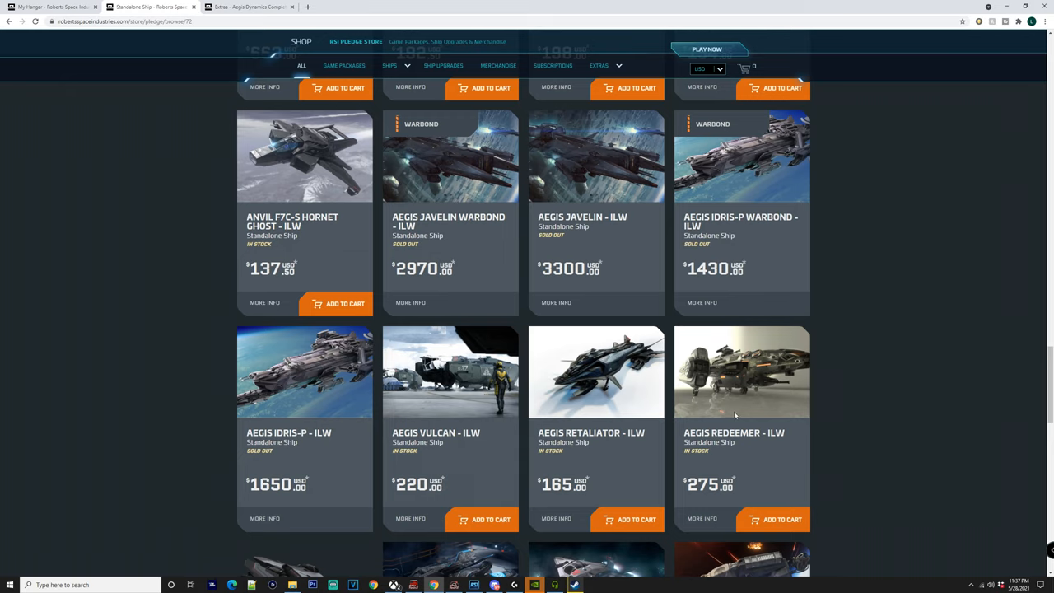
pyautogui.moveTo(616, 195)
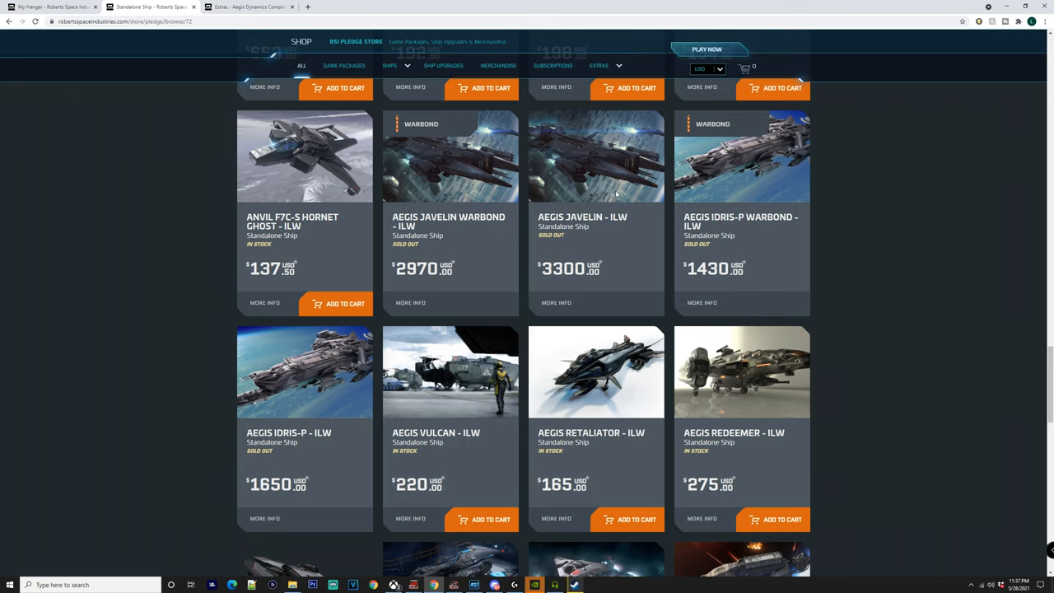
# Scroll the grid until the Crusader Ares, Mustang Delta, MISC Razor EX, Nova and RSI Scorpius cards show
pyautogui.scroll(-3)
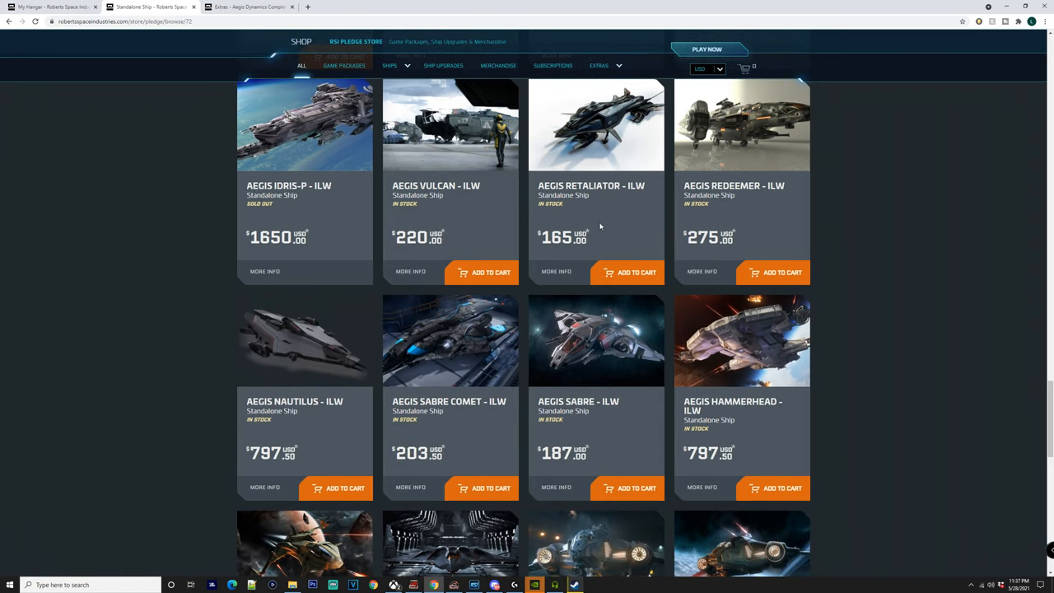
pyautogui.scroll(-3)
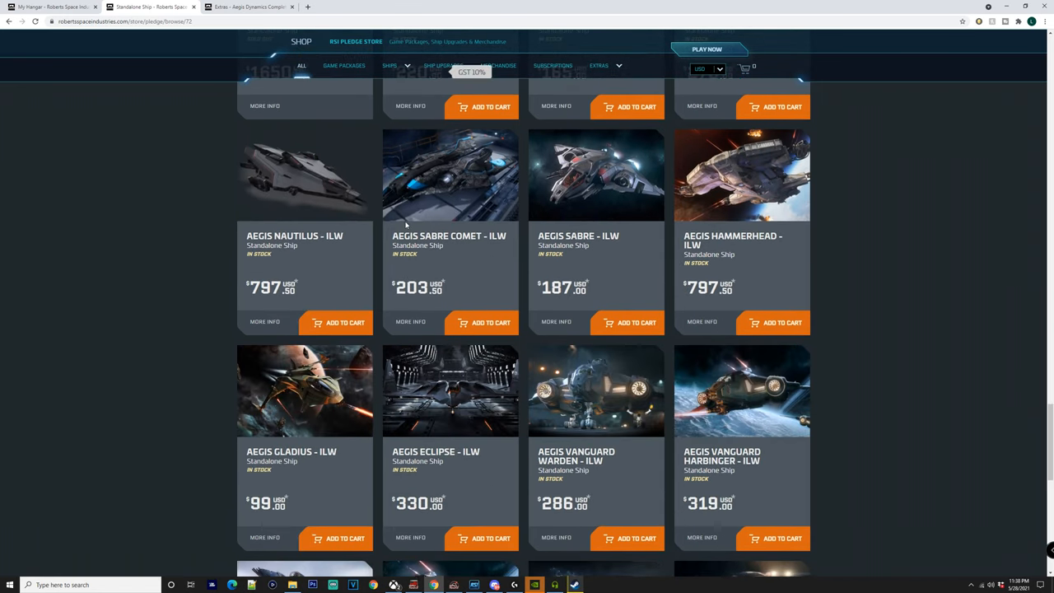
pyautogui.scroll(-3)
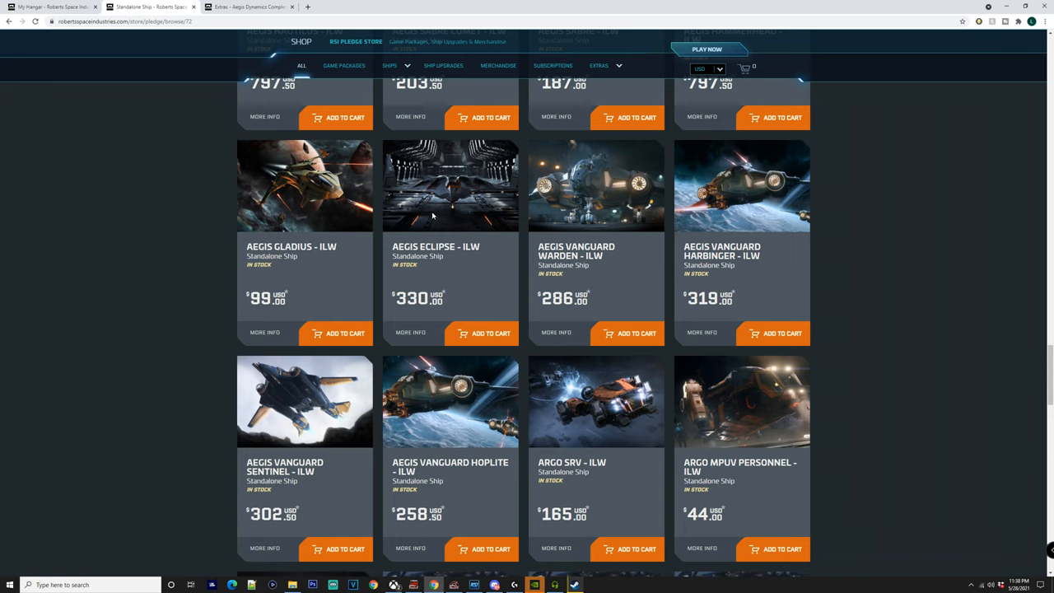
pyautogui.scroll(-3)
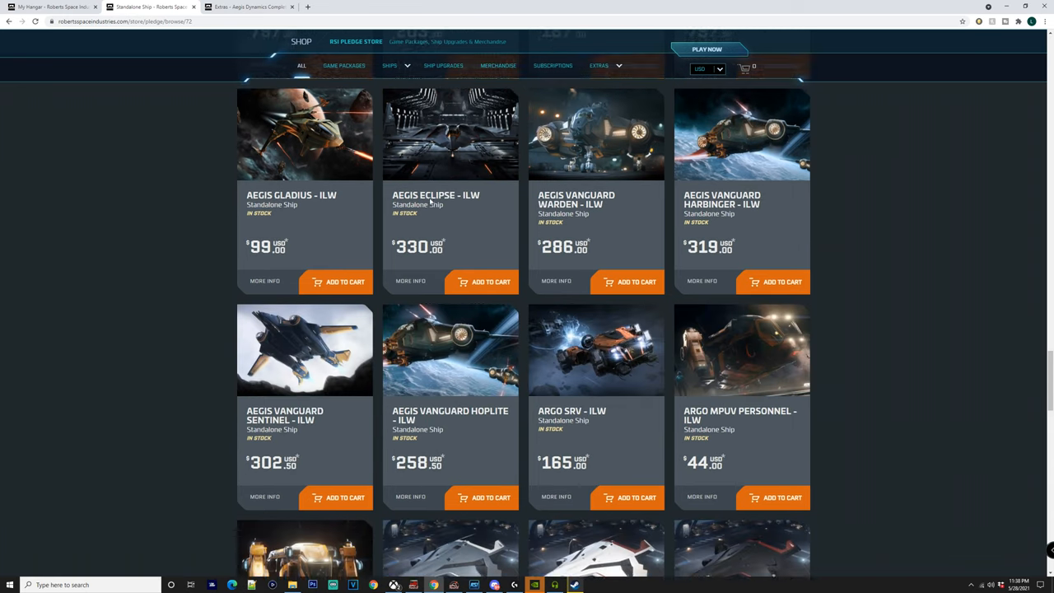
pyautogui.scroll(-3)
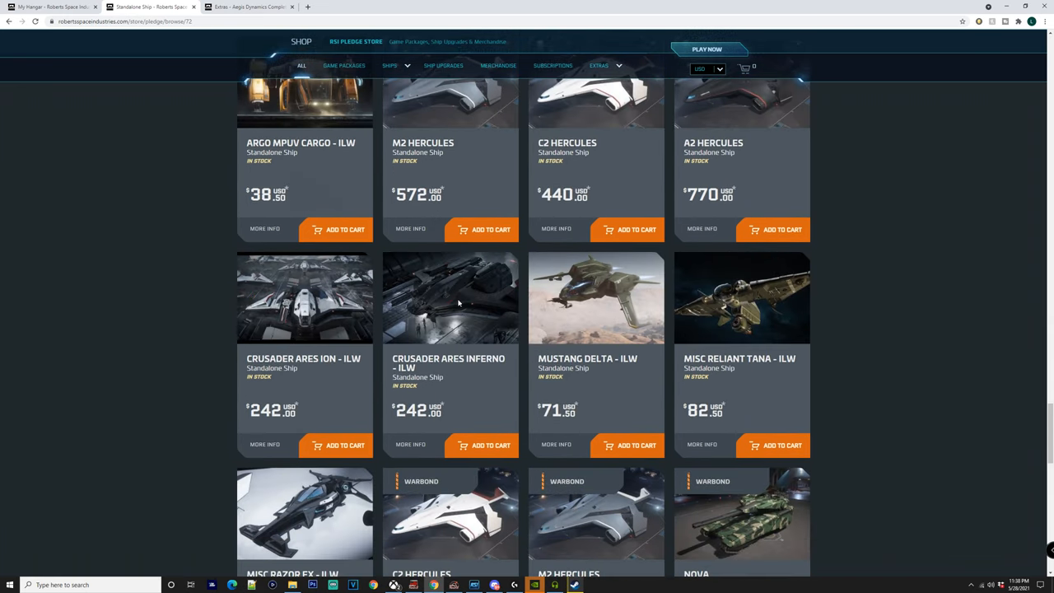
pyautogui.moveTo(356, 290)
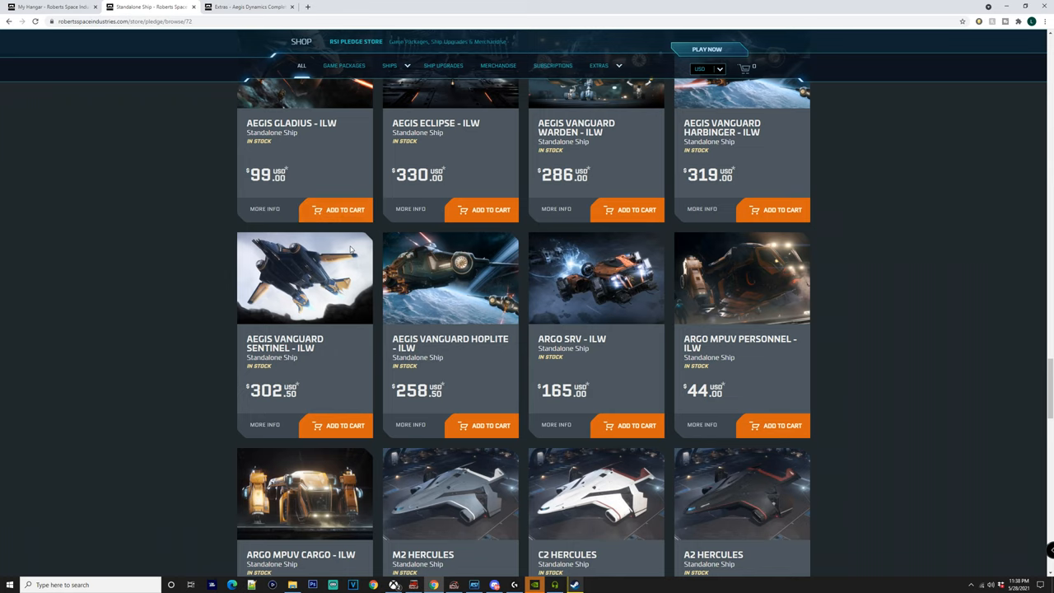
pyautogui.scroll(3)
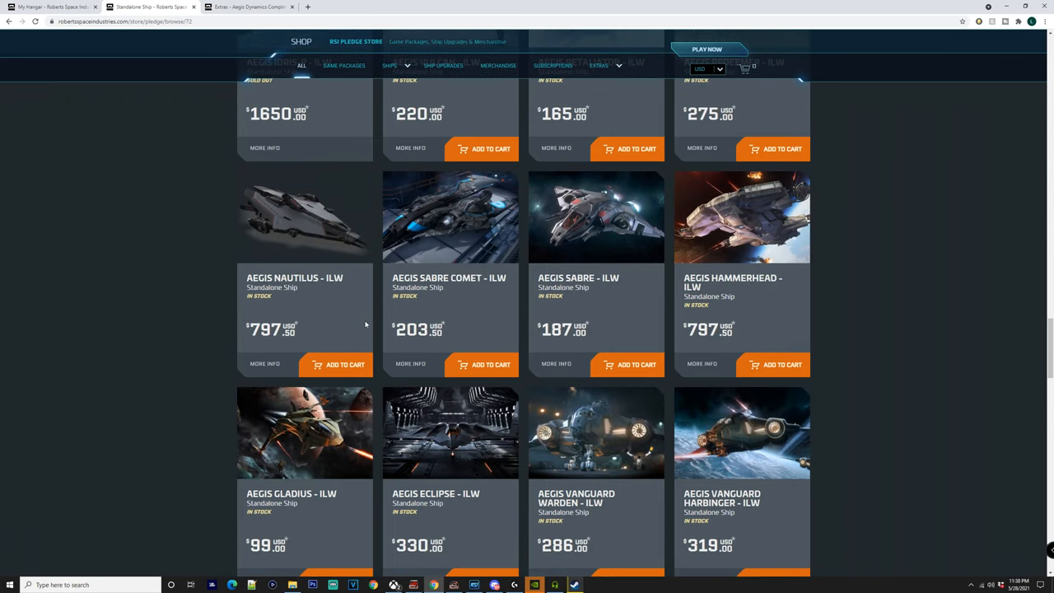
pyautogui.scroll(3)
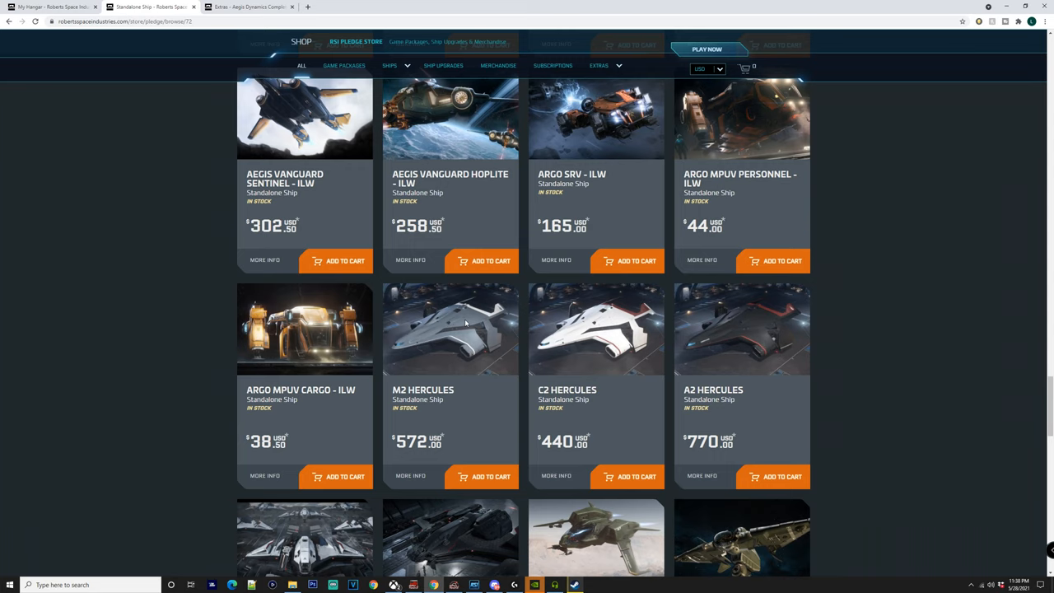
pyautogui.scroll(-3)
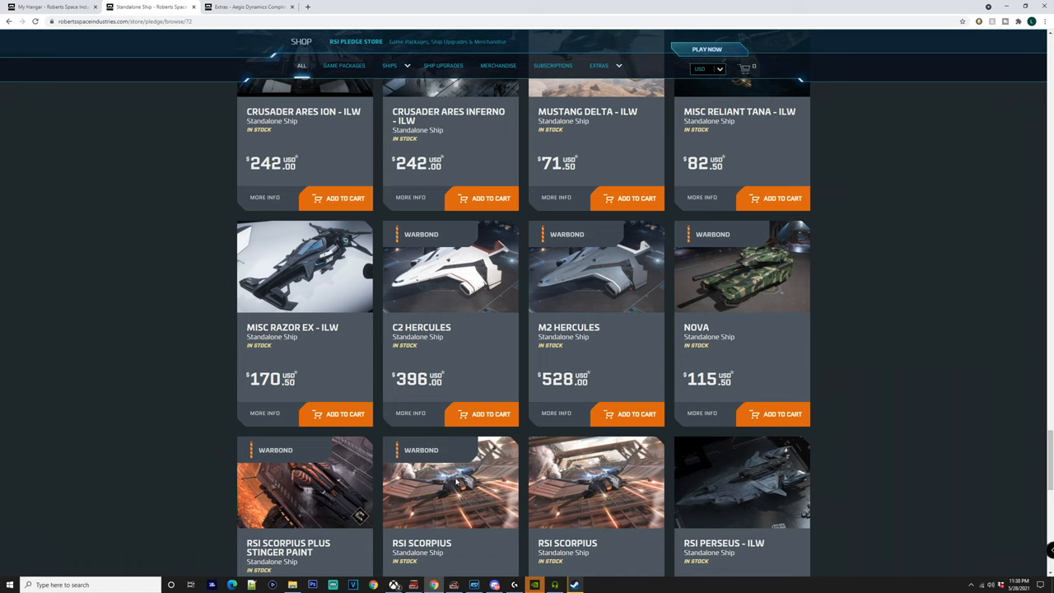
pyautogui.scroll(-3)
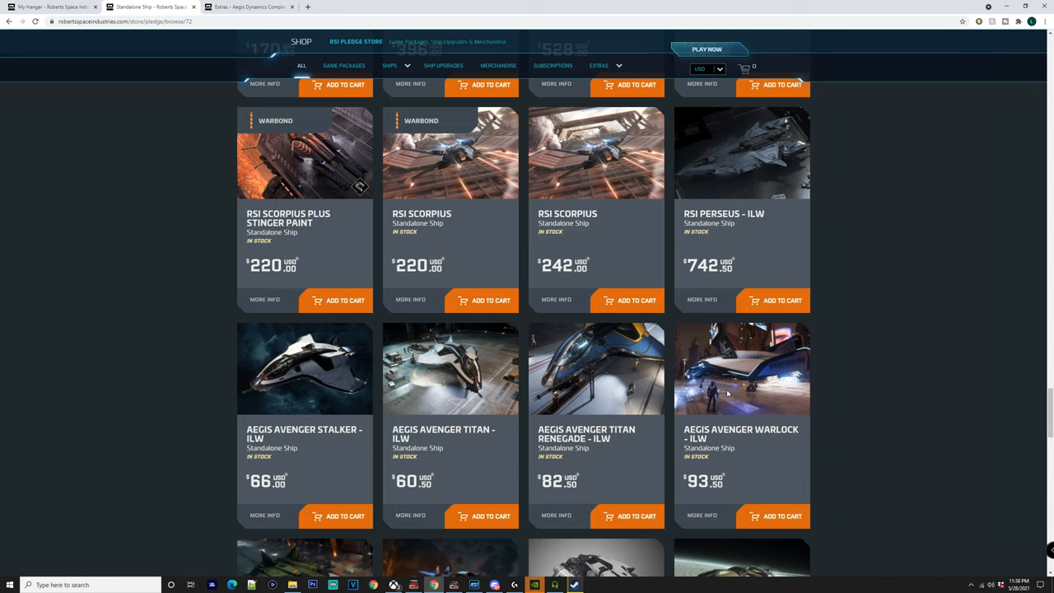
pyautogui.scroll(-3)
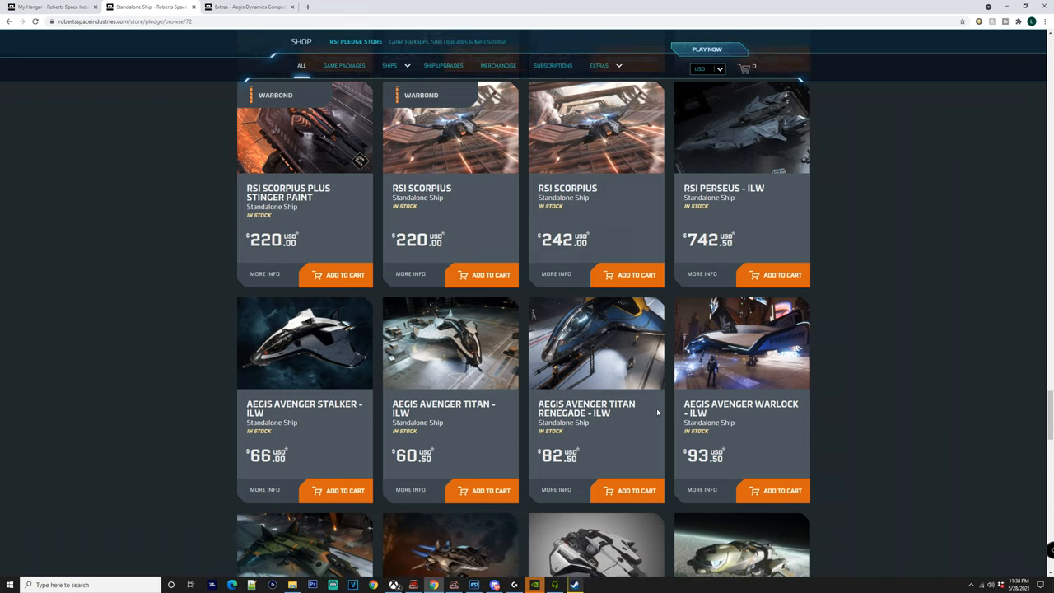
pyautogui.scroll(-3)
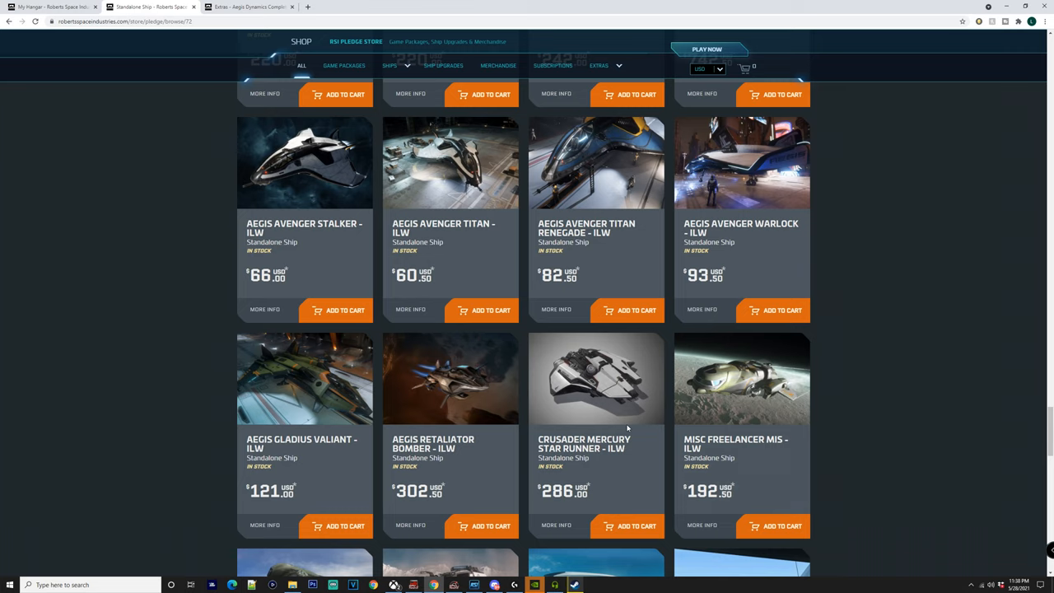
pyautogui.scroll(-3)
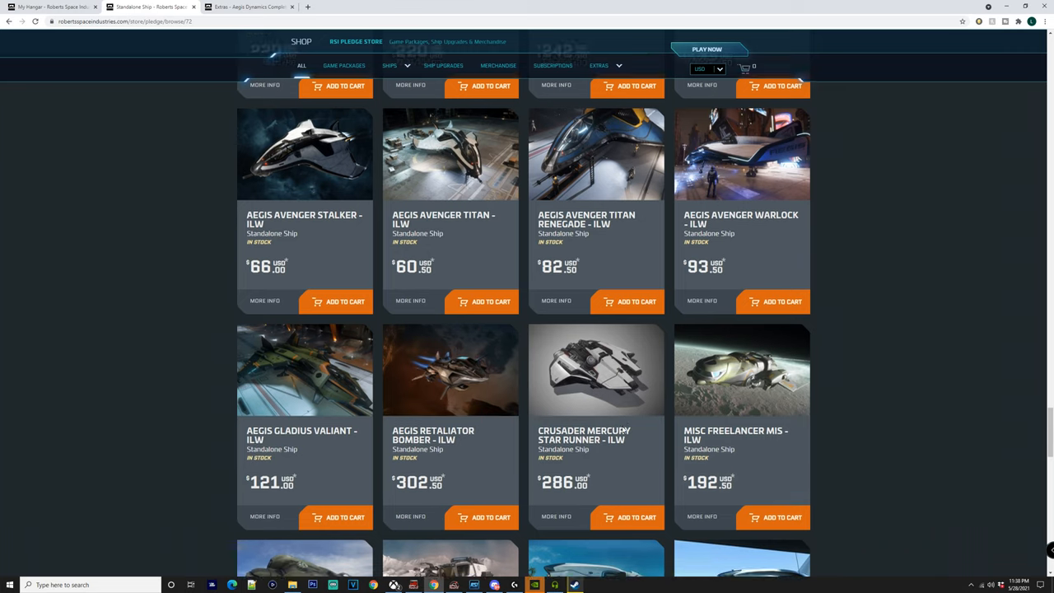
pyautogui.scroll(-3)
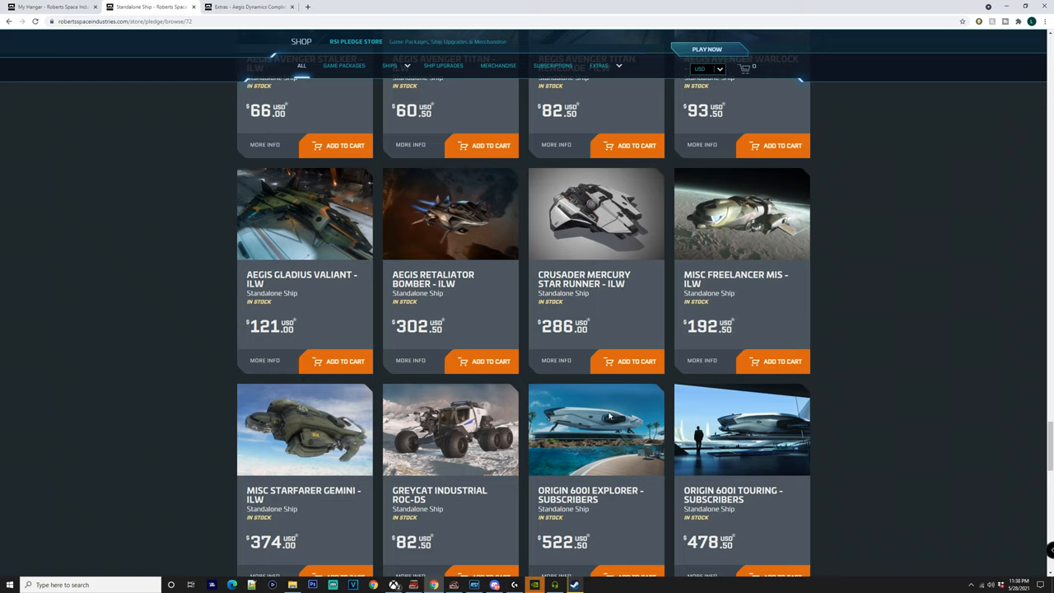
pyautogui.moveTo(602, 408)
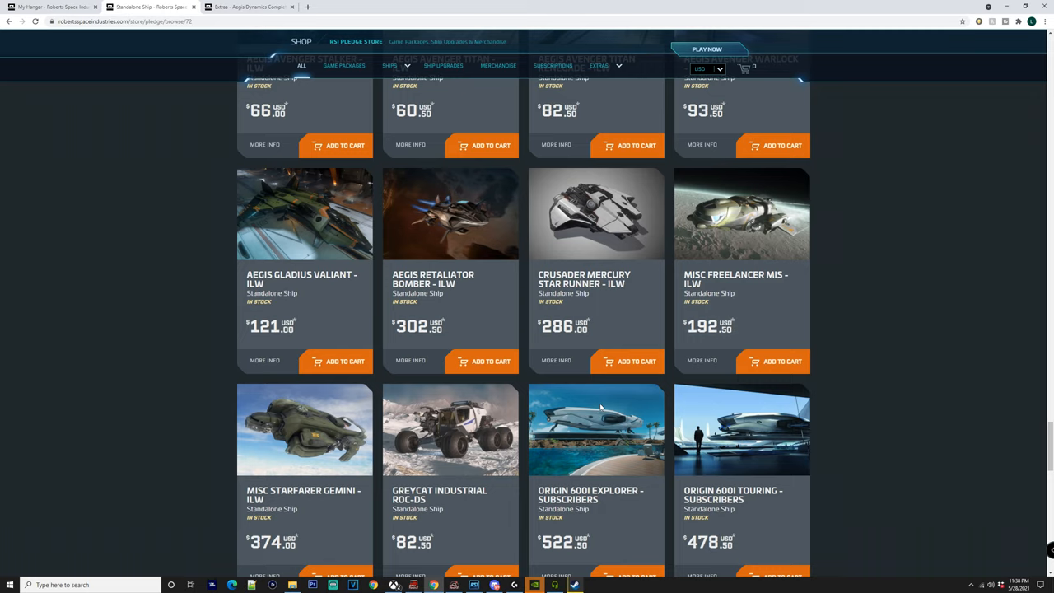
pyautogui.moveTo(609, 438)
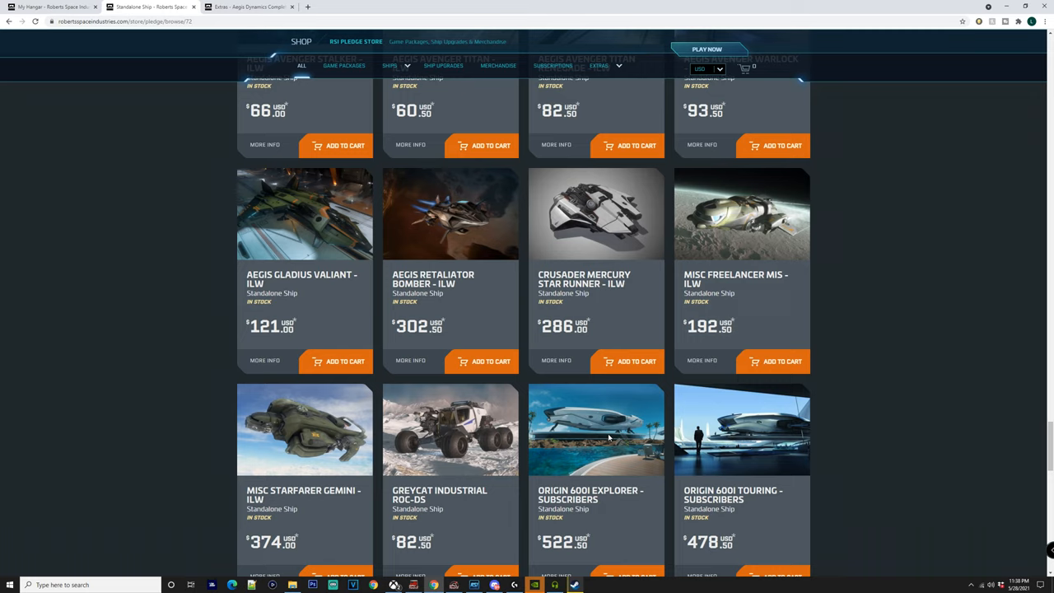
pyautogui.scroll(-3)
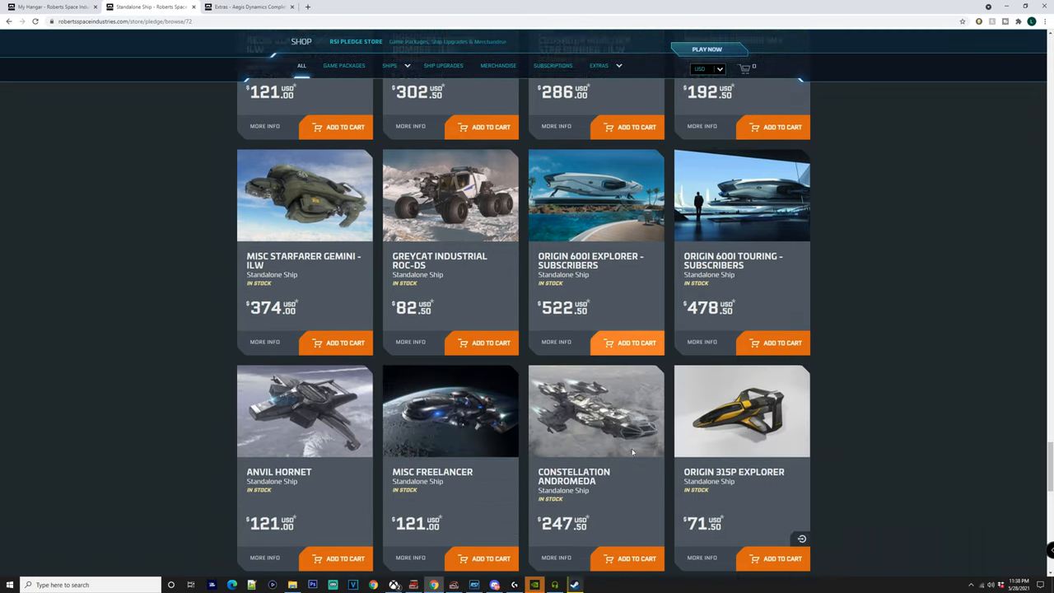
pyautogui.scroll(-3)
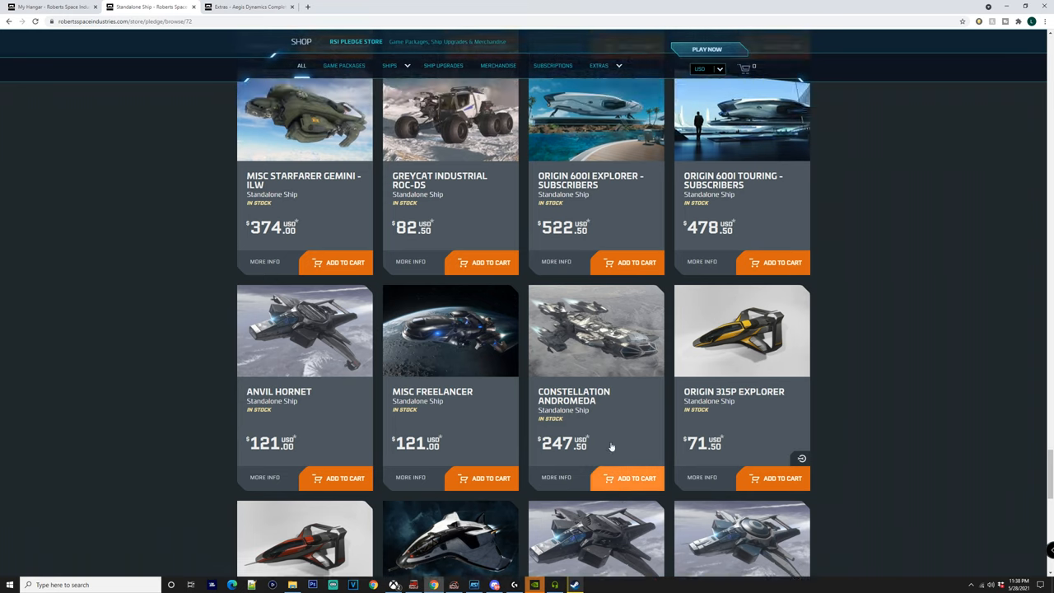
pyautogui.scroll(-3)
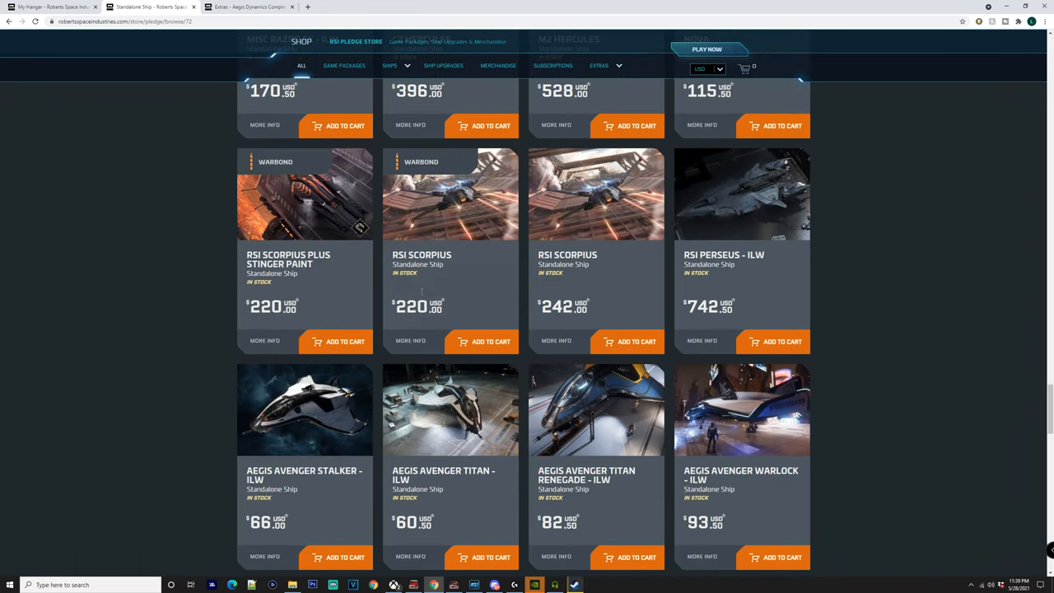
pyautogui.moveTo(323, 191)
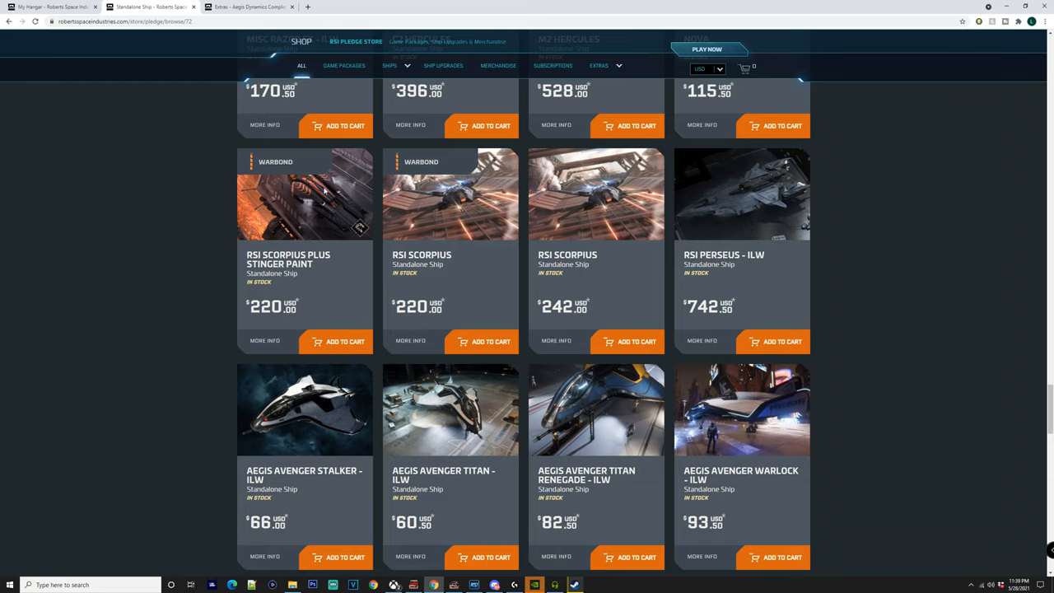
pyautogui.moveTo(302, 143)
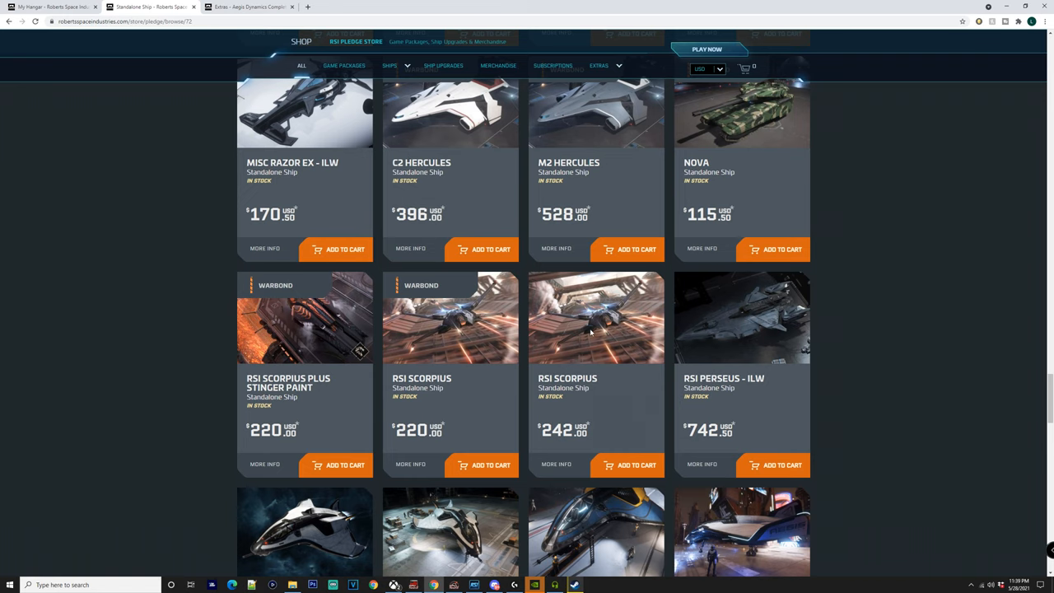
pyautogui.scroll(-3)
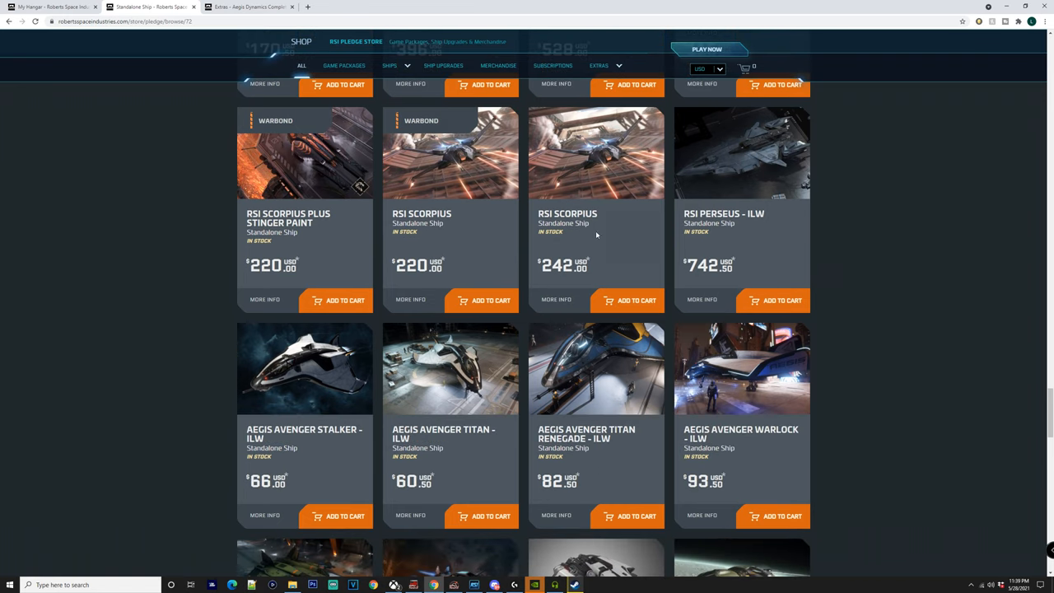
pyautogui.scroll(-3)
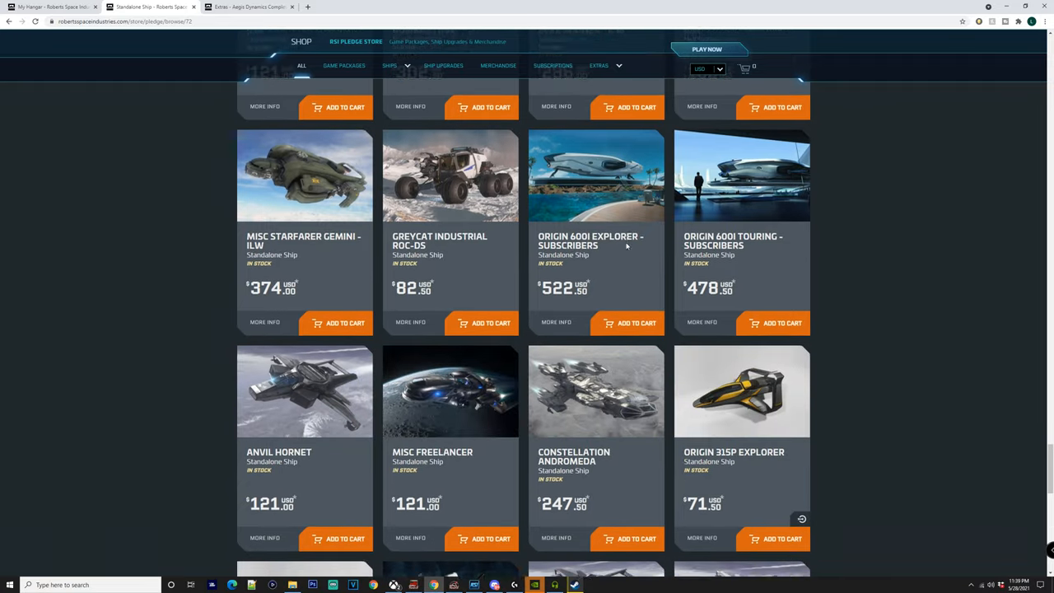
pyautogui.scroll(-3)
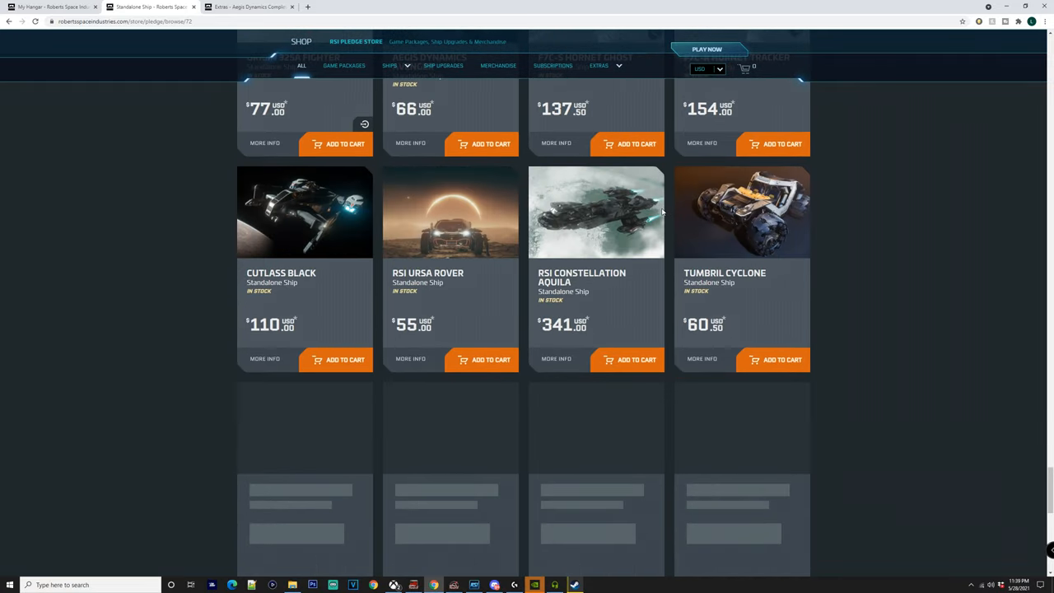
pyautogui.scroll(-3)
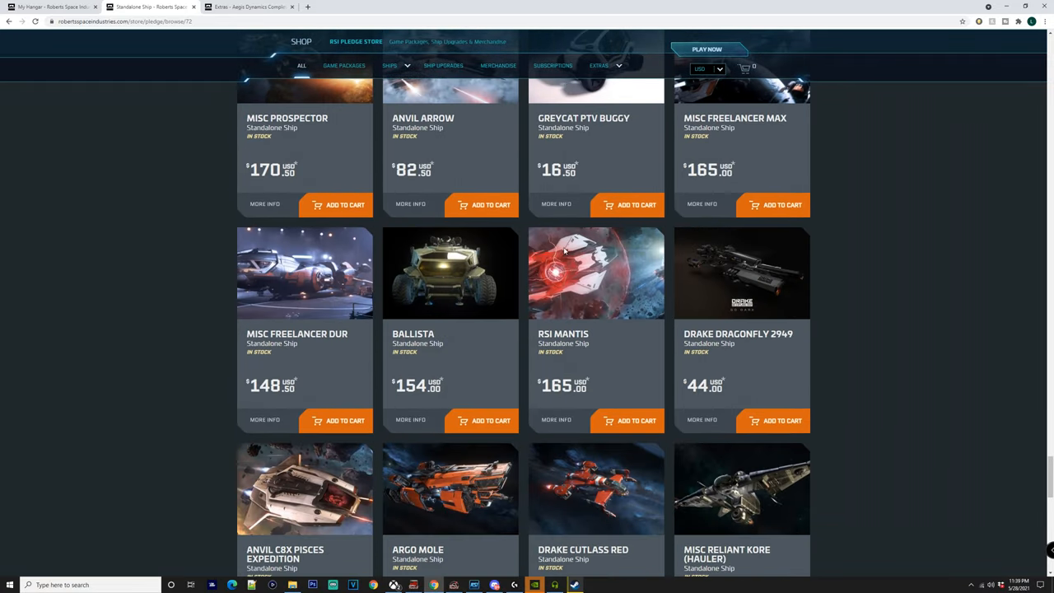
pyautogui.scroll(-3)
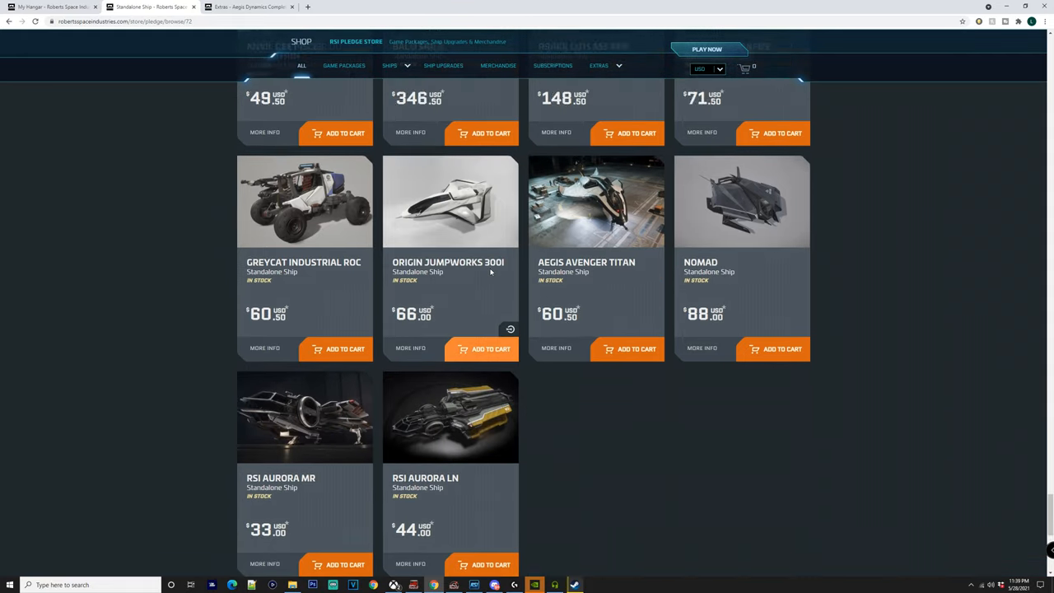
pyautogui.scroll(-3)
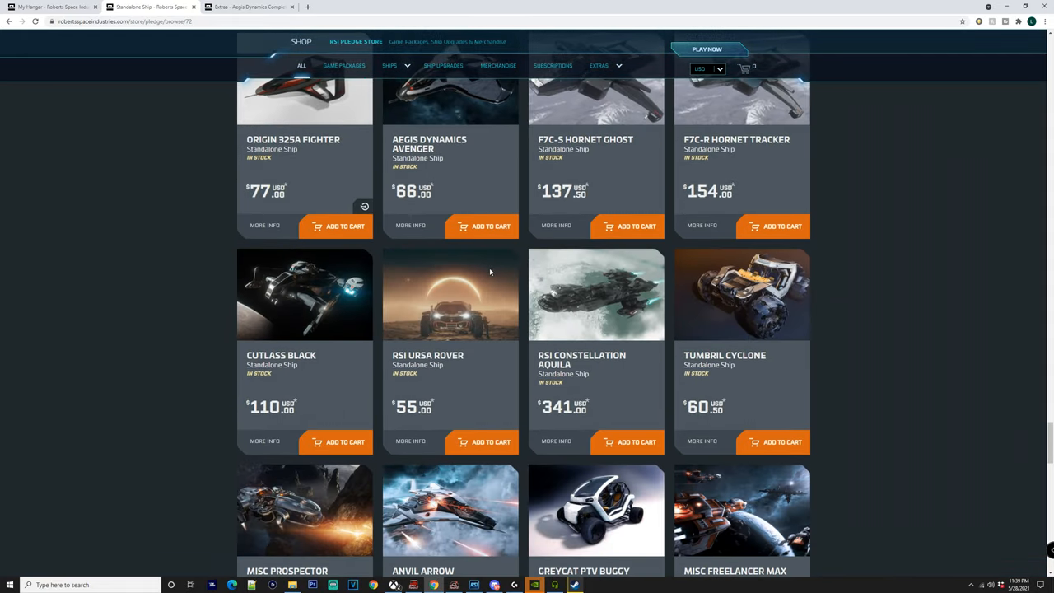
pyautogui.scroll(-3)
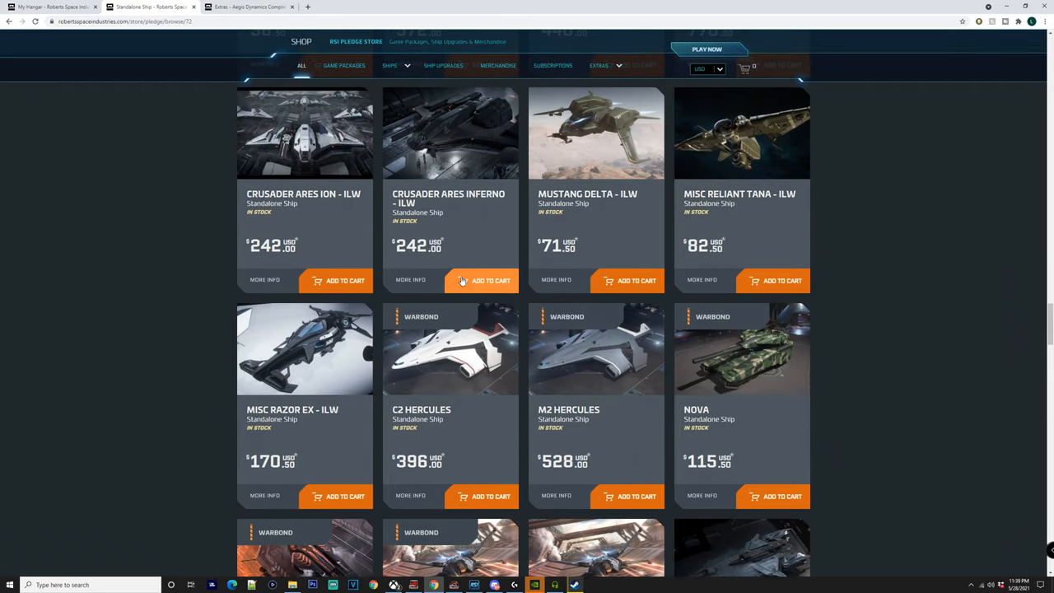
pyautogui.moveTo(522, 303)
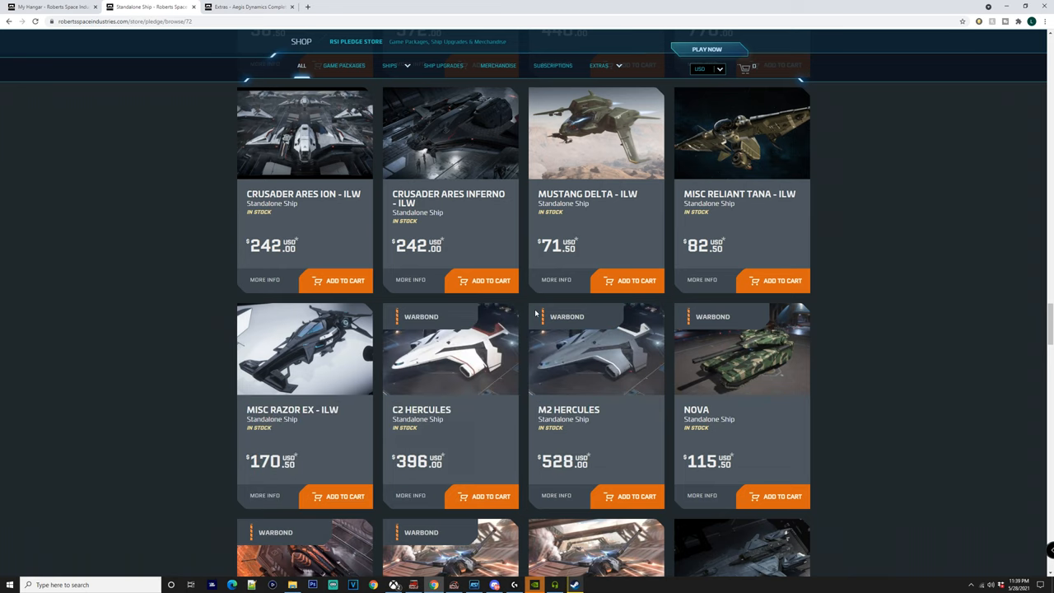
# Scroll down past the Hercules and Nova rows to the RSI Scorpius, Perseus and Aegis Avenger cards
pyautogui.doubleClick(567, 317)
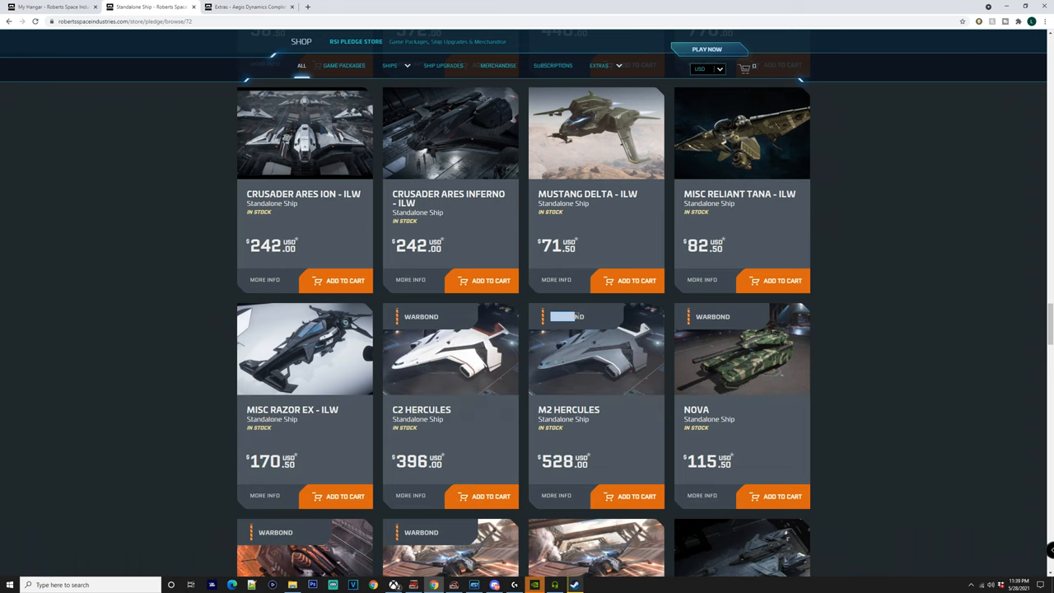
pyautogui.scroll(-3)
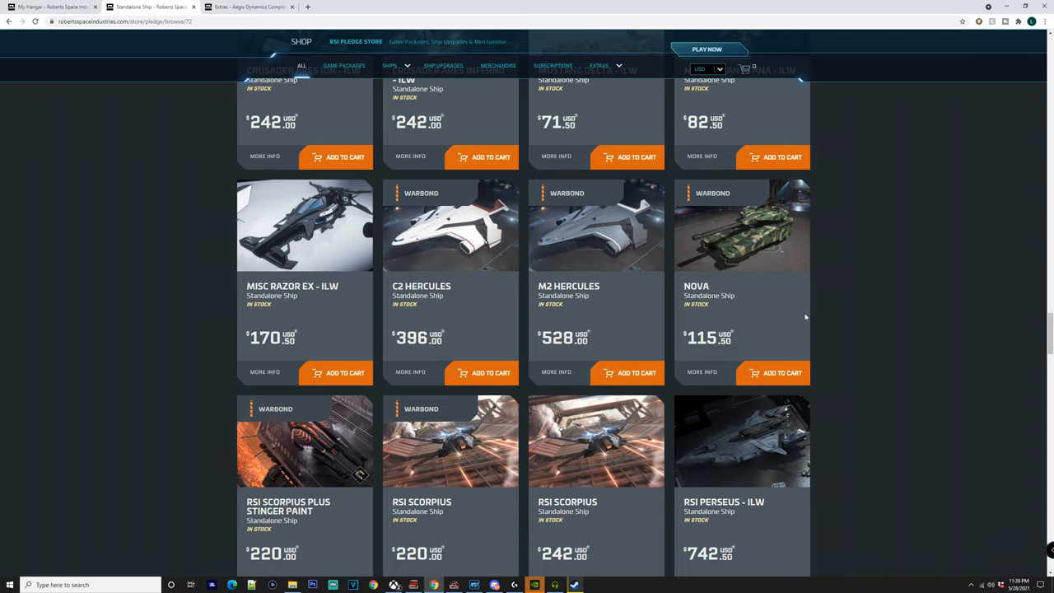
pyautogui.moveTo(850, 329)
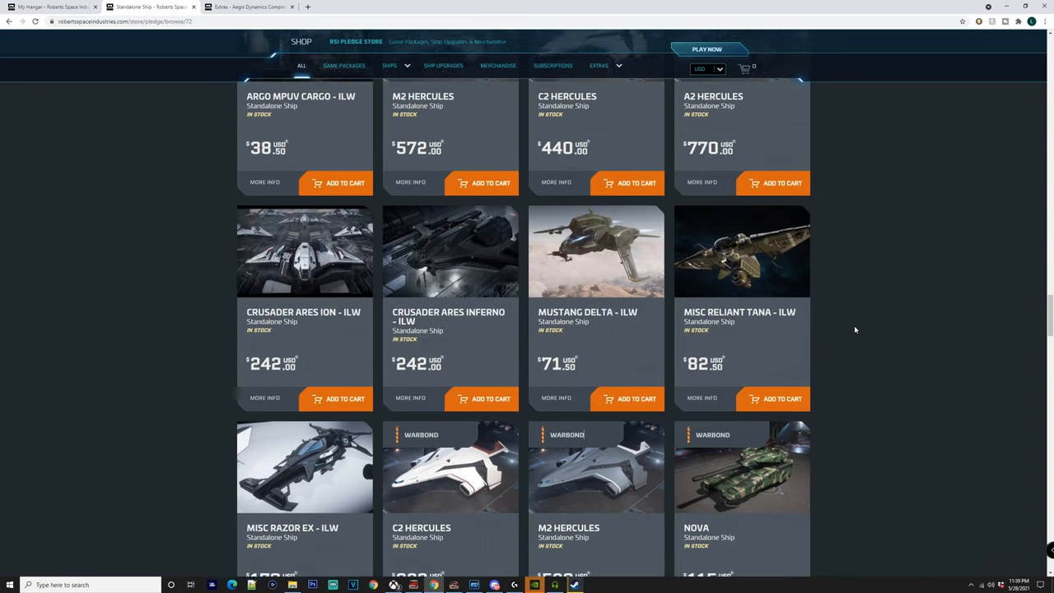
pyautogui.scroll(-3)
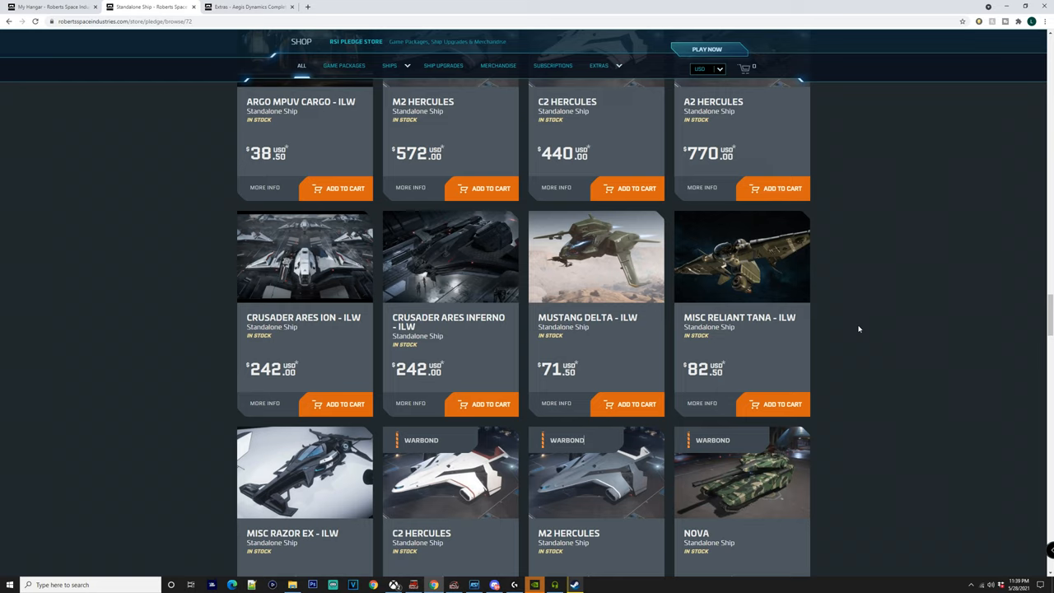
pyautogui.moveTo(857, 303)
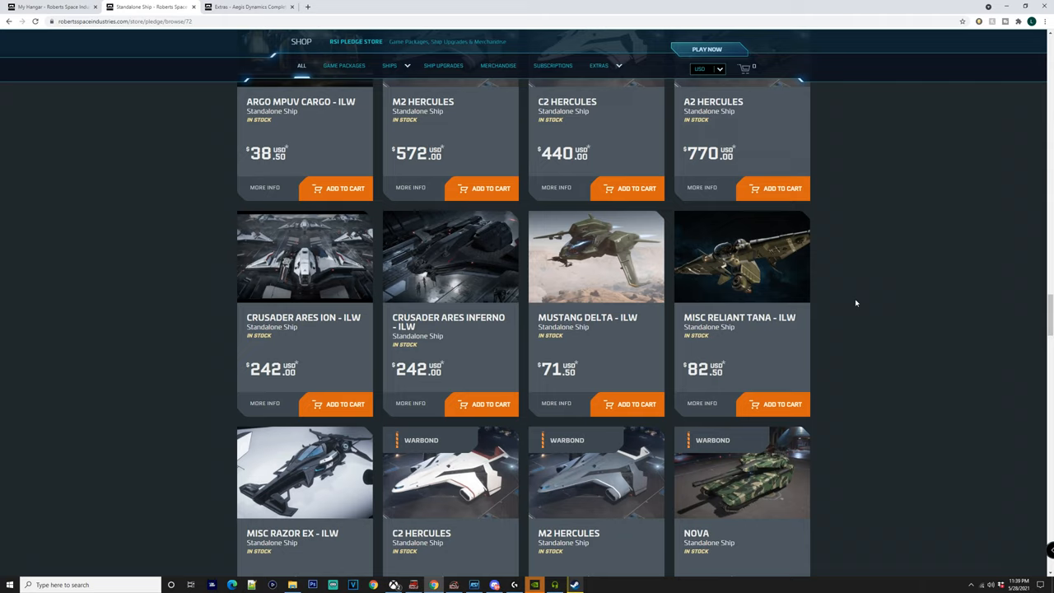
pyautogui.scroll(-3)
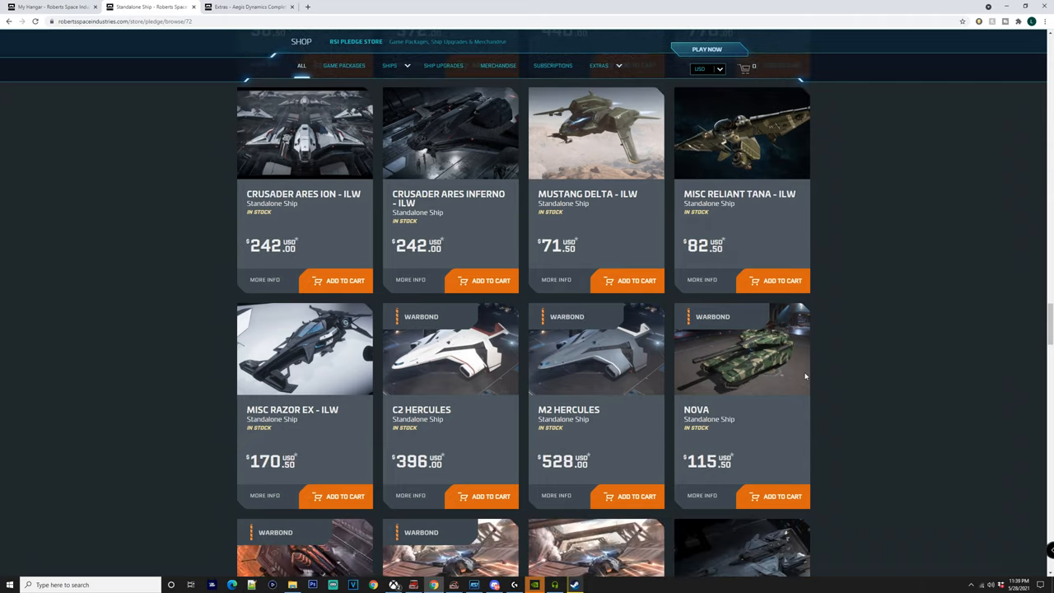
pyautogui.scroll(-3)
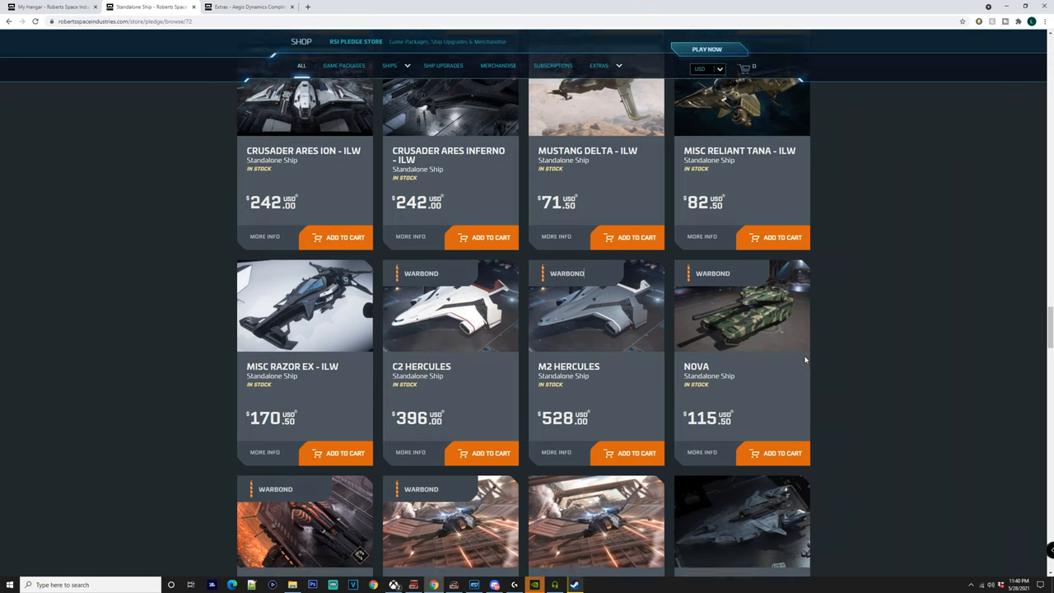
pyautogui.scroll(-3)
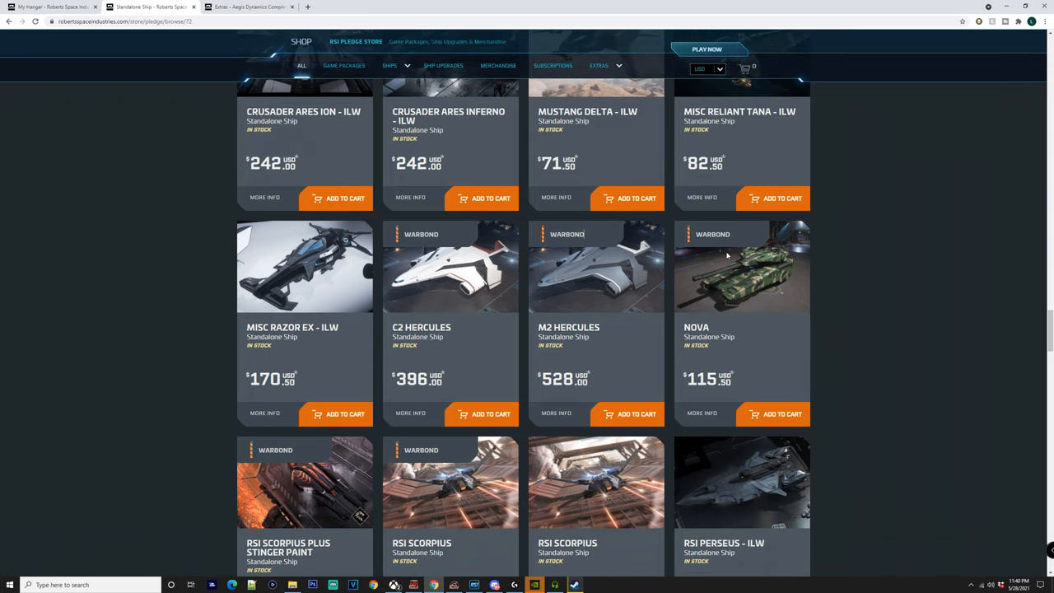
pyautogui.scroll(-3)
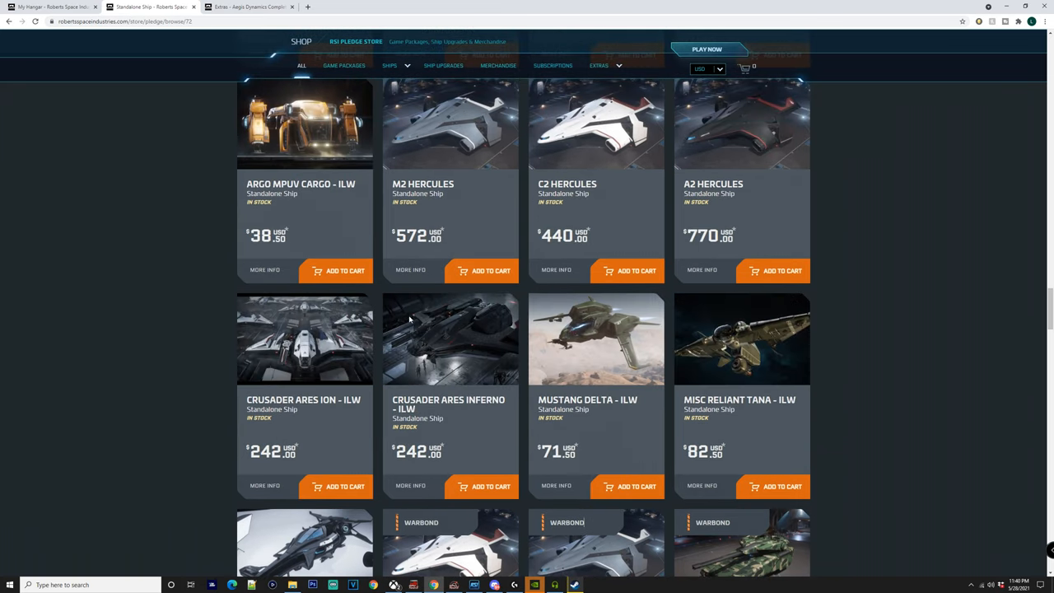
pyautogui.scroll(-3)
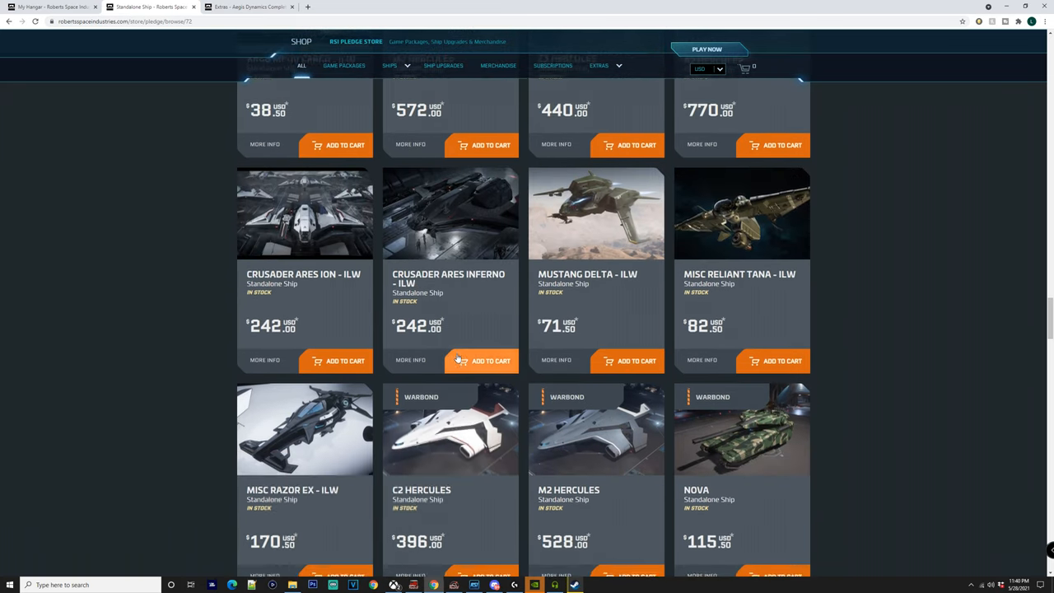
pyautogui.scroll(-3)
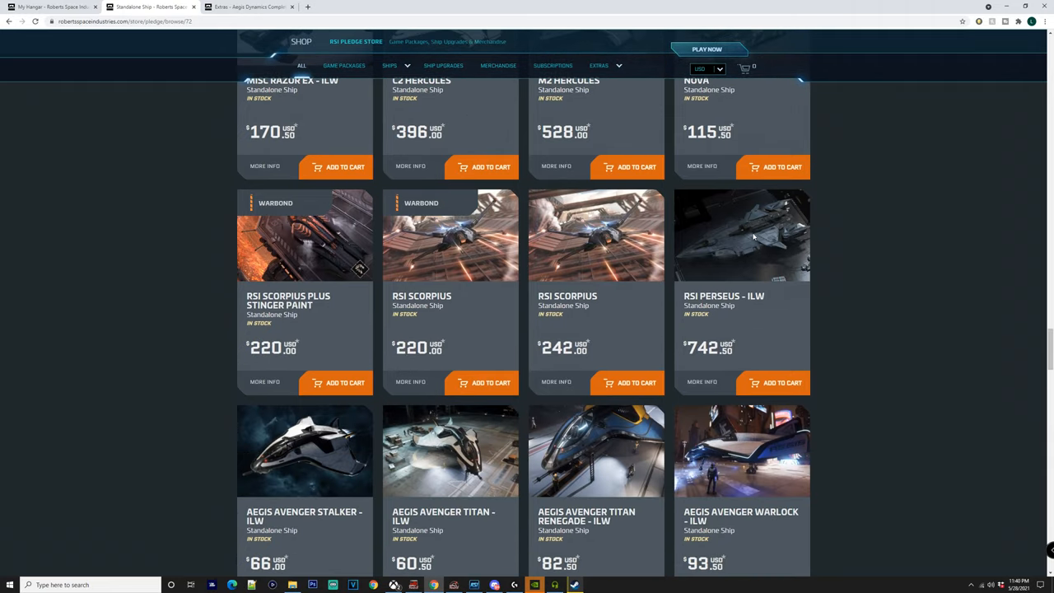
pyautogui.moveTo(764, 224)
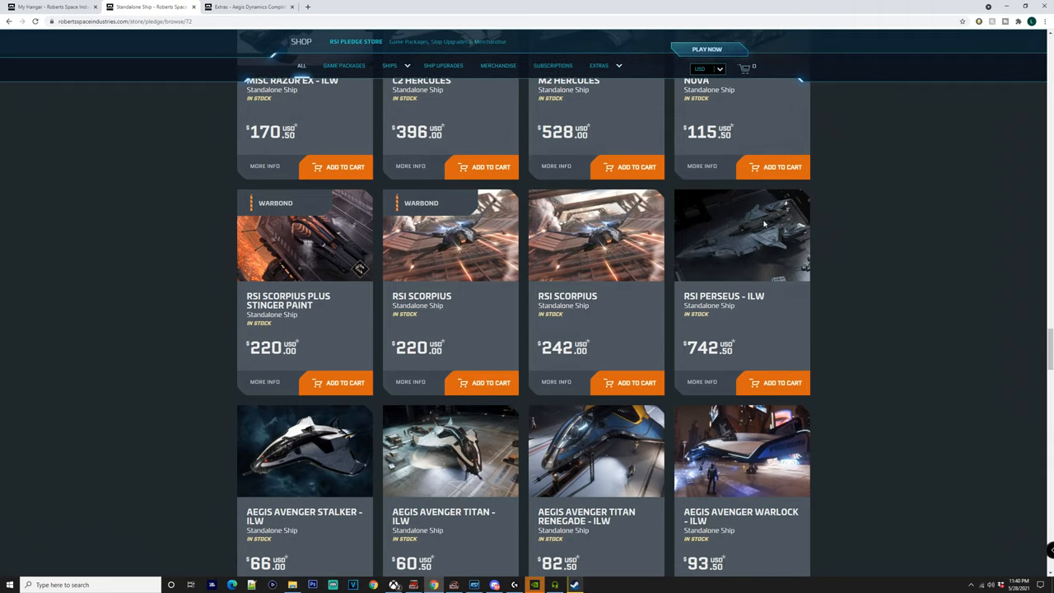
pyautogui.moveTo(767, 244)
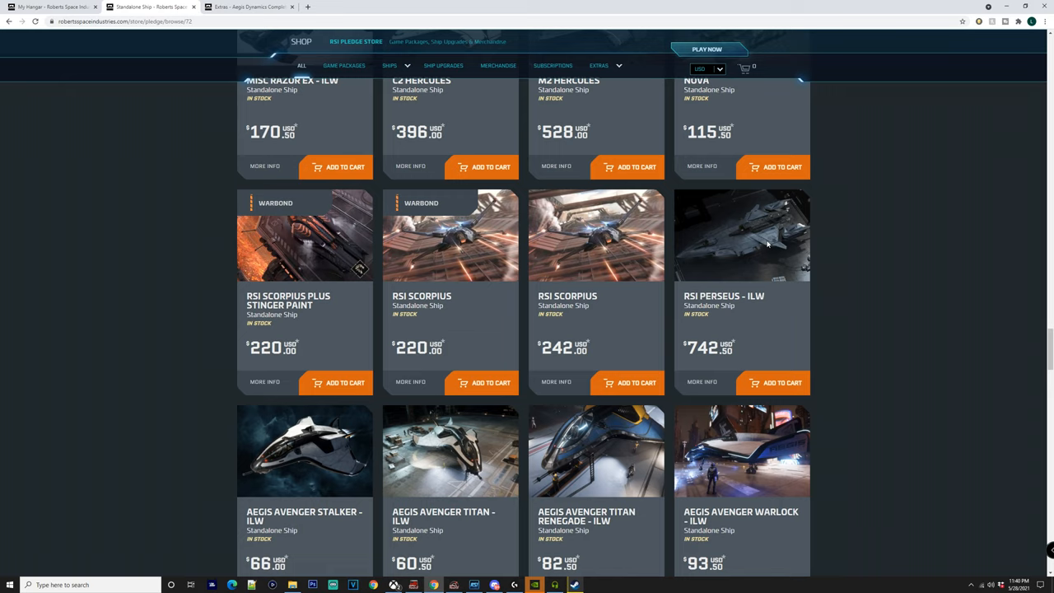
pyautogui.moveTo(788, 244)
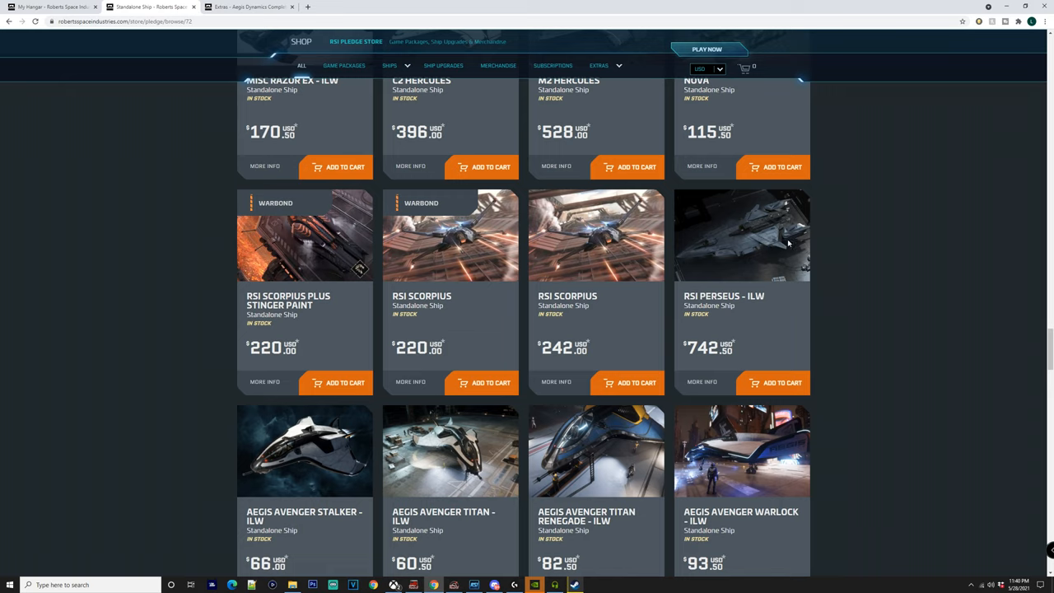
pyautogui.scroll(-3)
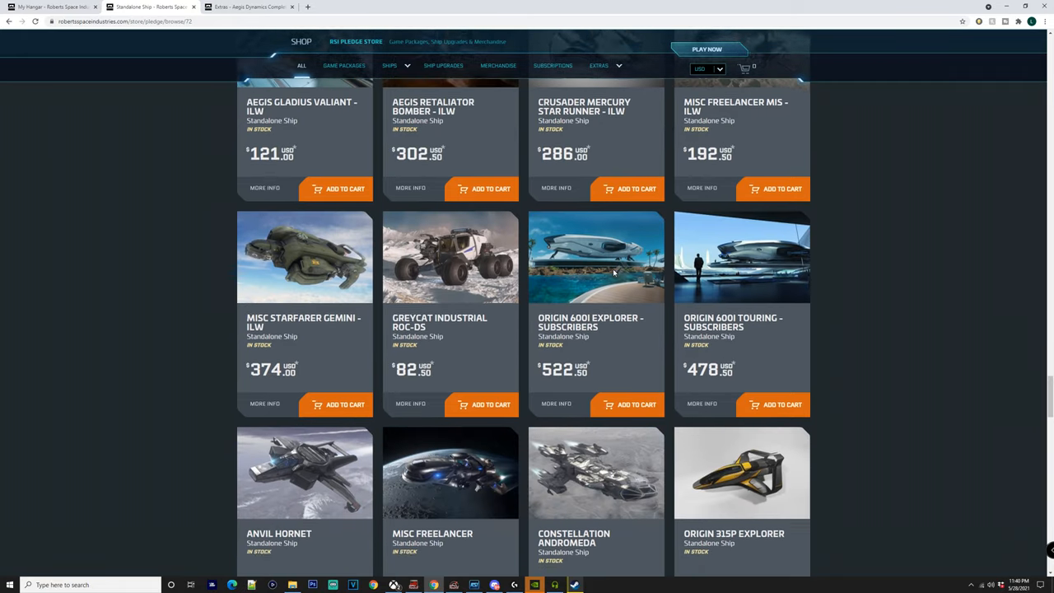
pyautogui.scroll(-3)
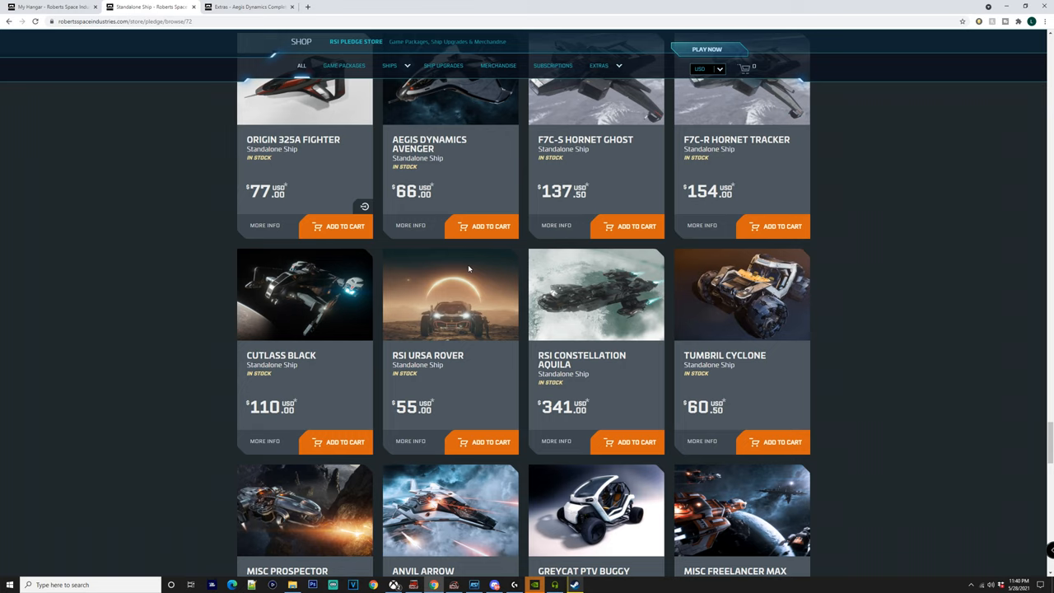
pyautogui.scroll(-3)
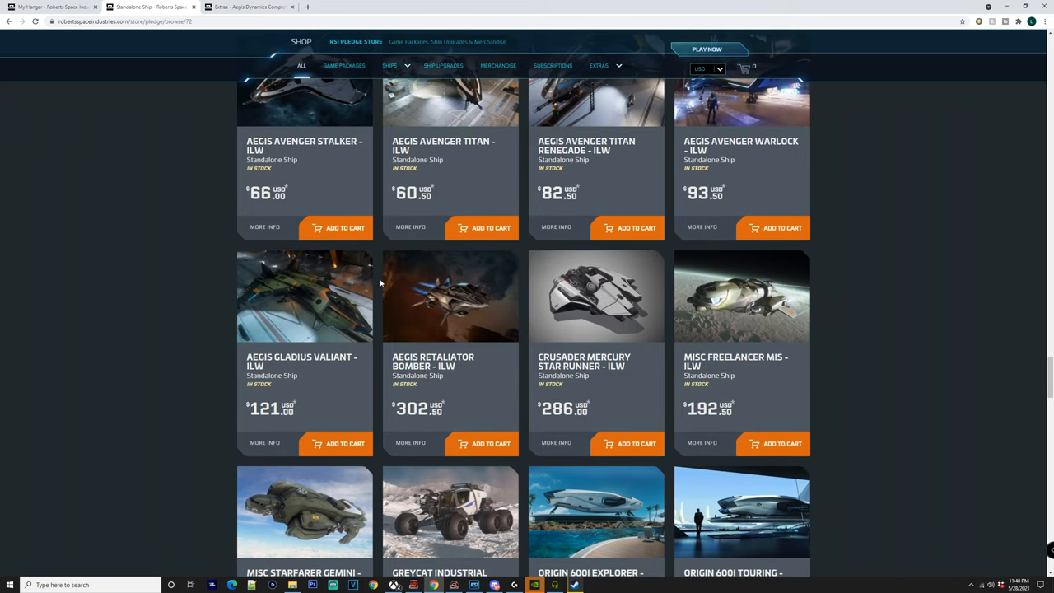
pyautogui.scroll(3)
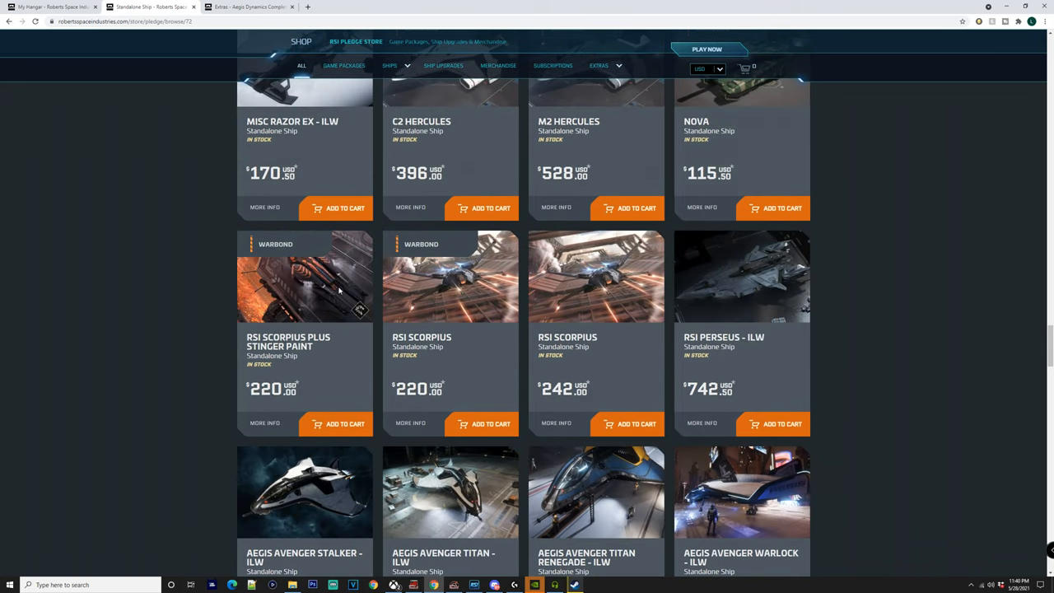
pyautogui.scroll(-3)
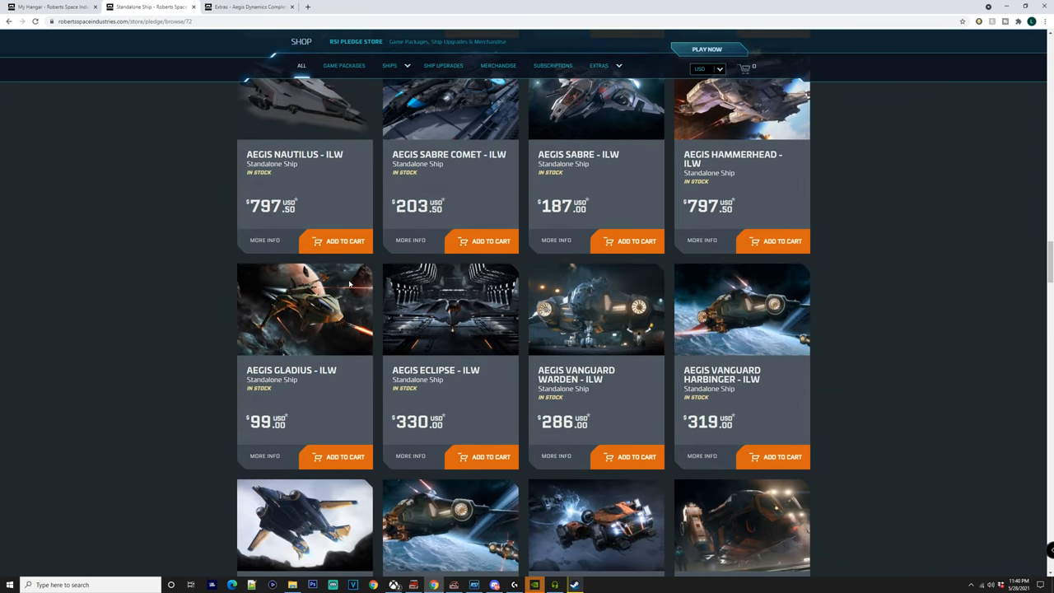
# Scroll from the Aegis Nautilus row up to the Anvil Carrack, F7C Hornet and Aegis Javelin rows
pyautogui.scroll(3)
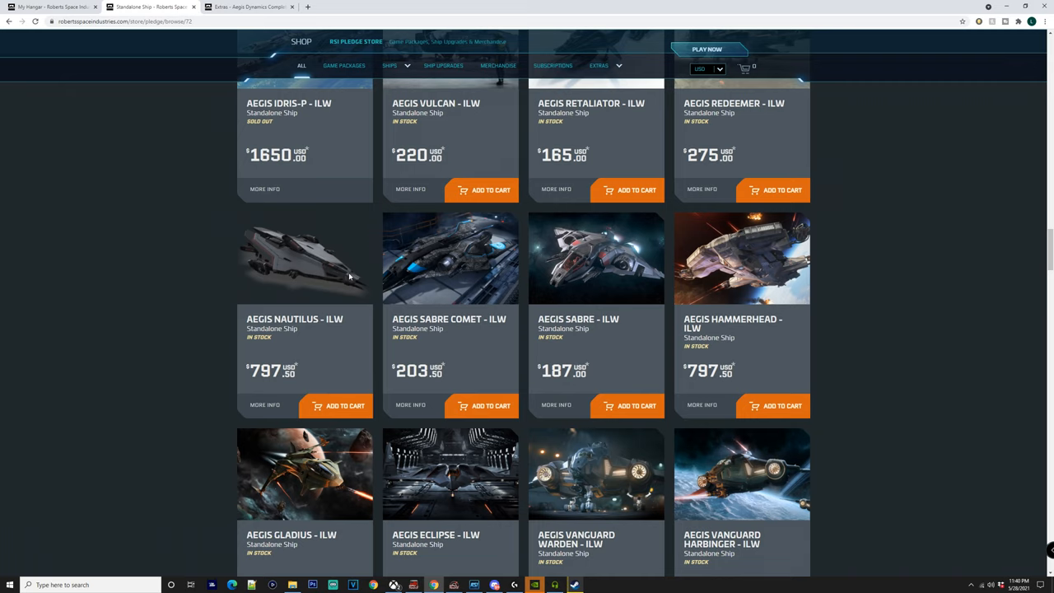
pyautogui.scroll(-3)
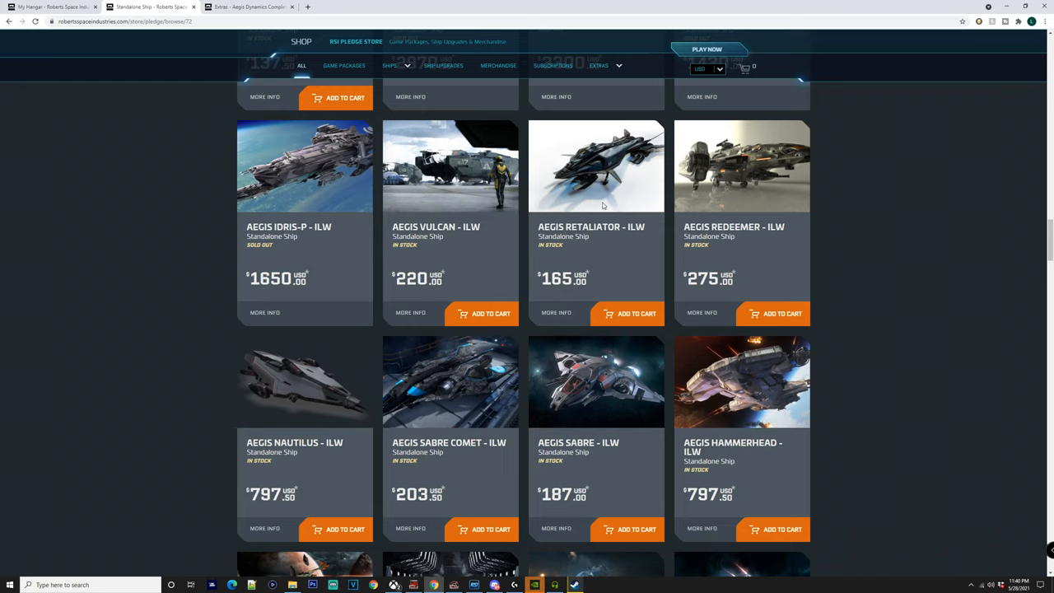
pyautogui.scroll(-3)
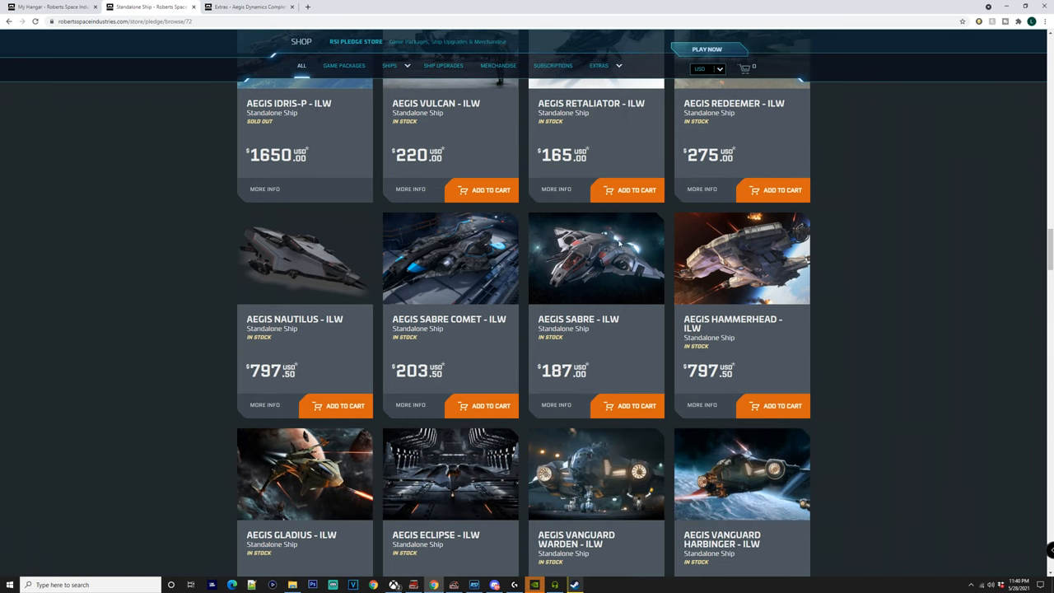
pyautogui.scroll(-3)
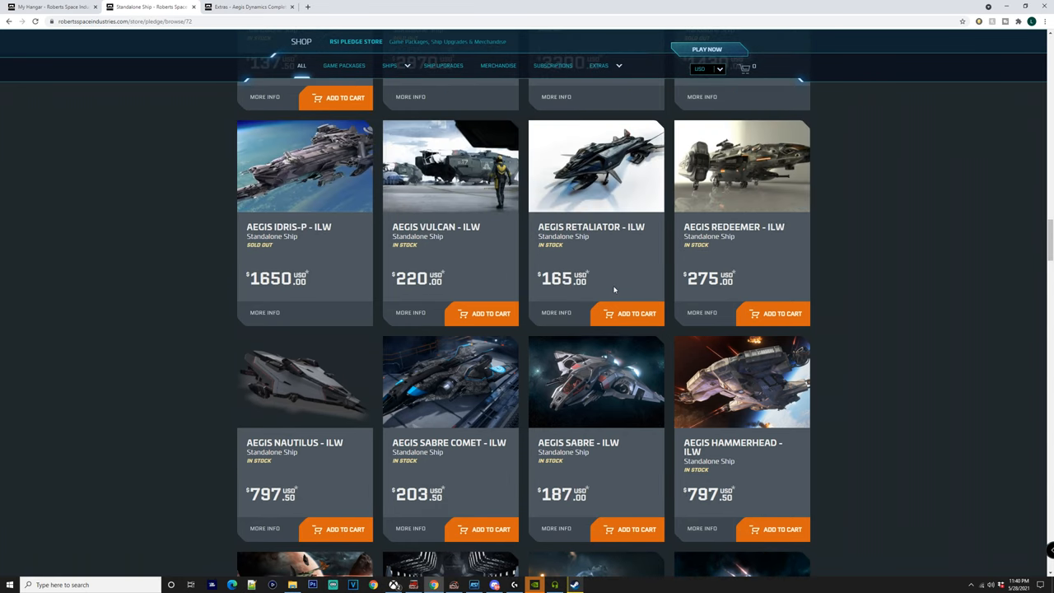
pyautogui.moveTo(643, 221)
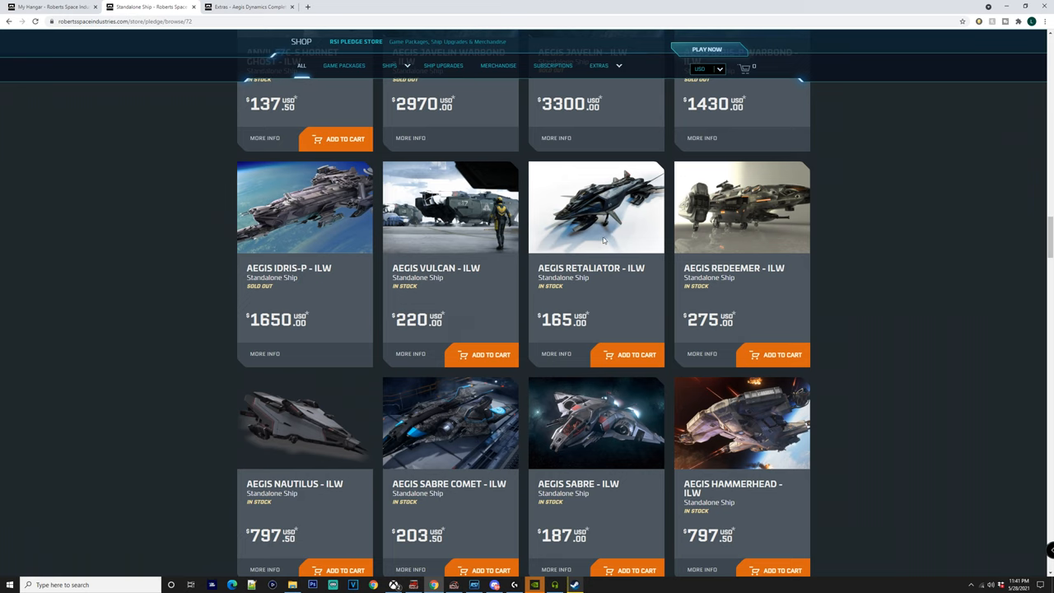
pyautogui.scroll(3)
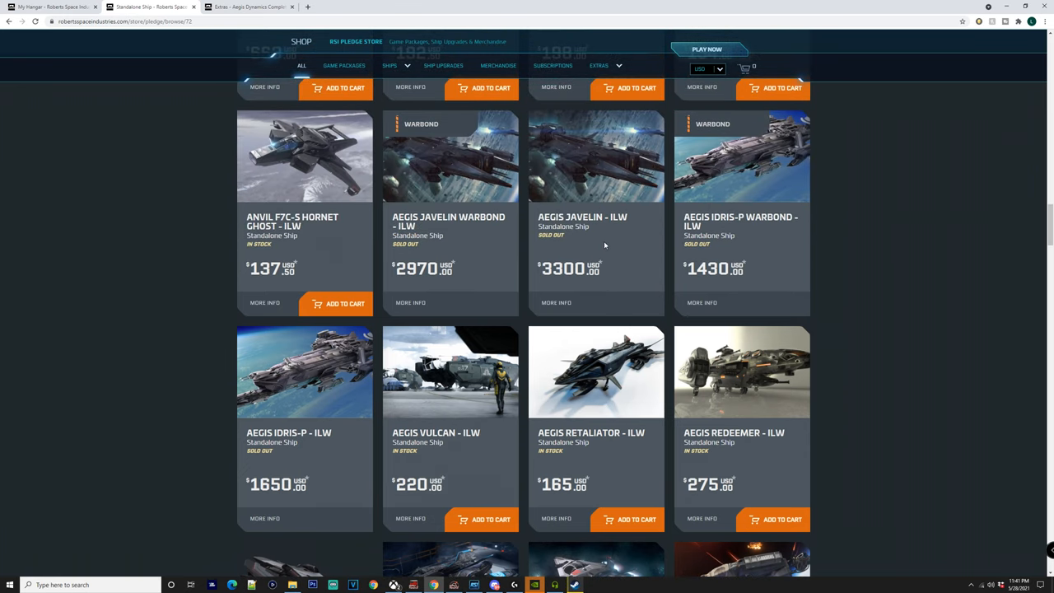
pyautogui.scroll(3)
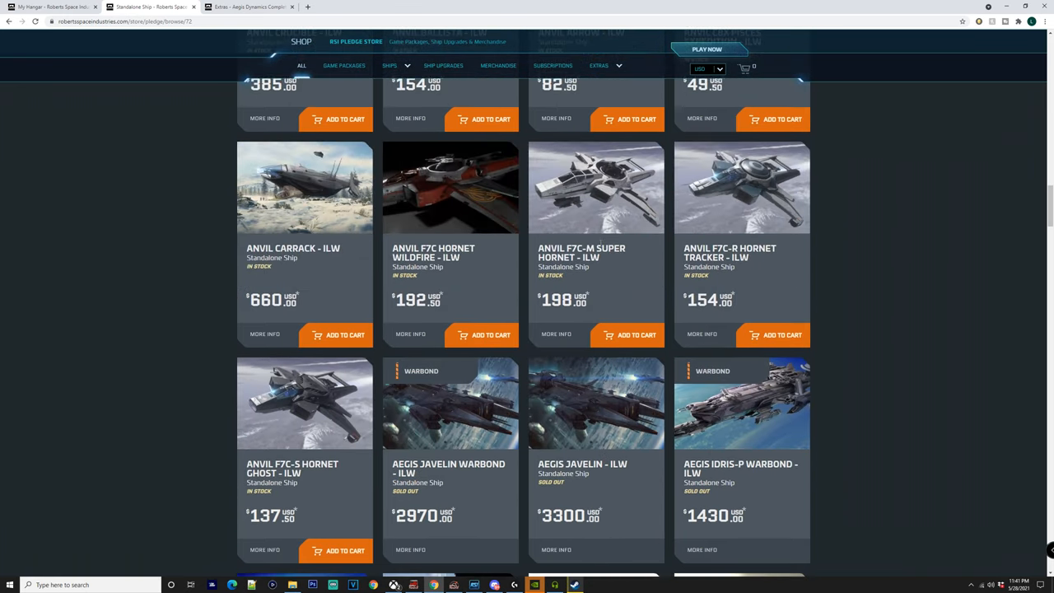
pyautogui.scroll(-3)
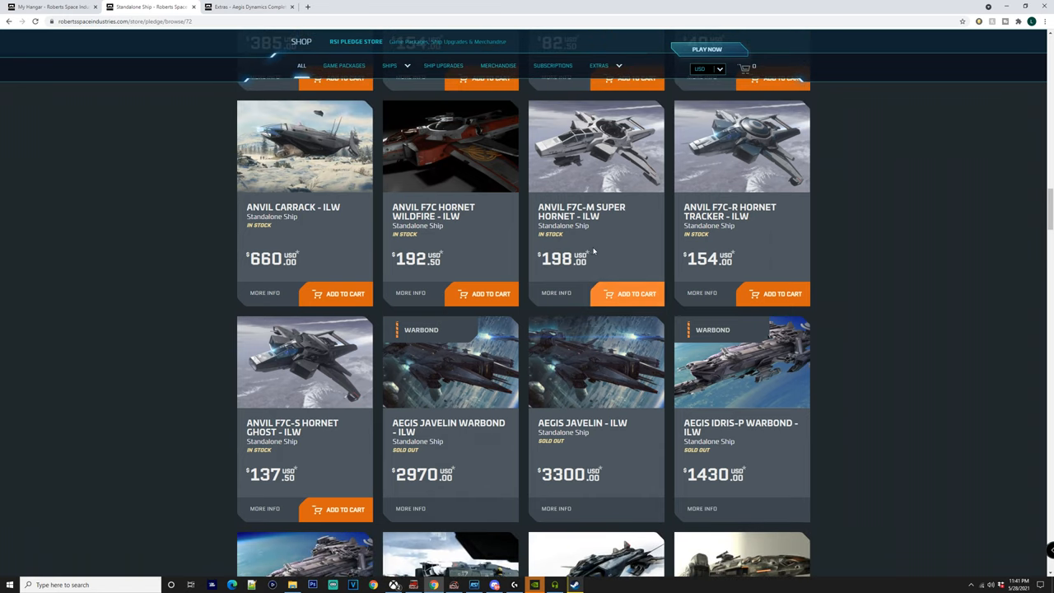
pyautogui.moveTo(486, 219)
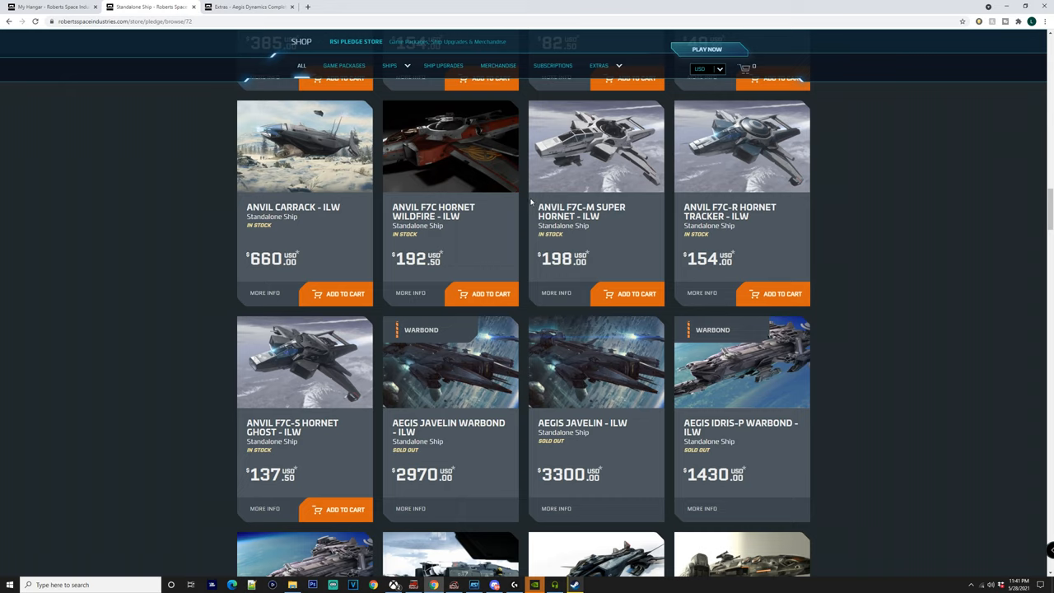
pyautogui.moveTo(544, 201)
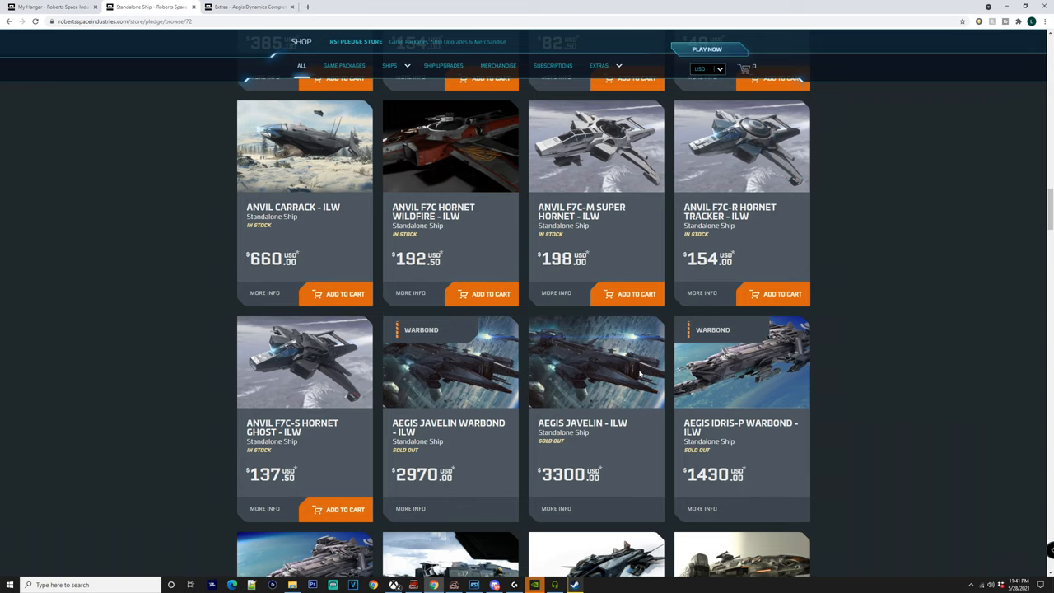
# Scroll up to the Tumbril Cyclone and Anvil Valkyrie, Terrapin, Hurricane and Hawk ILW cards
pyautogui.scroll(-3)
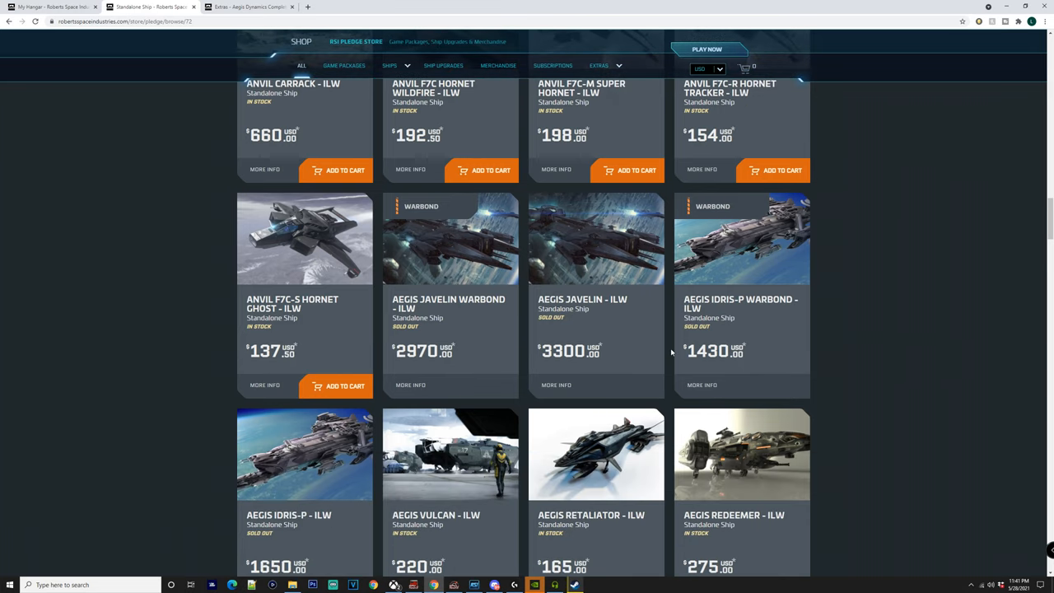
pyautogui.moveTo(739, 240)
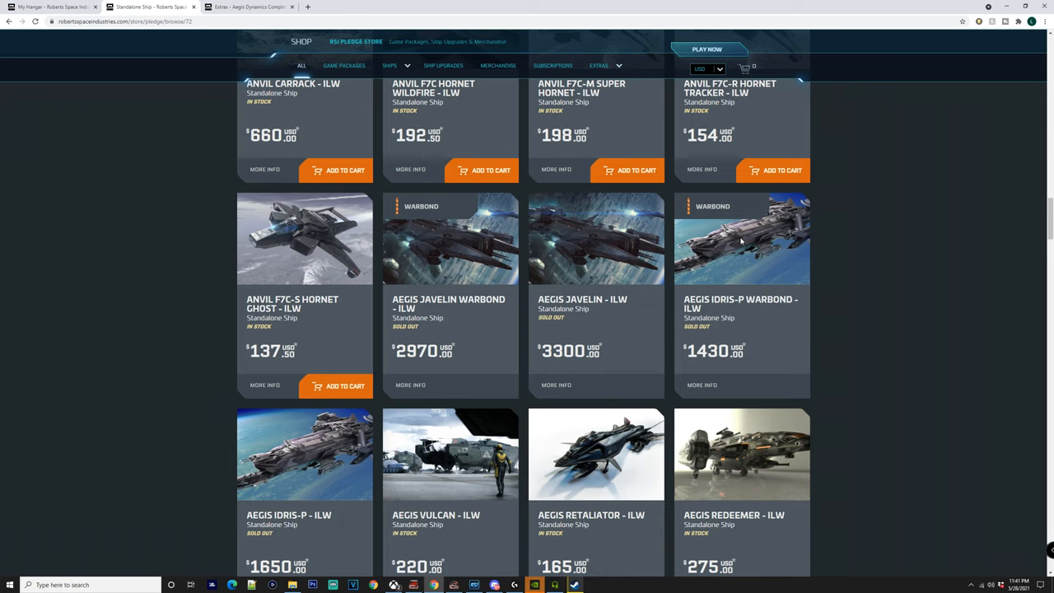
pyautogui.moveTo(589, 322)
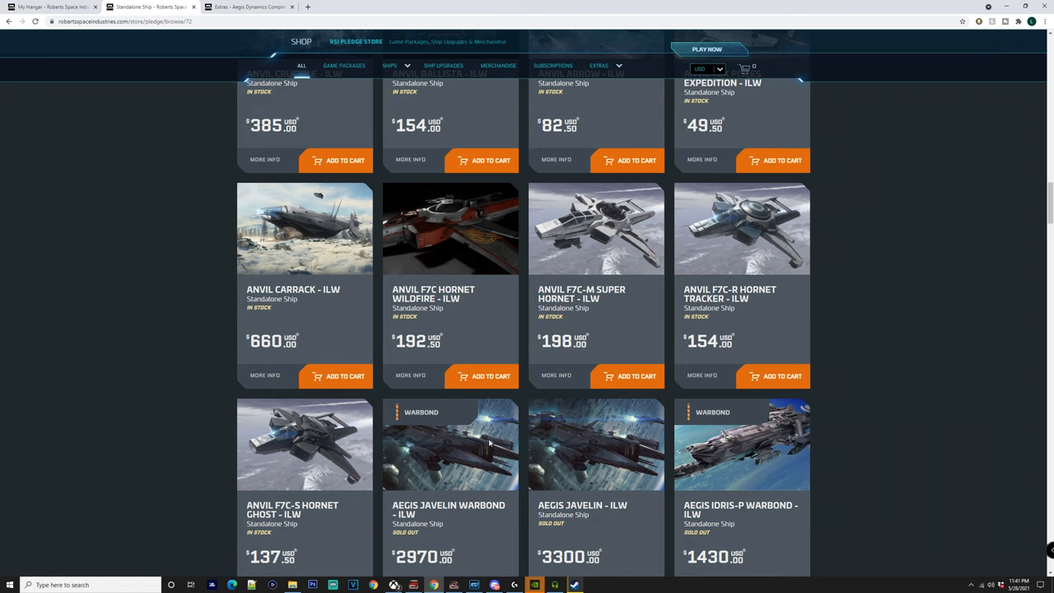
pyautogui.scroll(3)
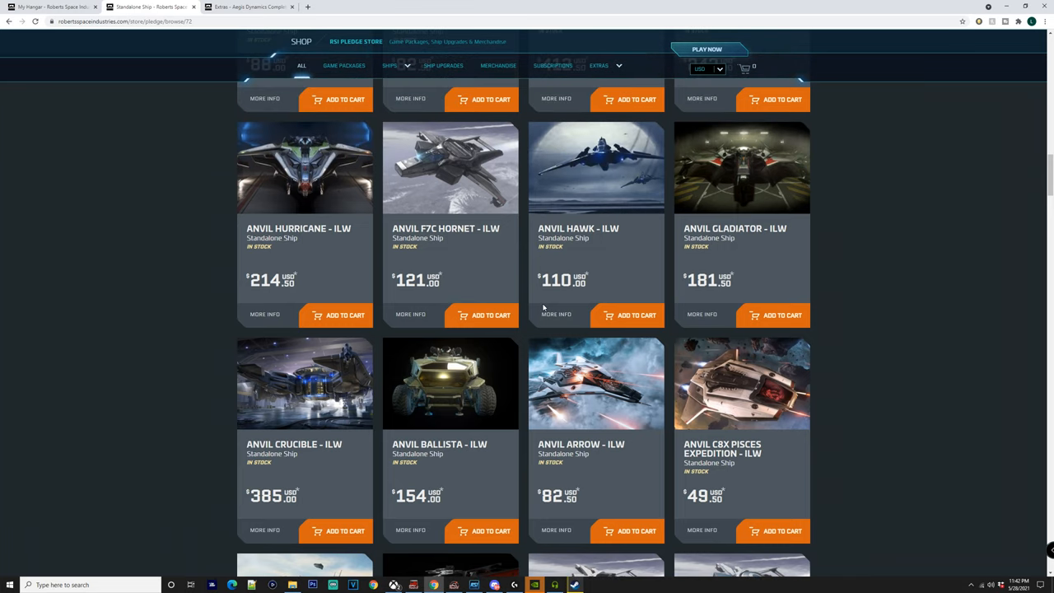
pyautogui.moveTo(336, 356)
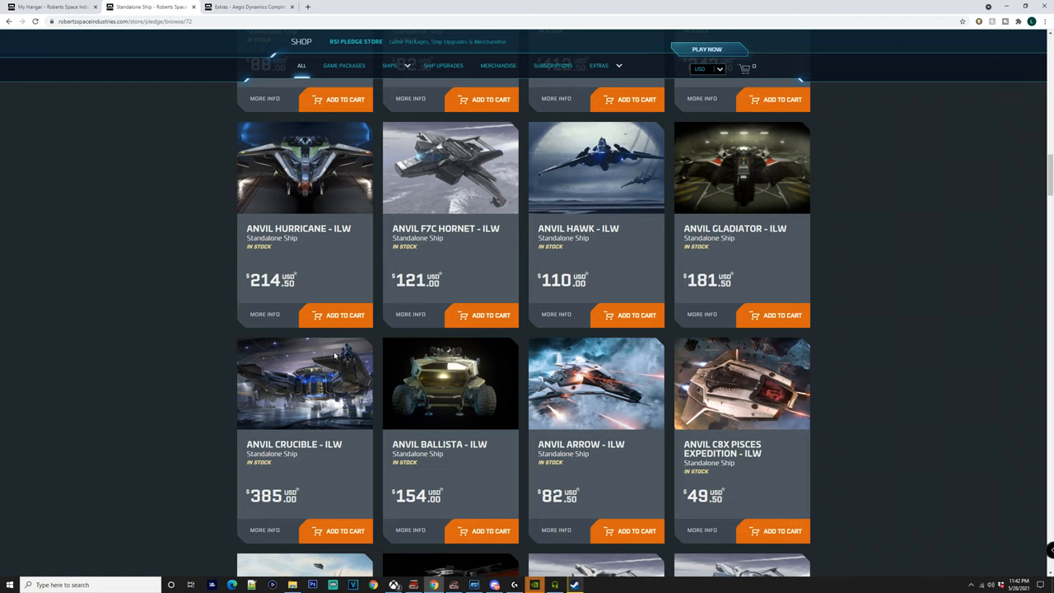
pyautogui.scroll(3)
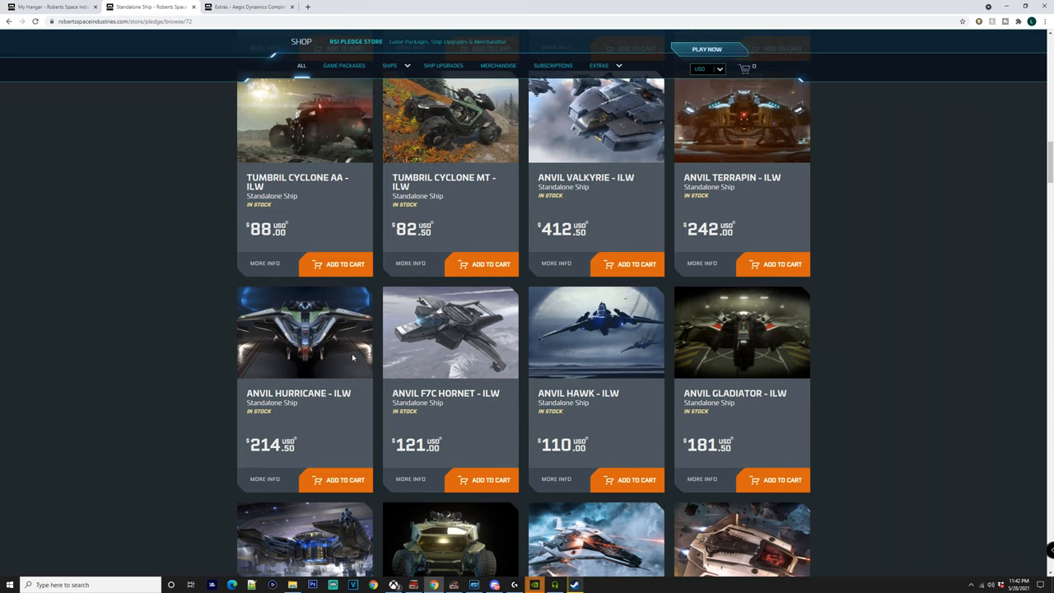
pyautogui.scroll(3)
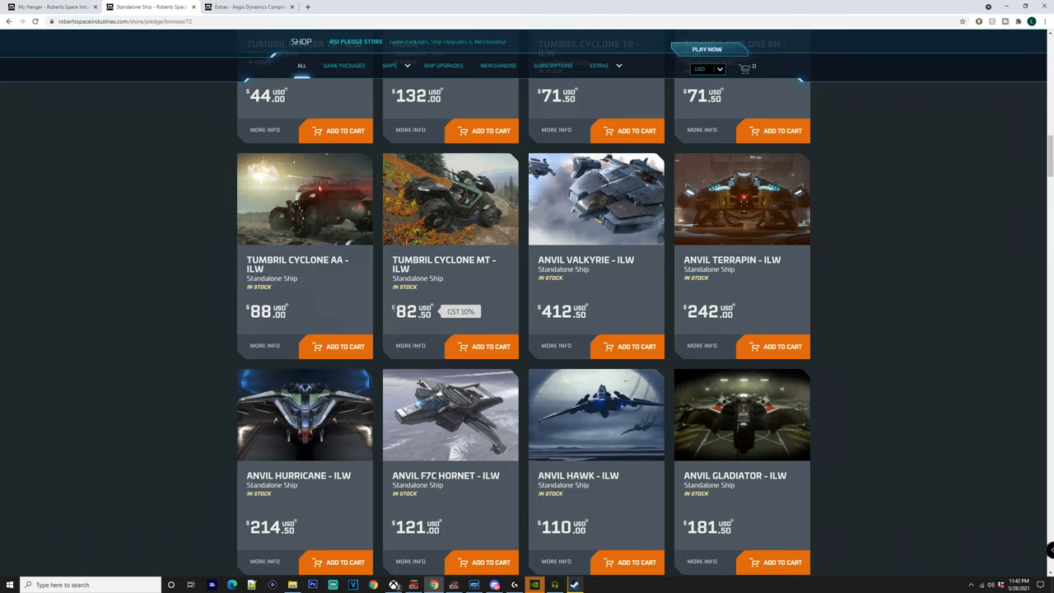
pyautogui.moveTo(674, 303)
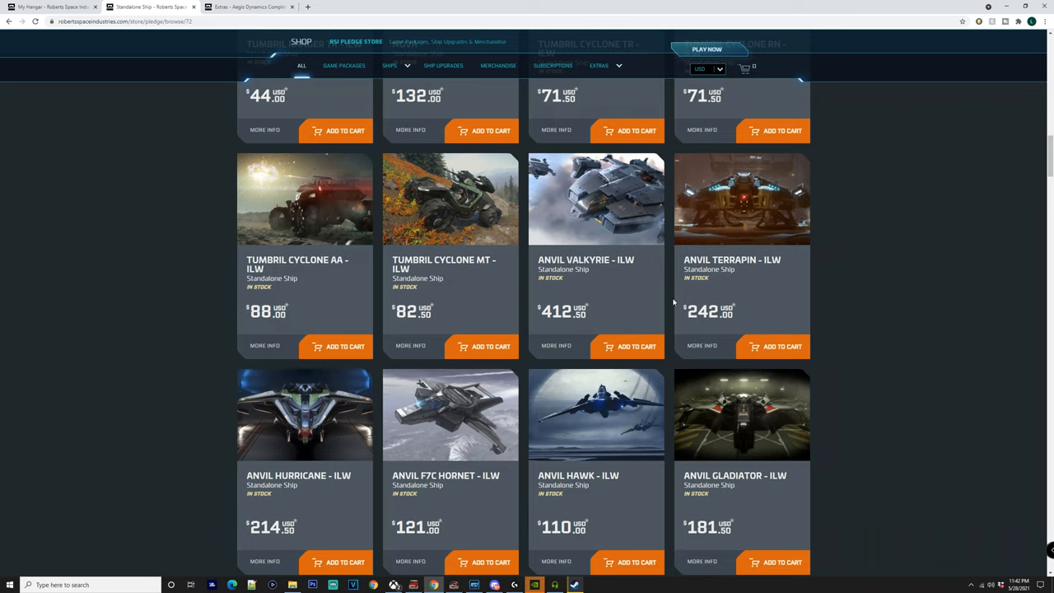
# Scroll back to the top of the listing showing Drake Caterpillar Pirate Edition, Constellation Taurus and Aegis Gladius
pyautogui.scroll(3)
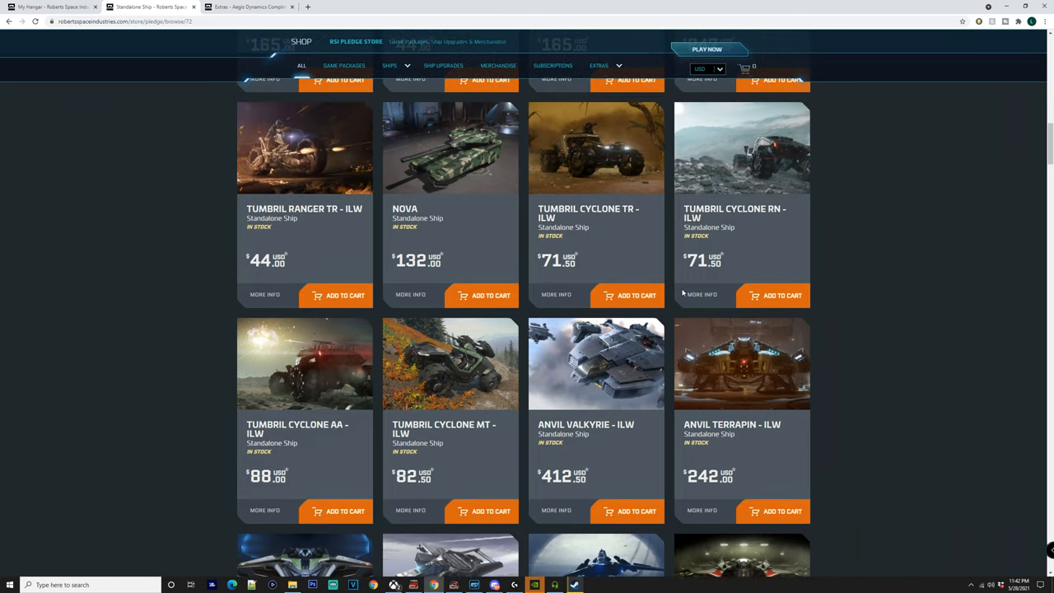
pyautogui.scroll(3)
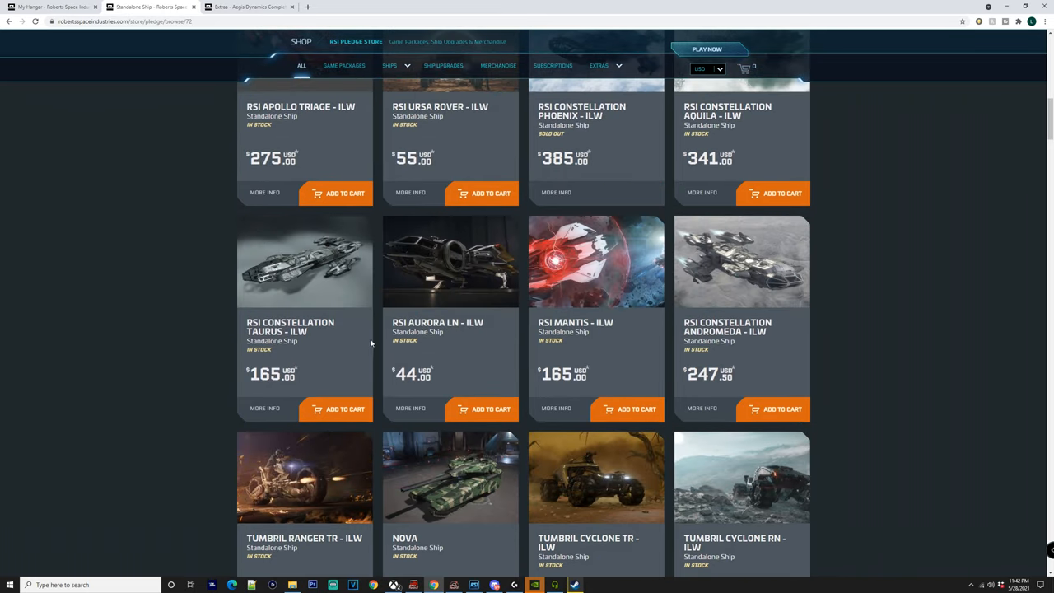
pyautogui.moveTo(330, 295)
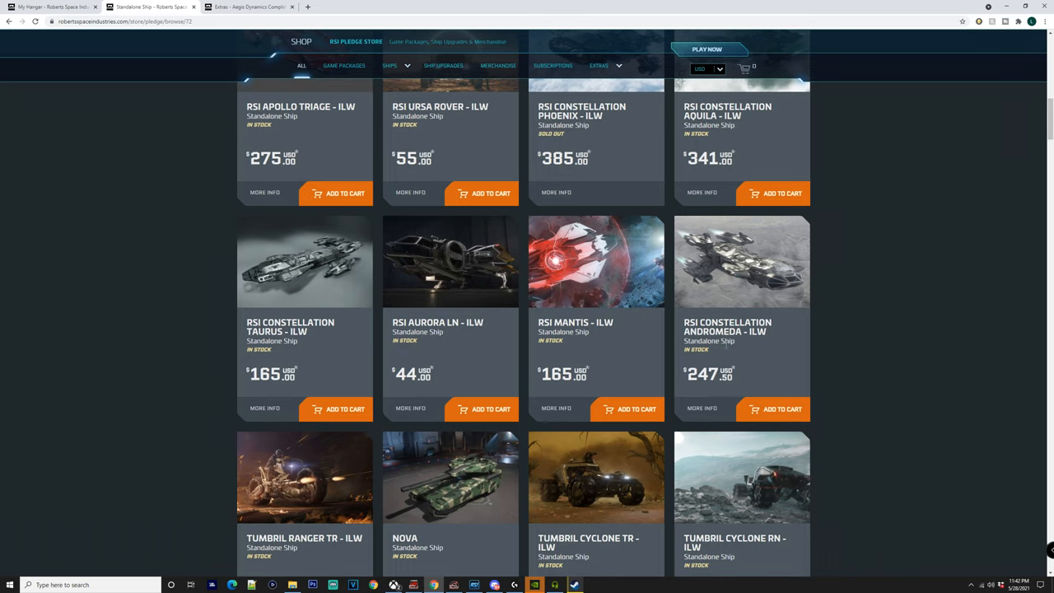
pyautogui.scroll(-3)
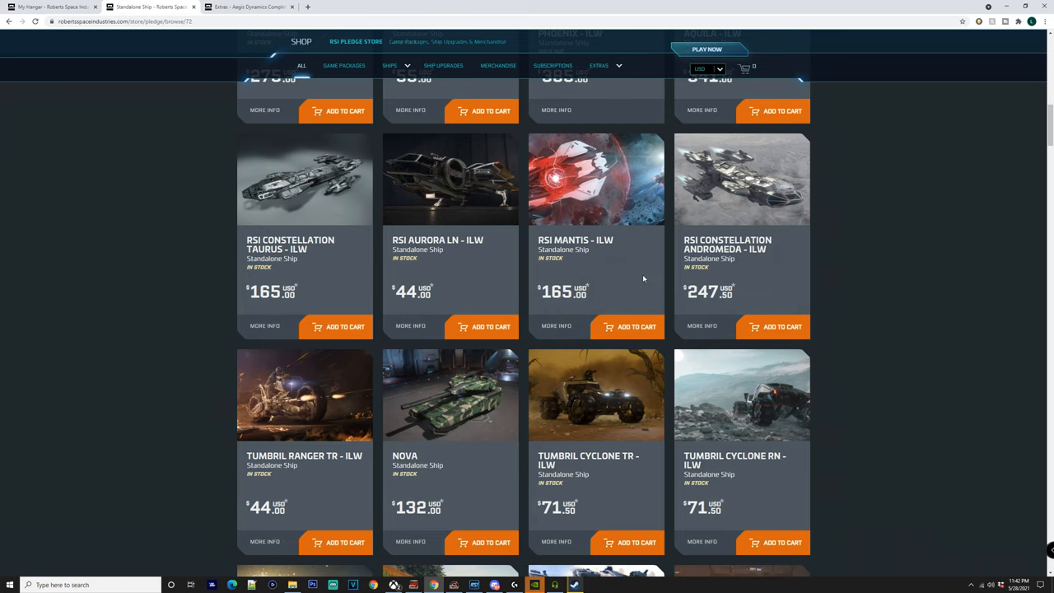
pyautogui.scroll(3)
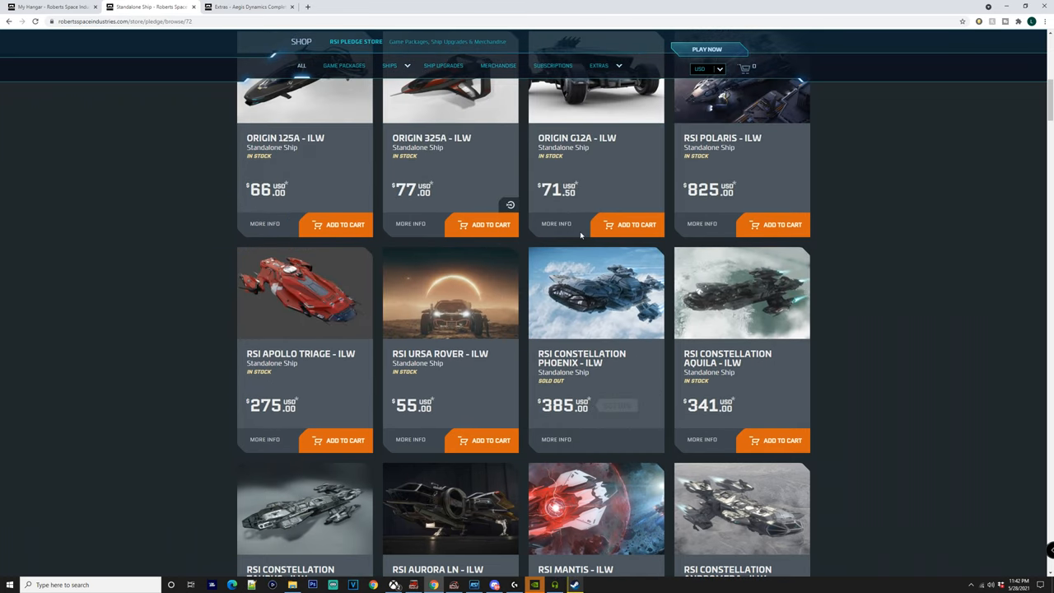
pyautogui.scroll(-3)
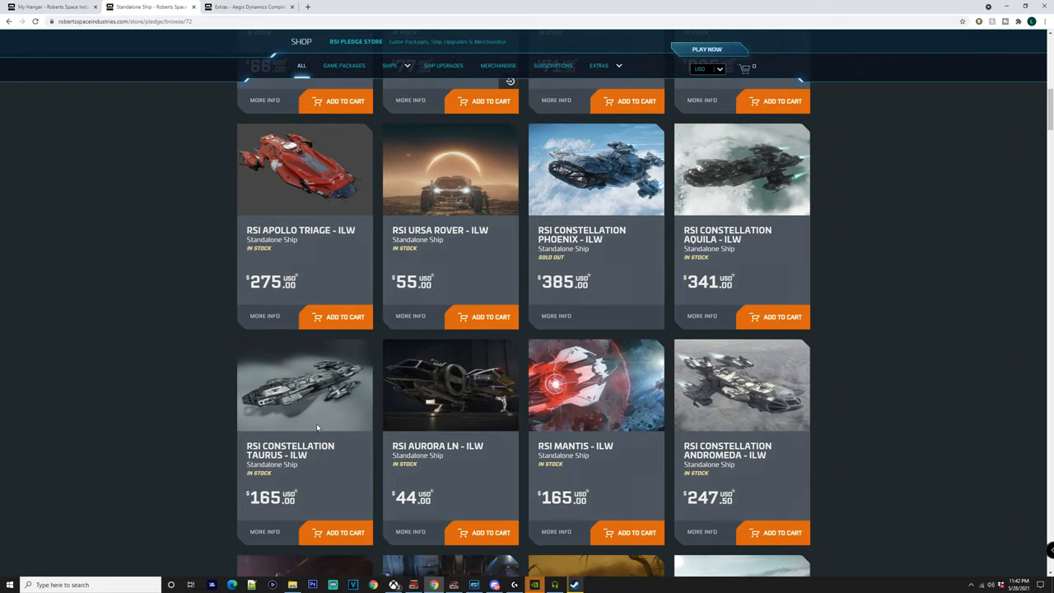
pyautogui.scroll(3)
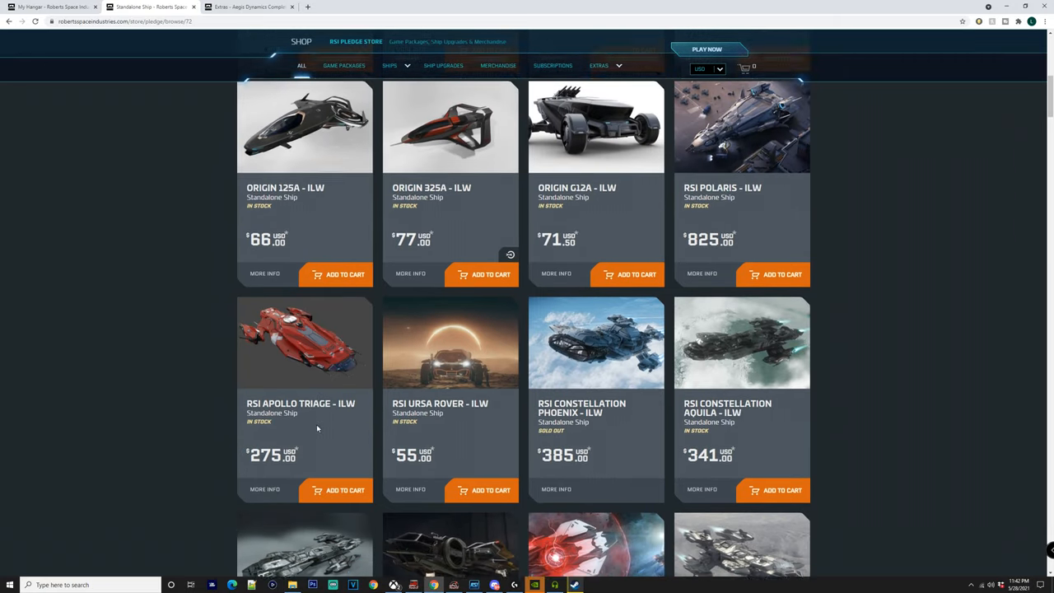
pyautogui.scroll(-3)
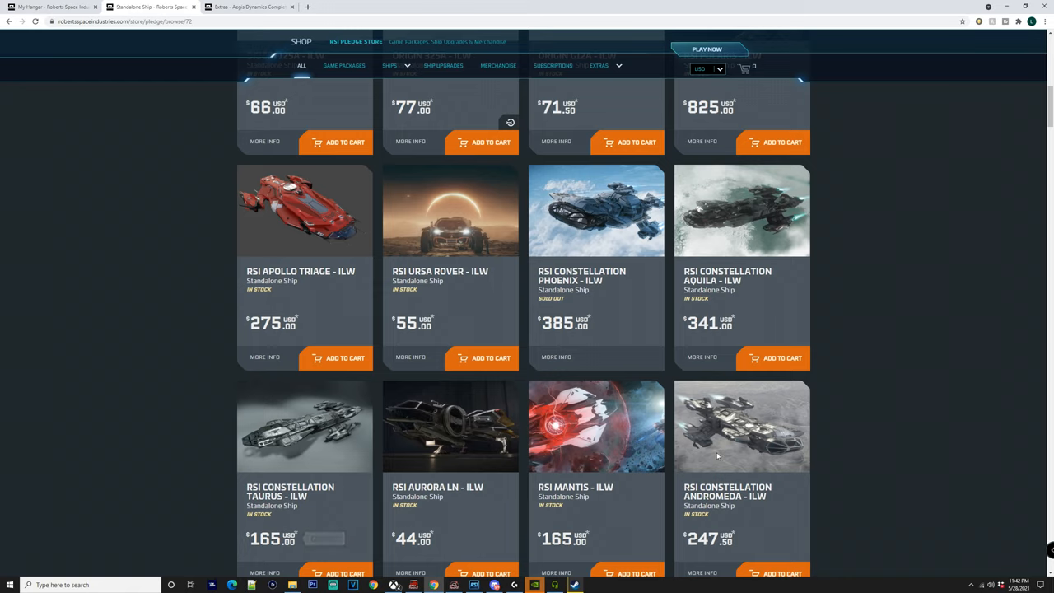
pyautogui.moveTo(656, 452)
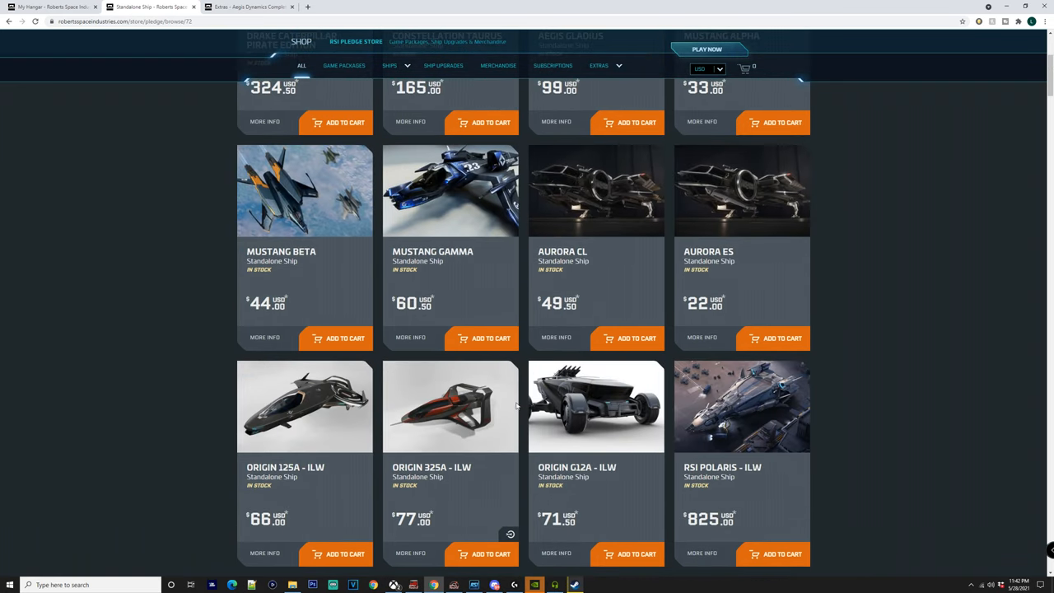
pyautogui.scroll(-3)
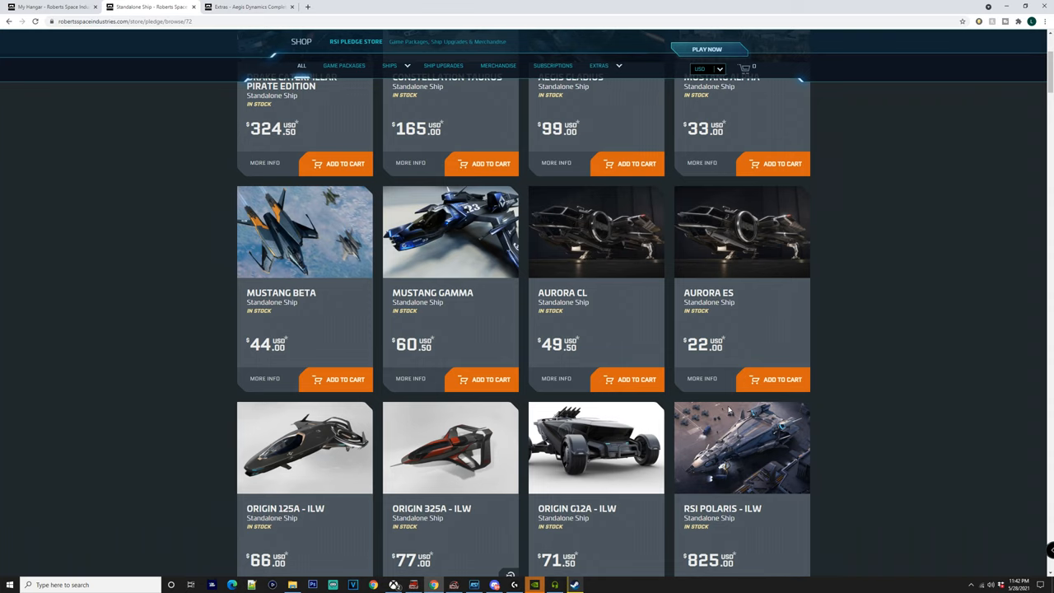
pyautogui.scroll(3)
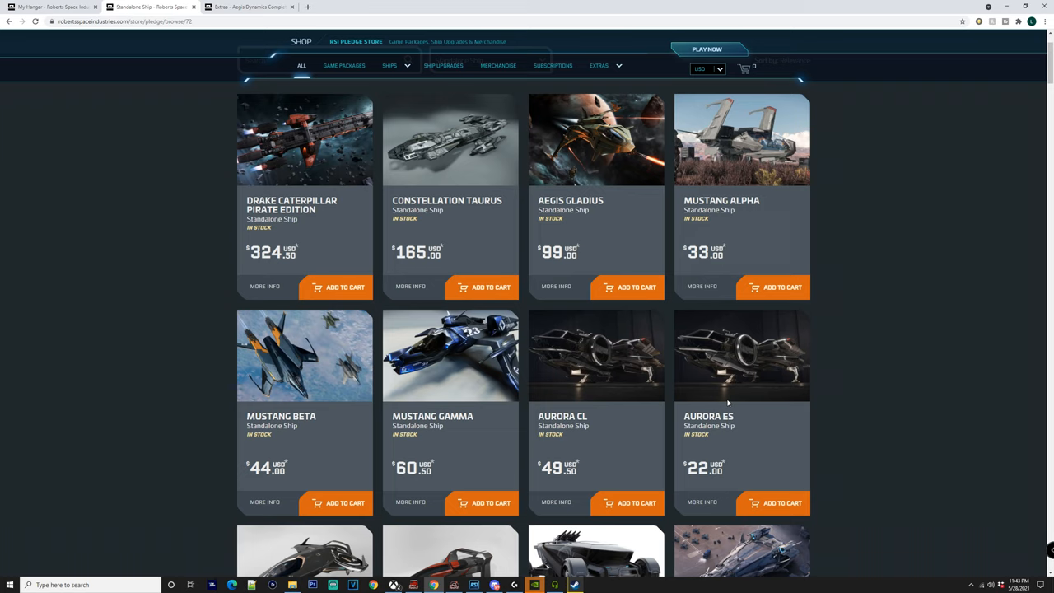
pyautogui.scroll(-3)
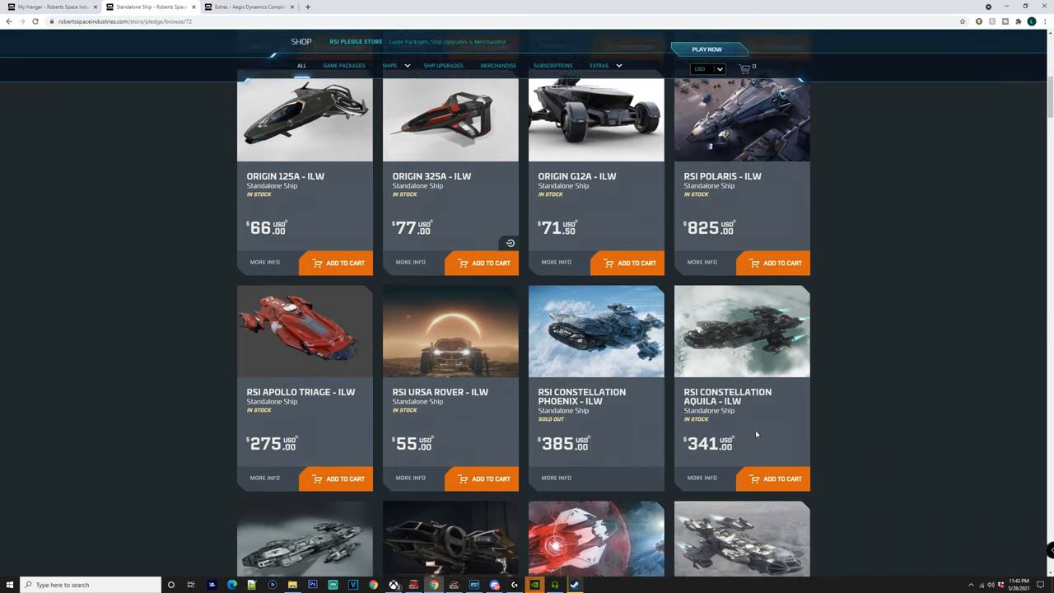
pyautogui.scroll(3)
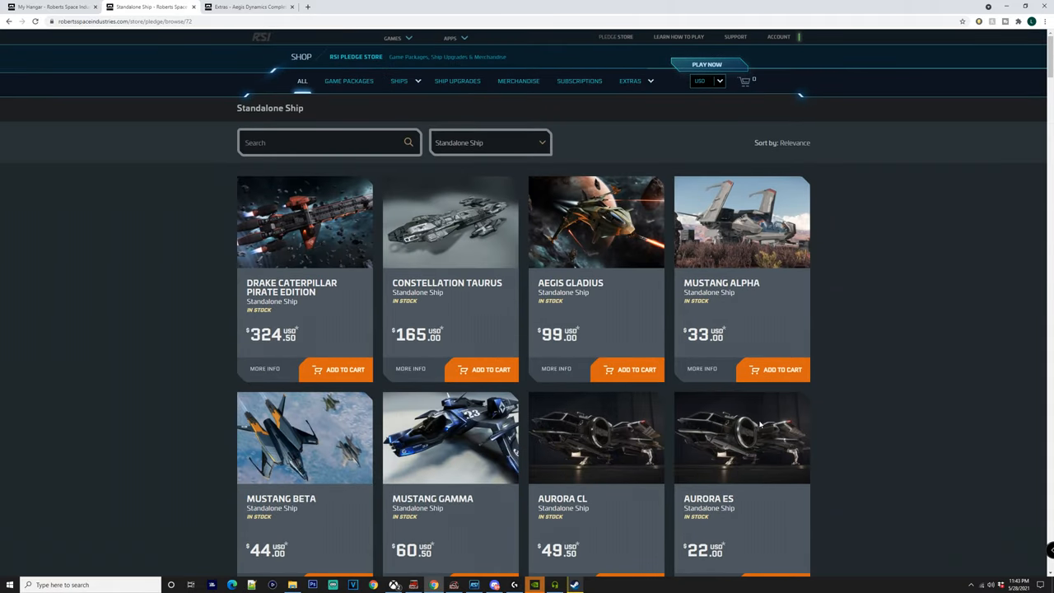
# View My Hangar from the account menu and scroll through the pledged packages
pyautogui.click(779, 37)
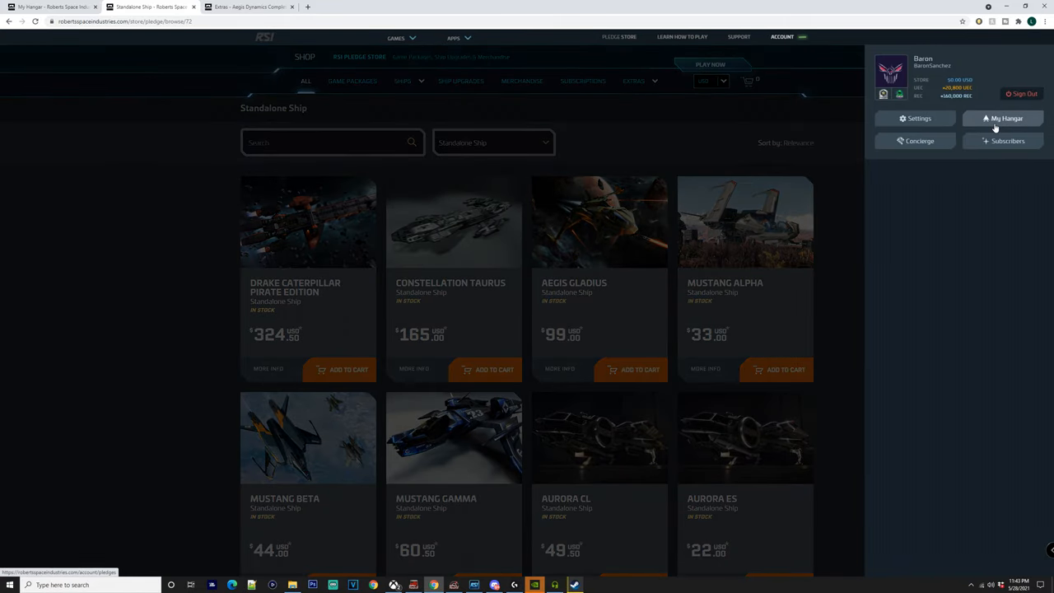
pyautogui.click(1002, 118)
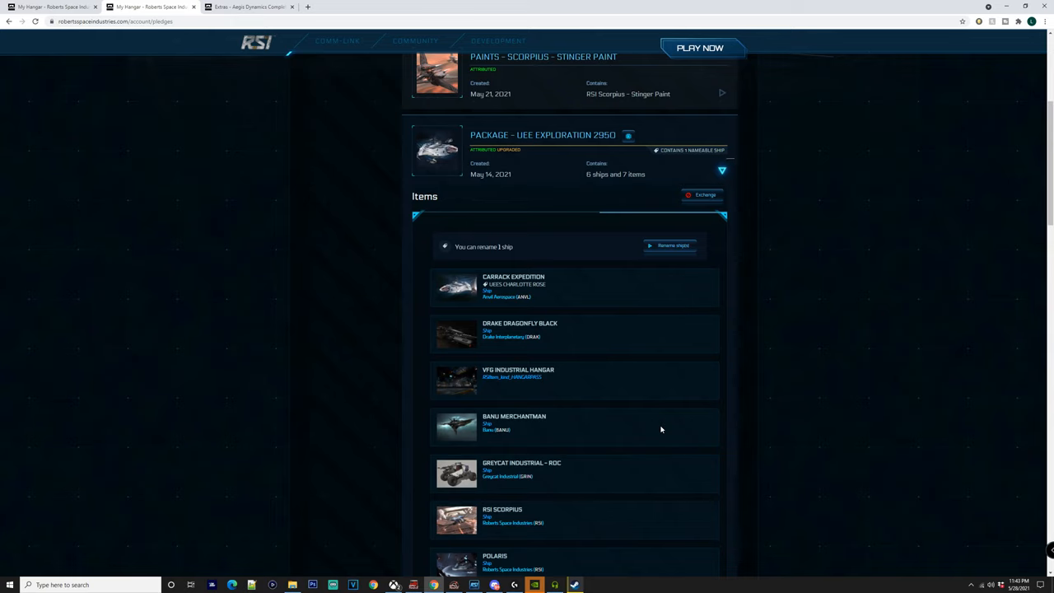
pyautogui.scroll(-3)
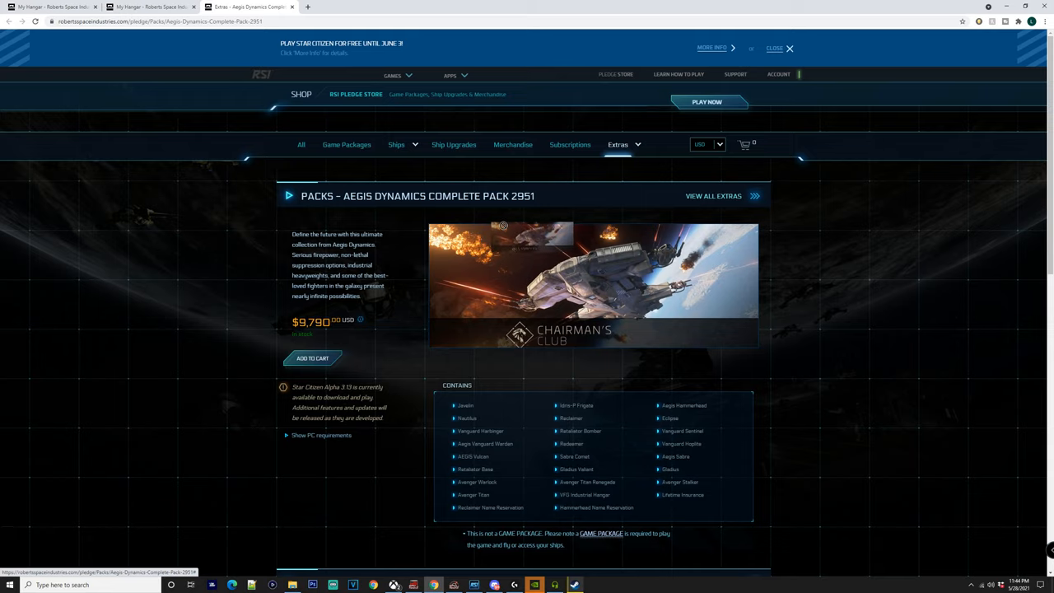
pyautogui.click(620, 145)
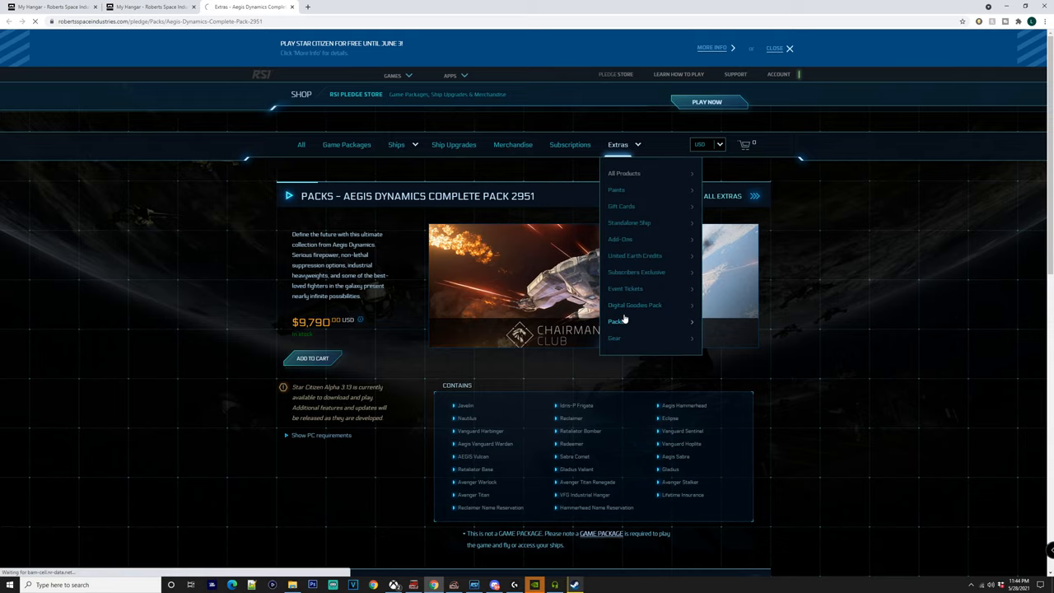
pyautogui.click(616, 321)
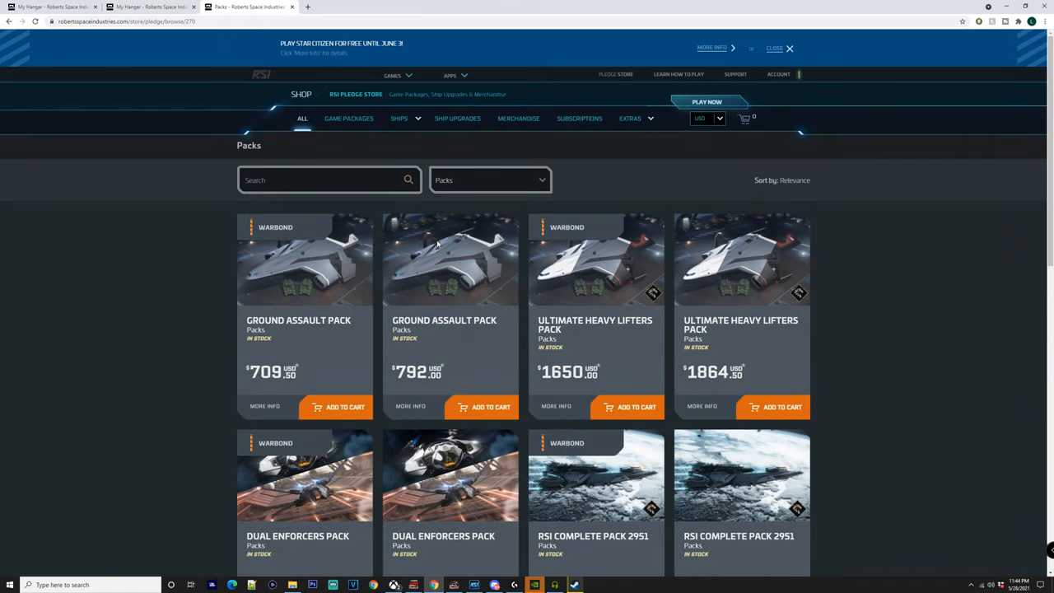
pyautogui.scroll(-3)
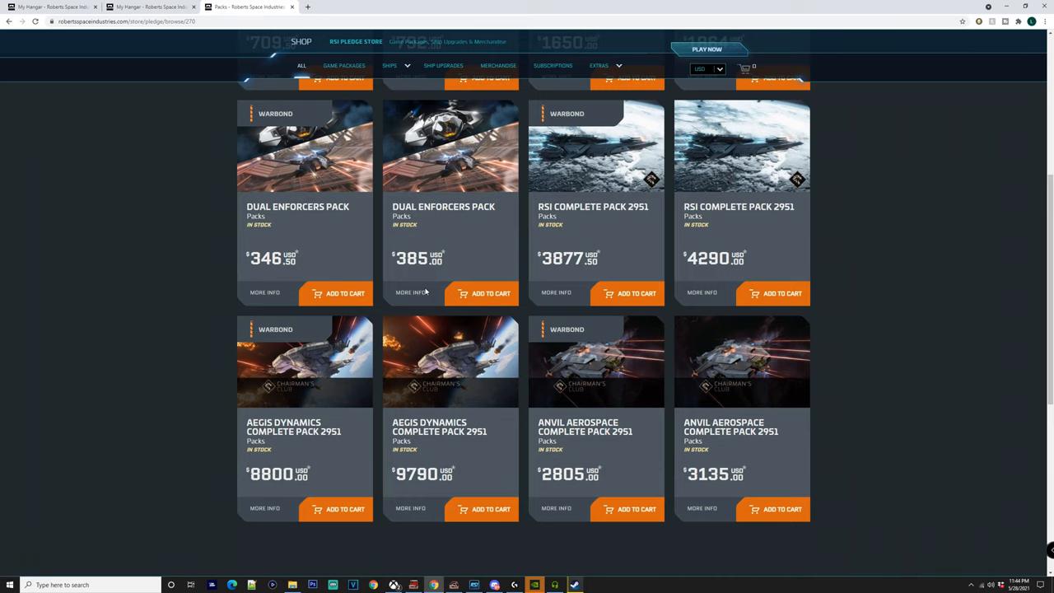
pyautogui.scroll(-3)
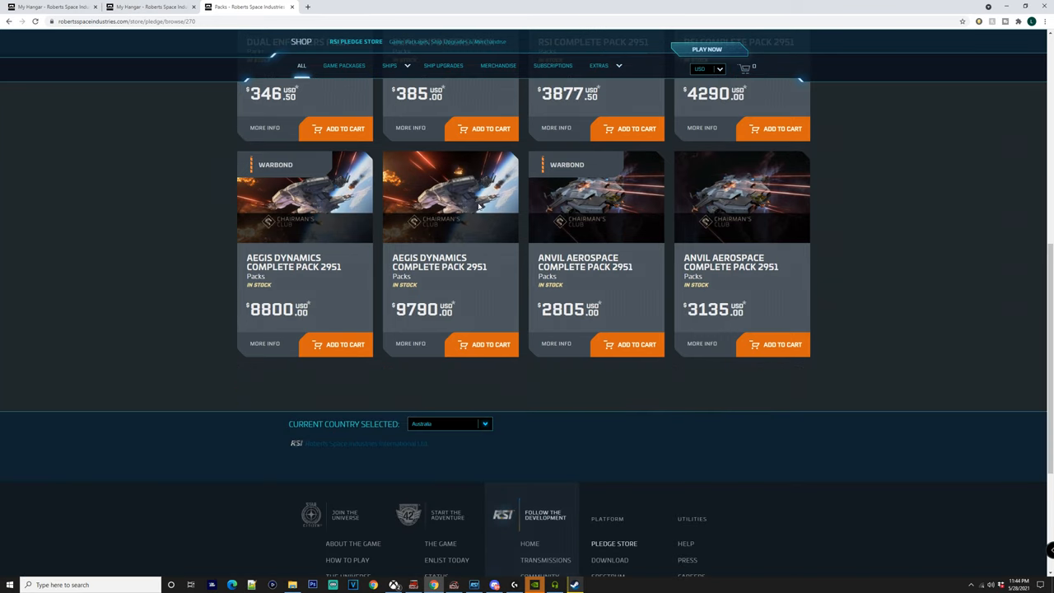
pyautogui.moveTo(288, 244)
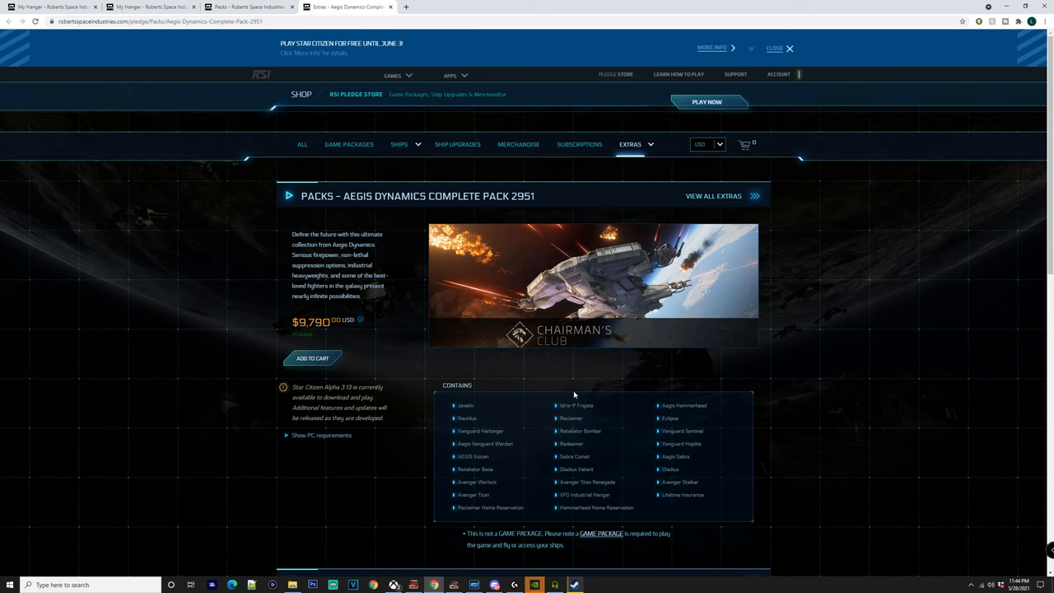
pyautogui.moveTo(733, 387)
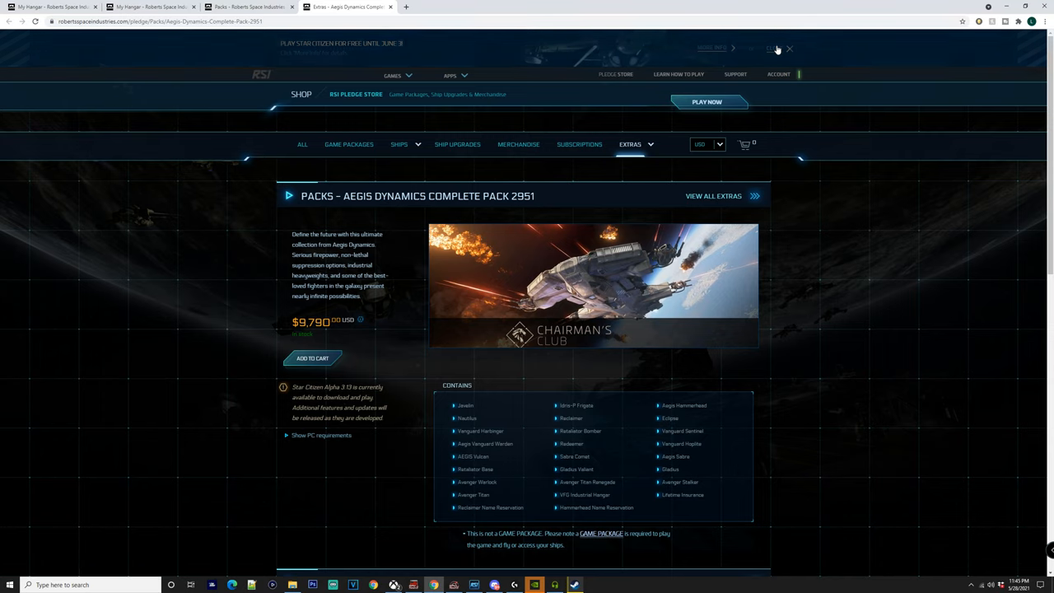
# Scroll the pack page, then close the duplicate My Hangar tab
pyautogui.scroll(-3)
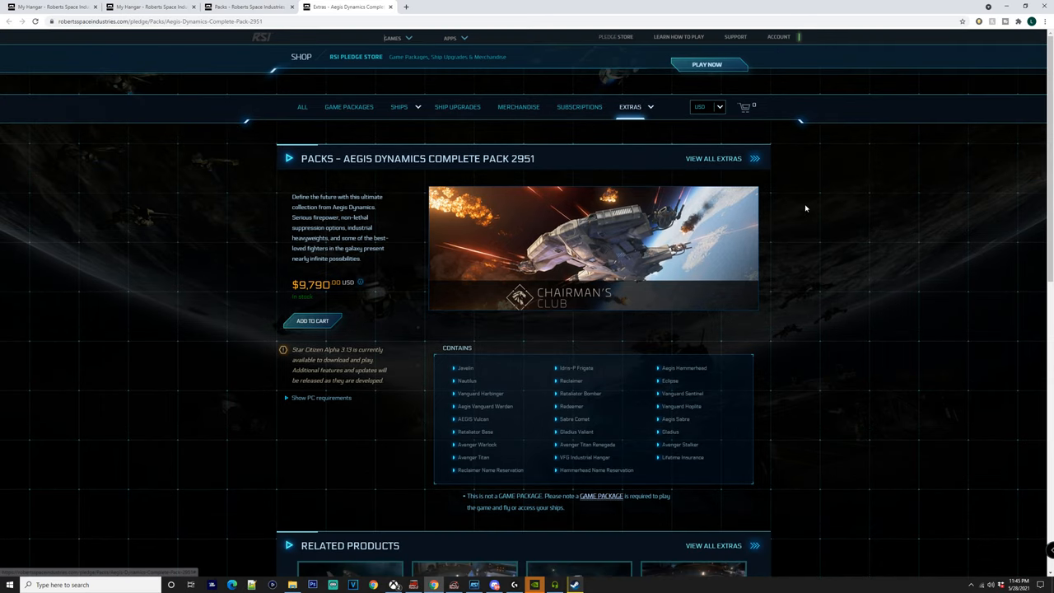
pyautogui.scroll(-3)
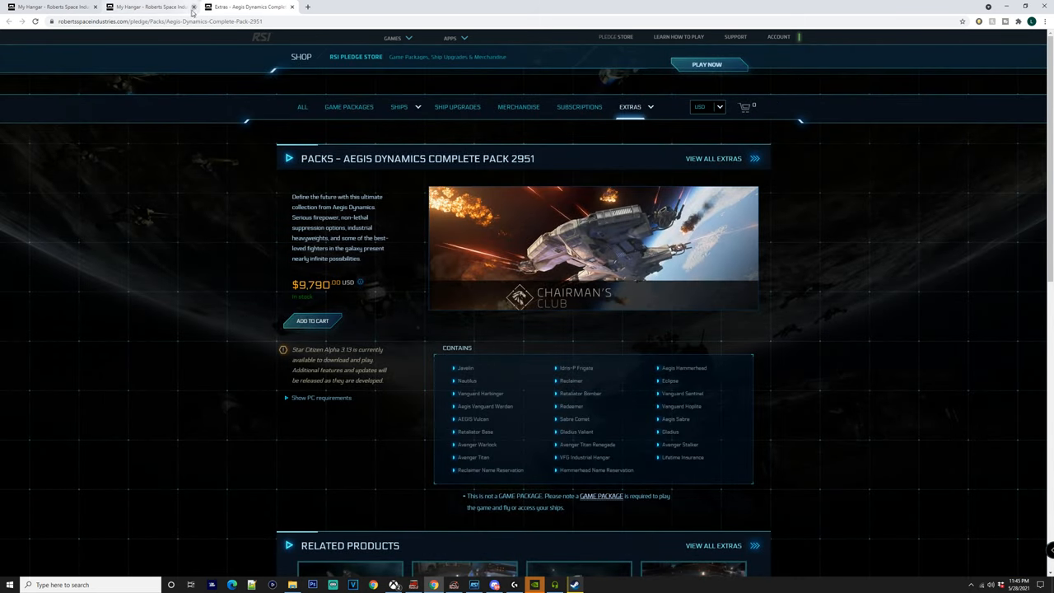
pyautogui.click(194, 6)
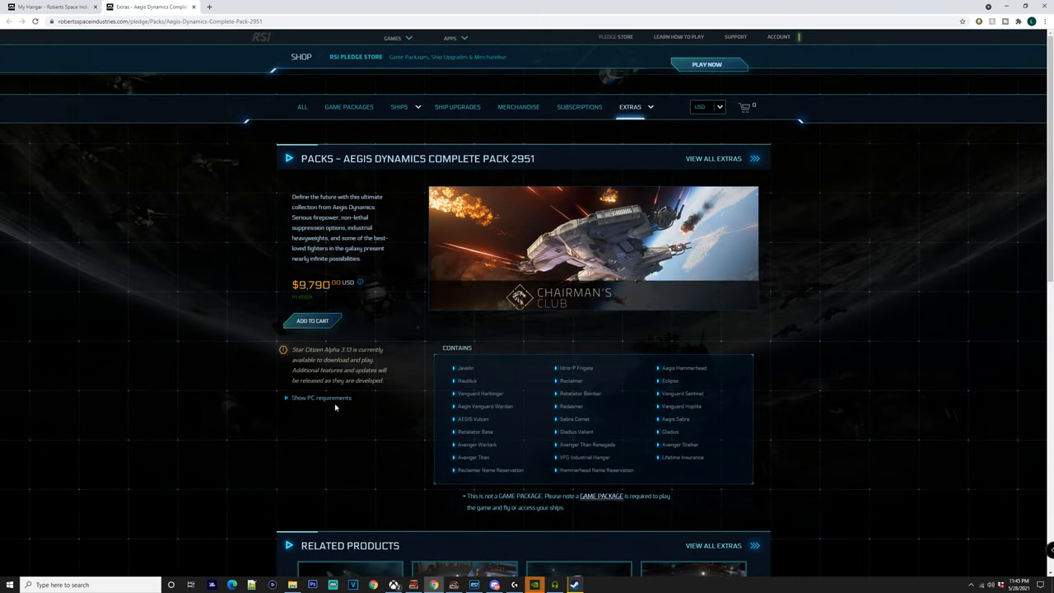